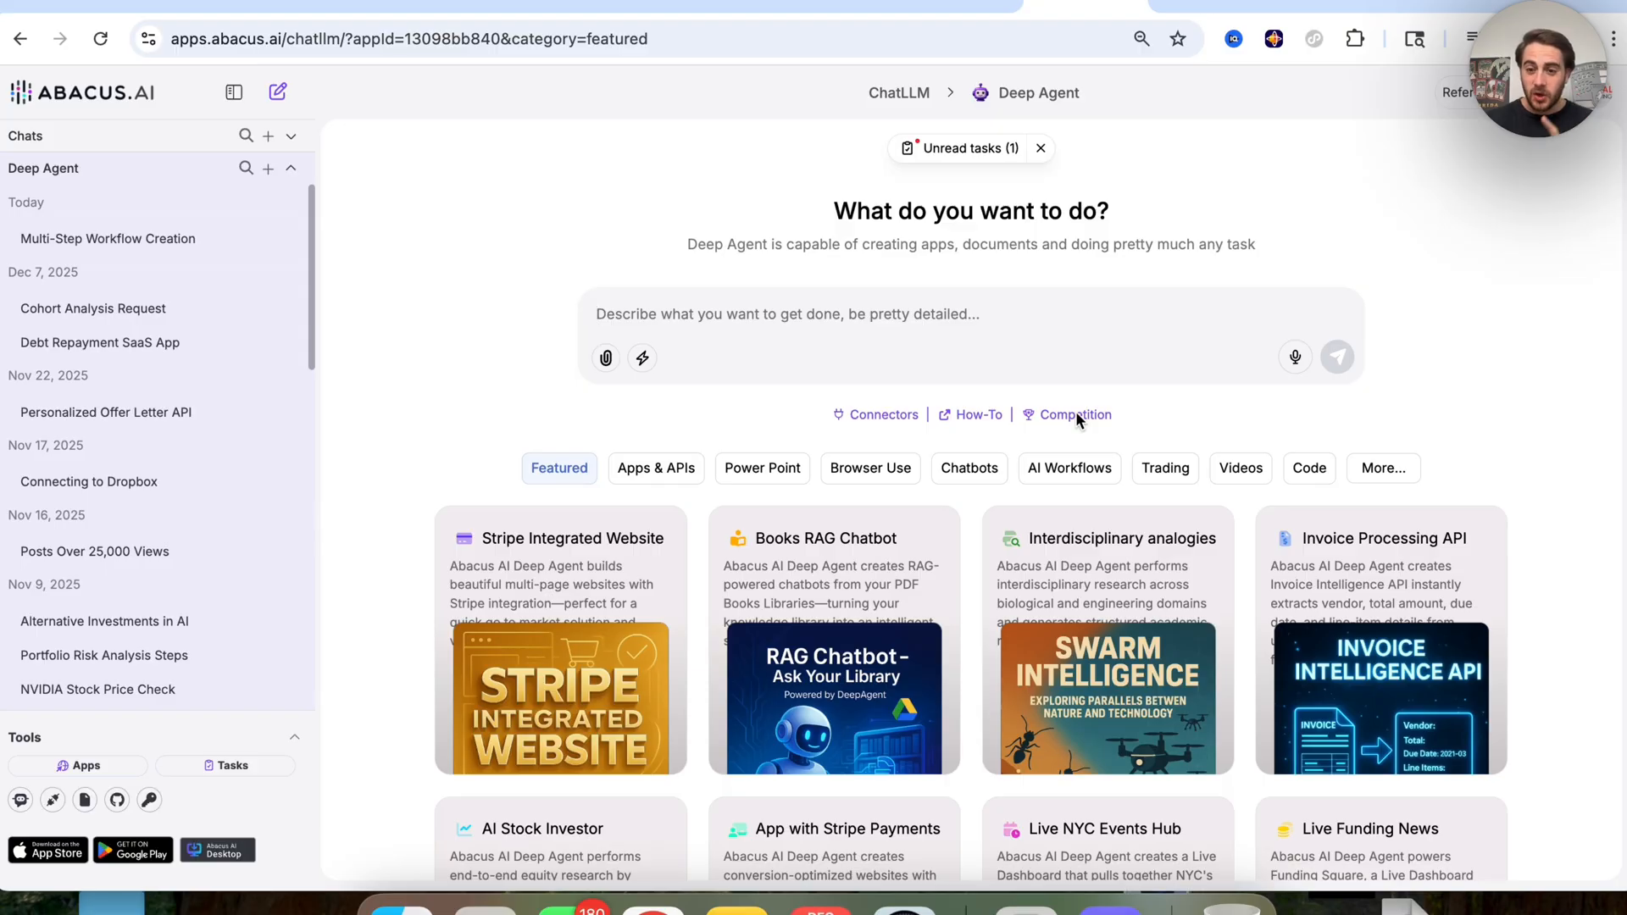
mouse_move(848, 328)
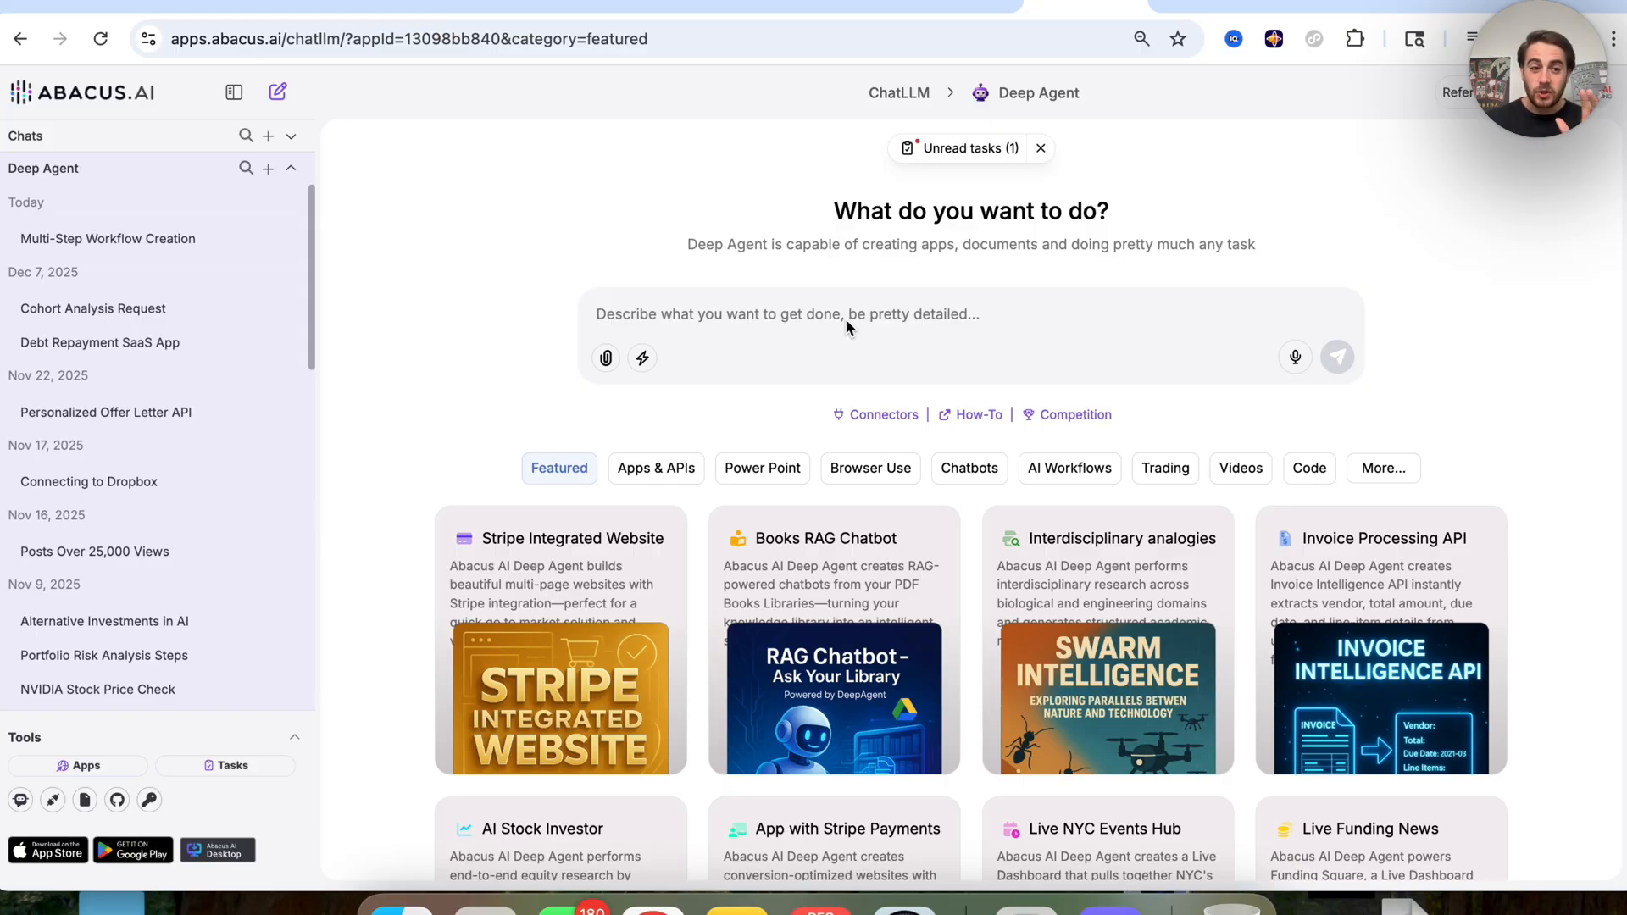
mouse_move(142, 244)
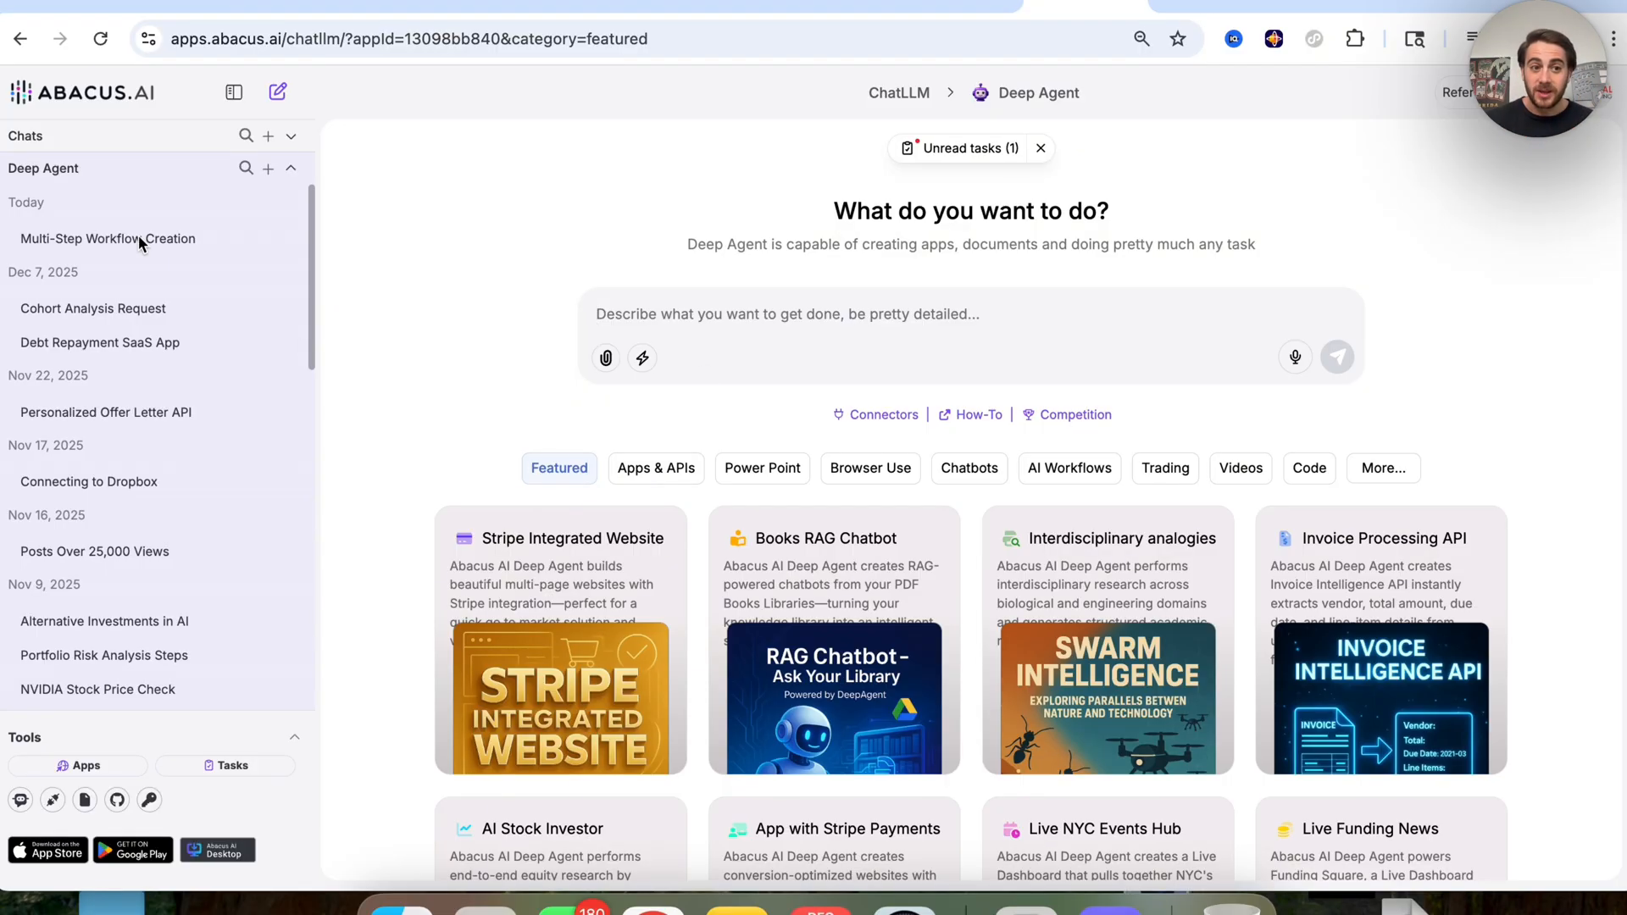
Step: Reopen the 'Multi-Step Workflow Creation' chat from the Deep Agent history sidebar
click(108, 238)
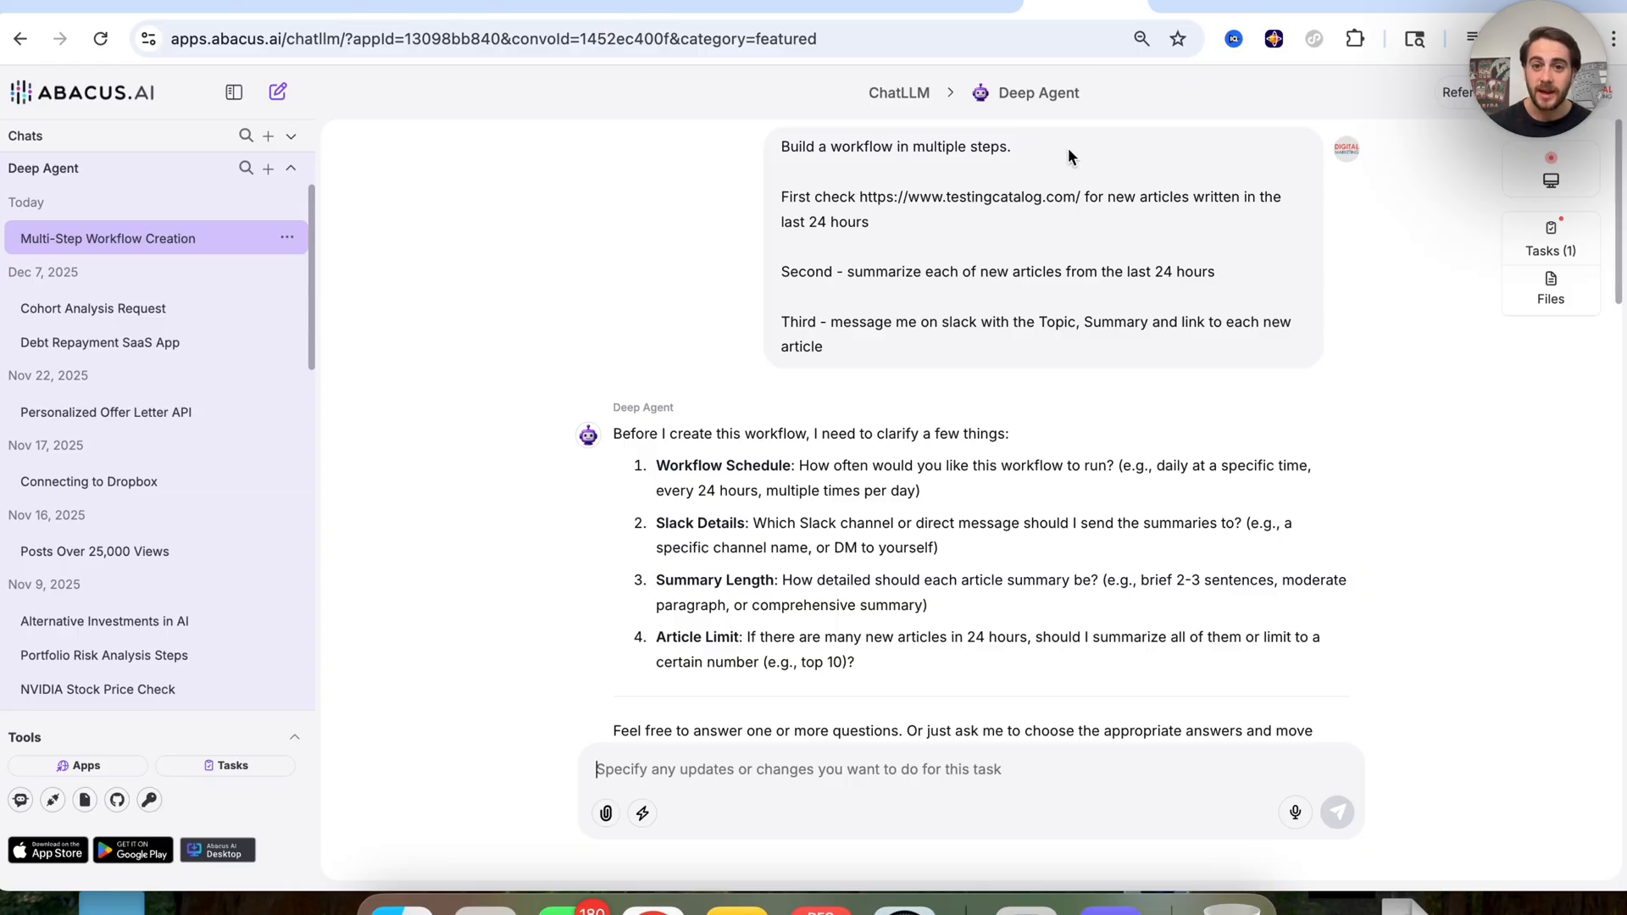
mouse_move(999, 204)
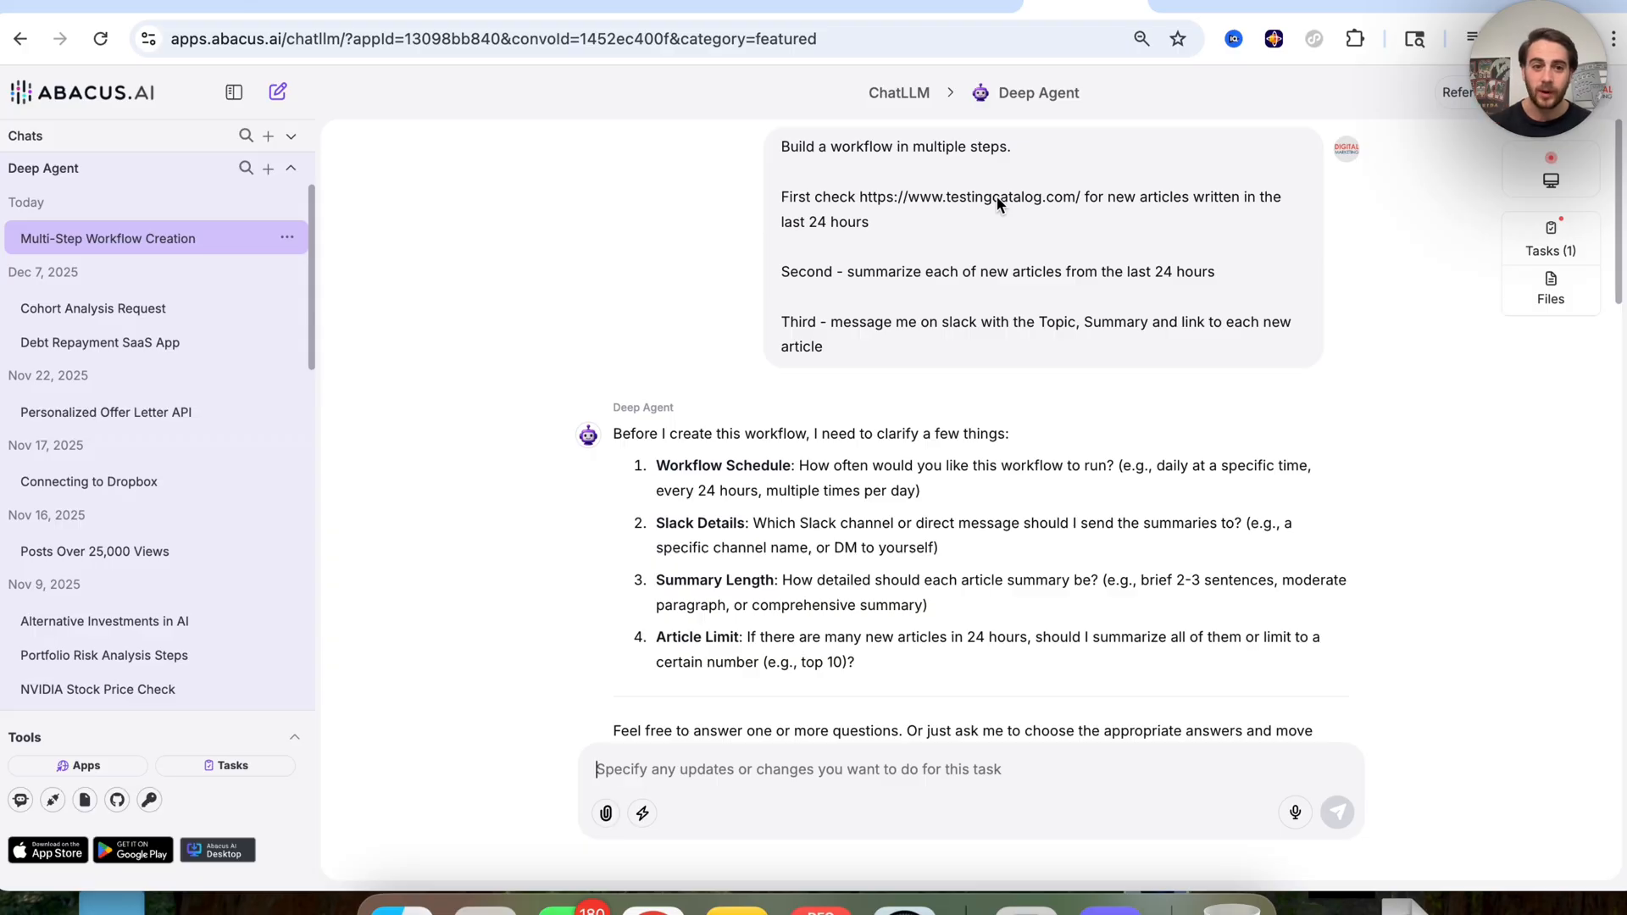
mouse_move(832, 280)
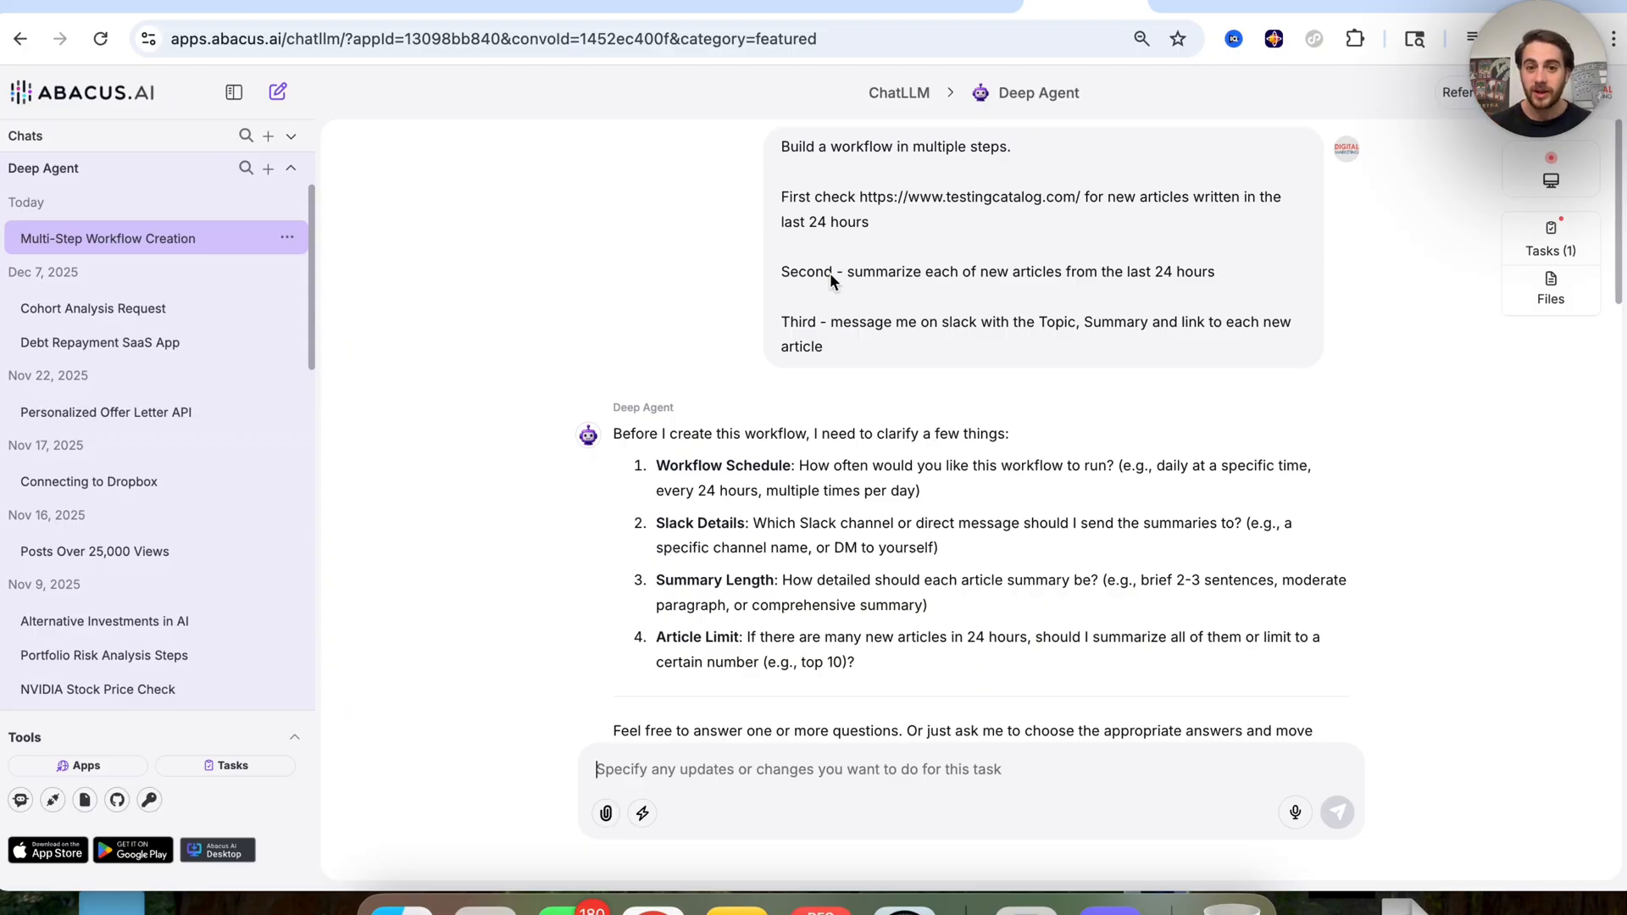
mouse_move(801, 366)
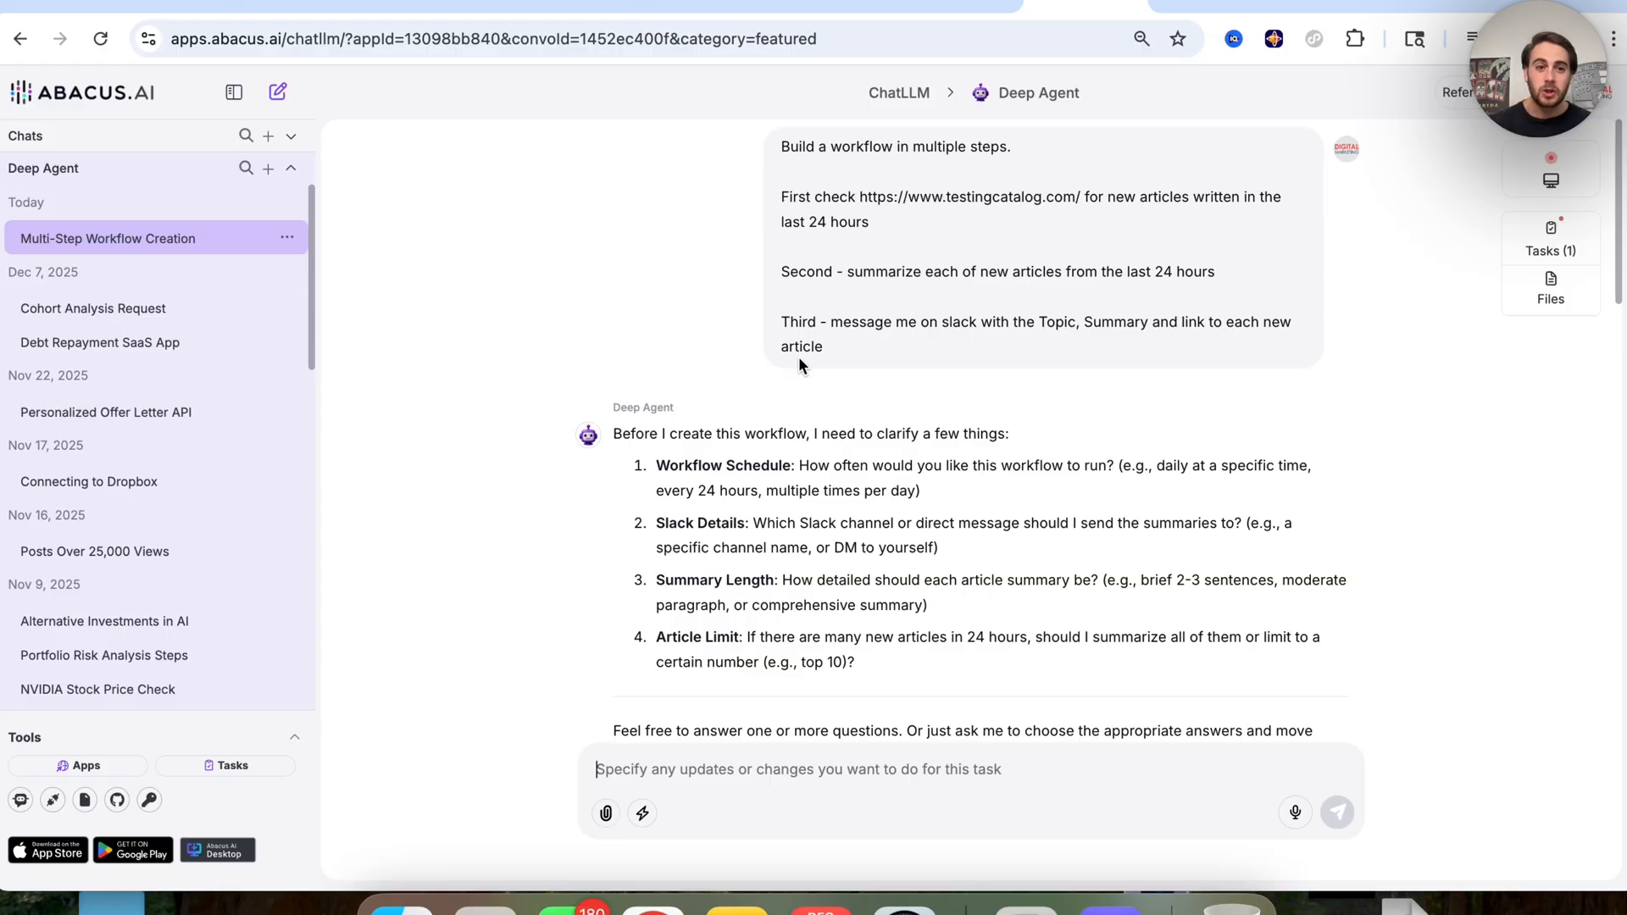
mouse_move(1389, 292)
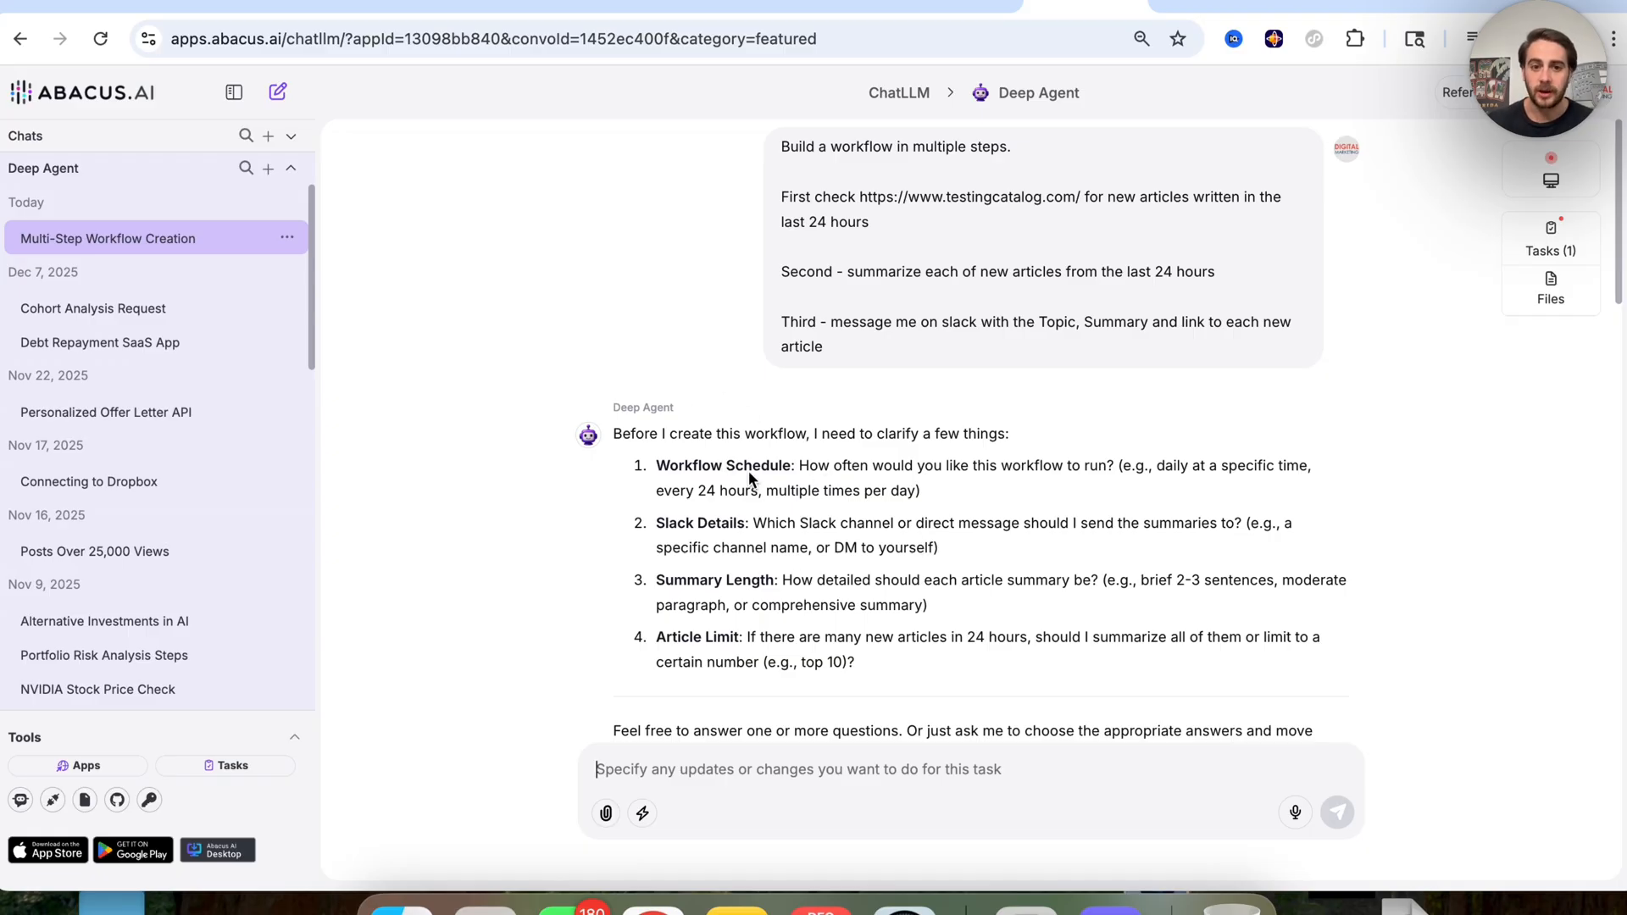
mouse_move(700, 575)
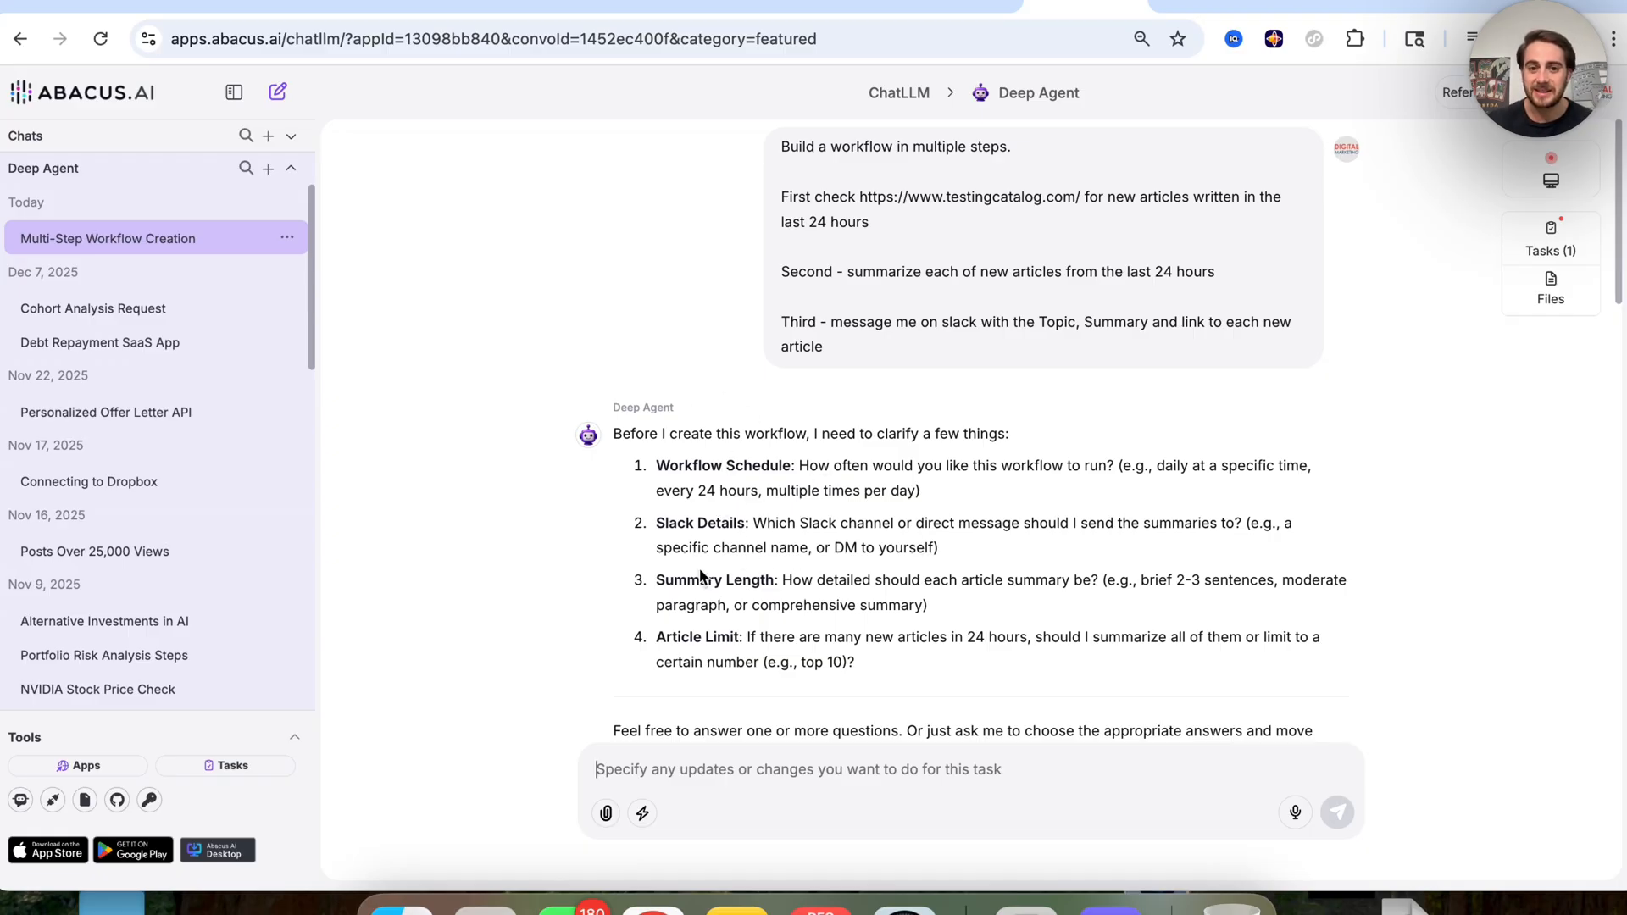
mouse_move(742, 626)
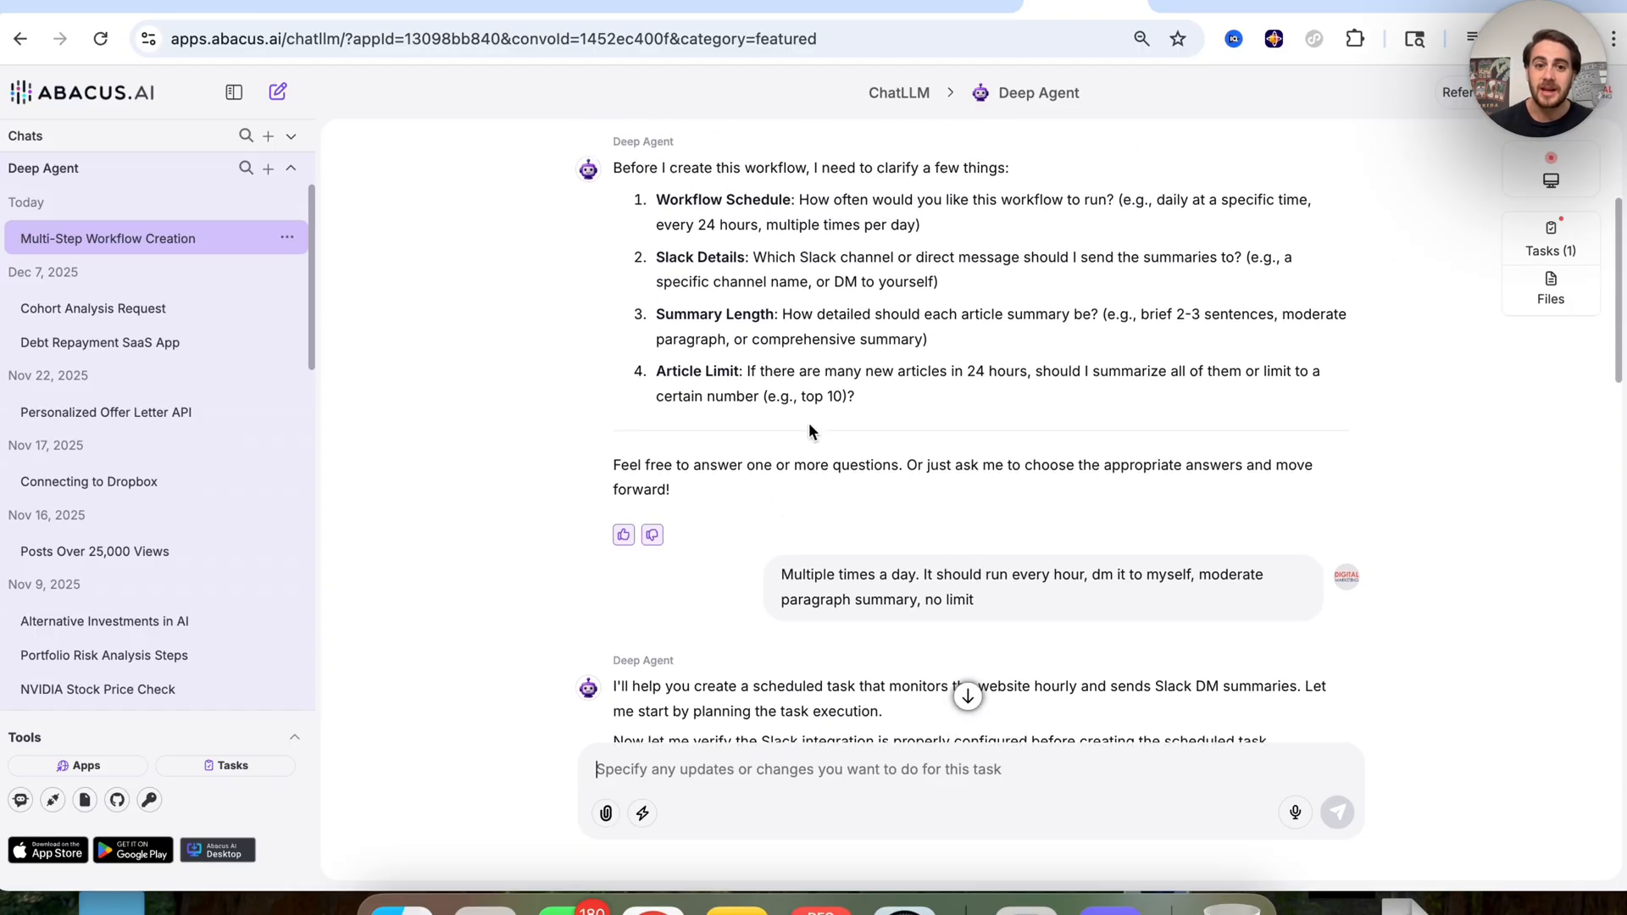
mouse_move(905, 573)
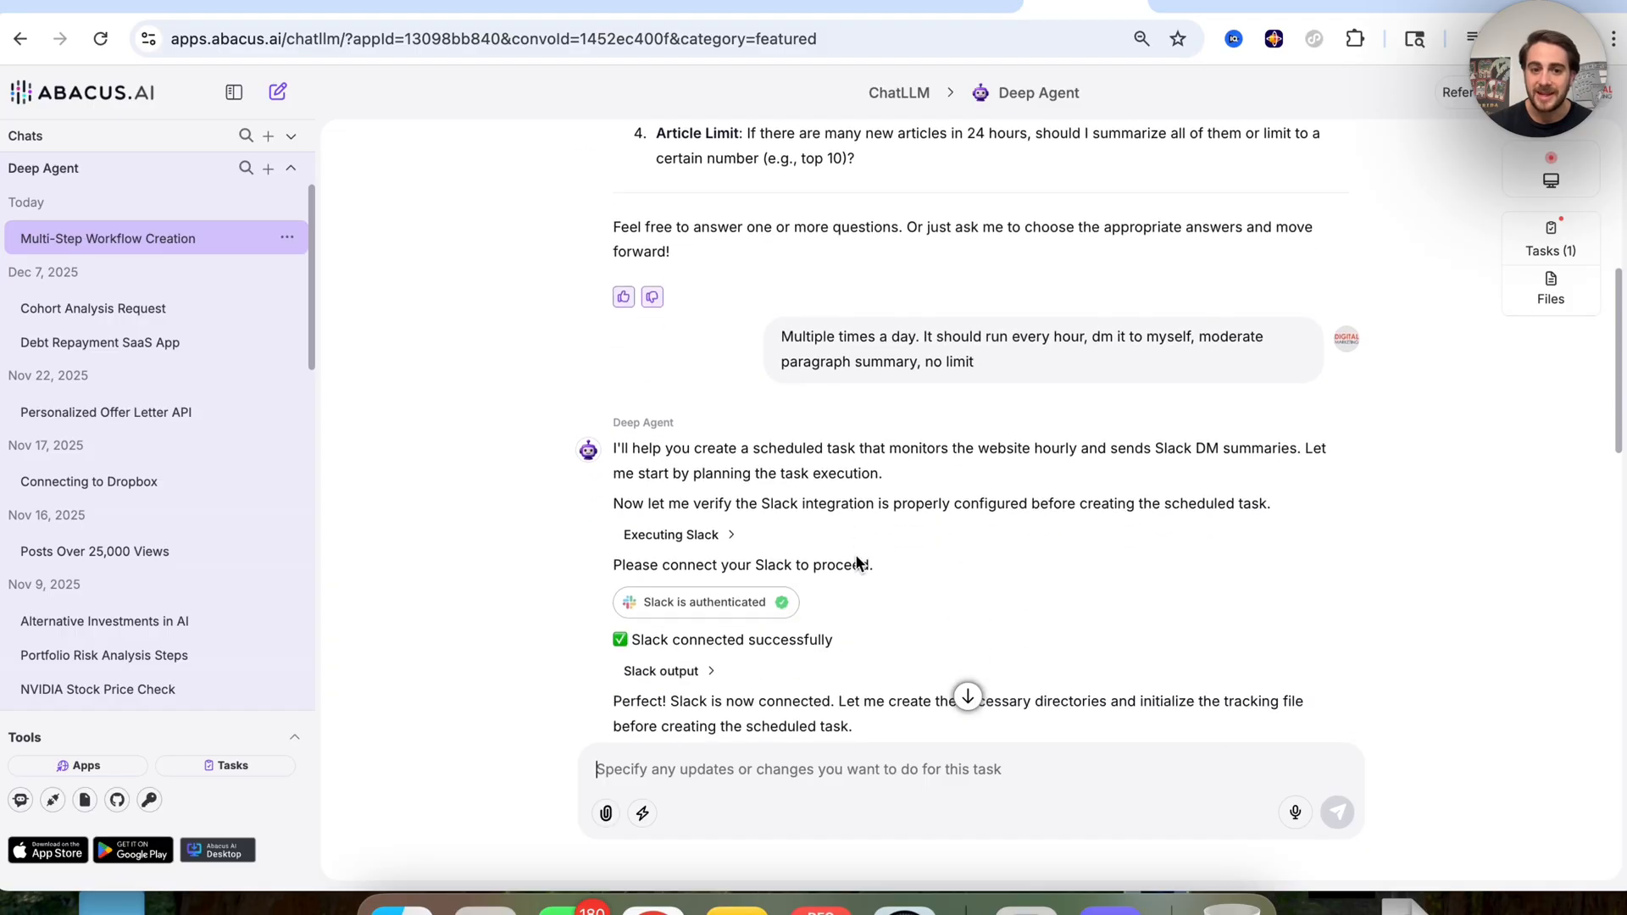
Step: Scroll to the 'Workflow Created Successfully' summary for the hourly TestingCatalog Slack-DM monitor
scroll(down, 3)
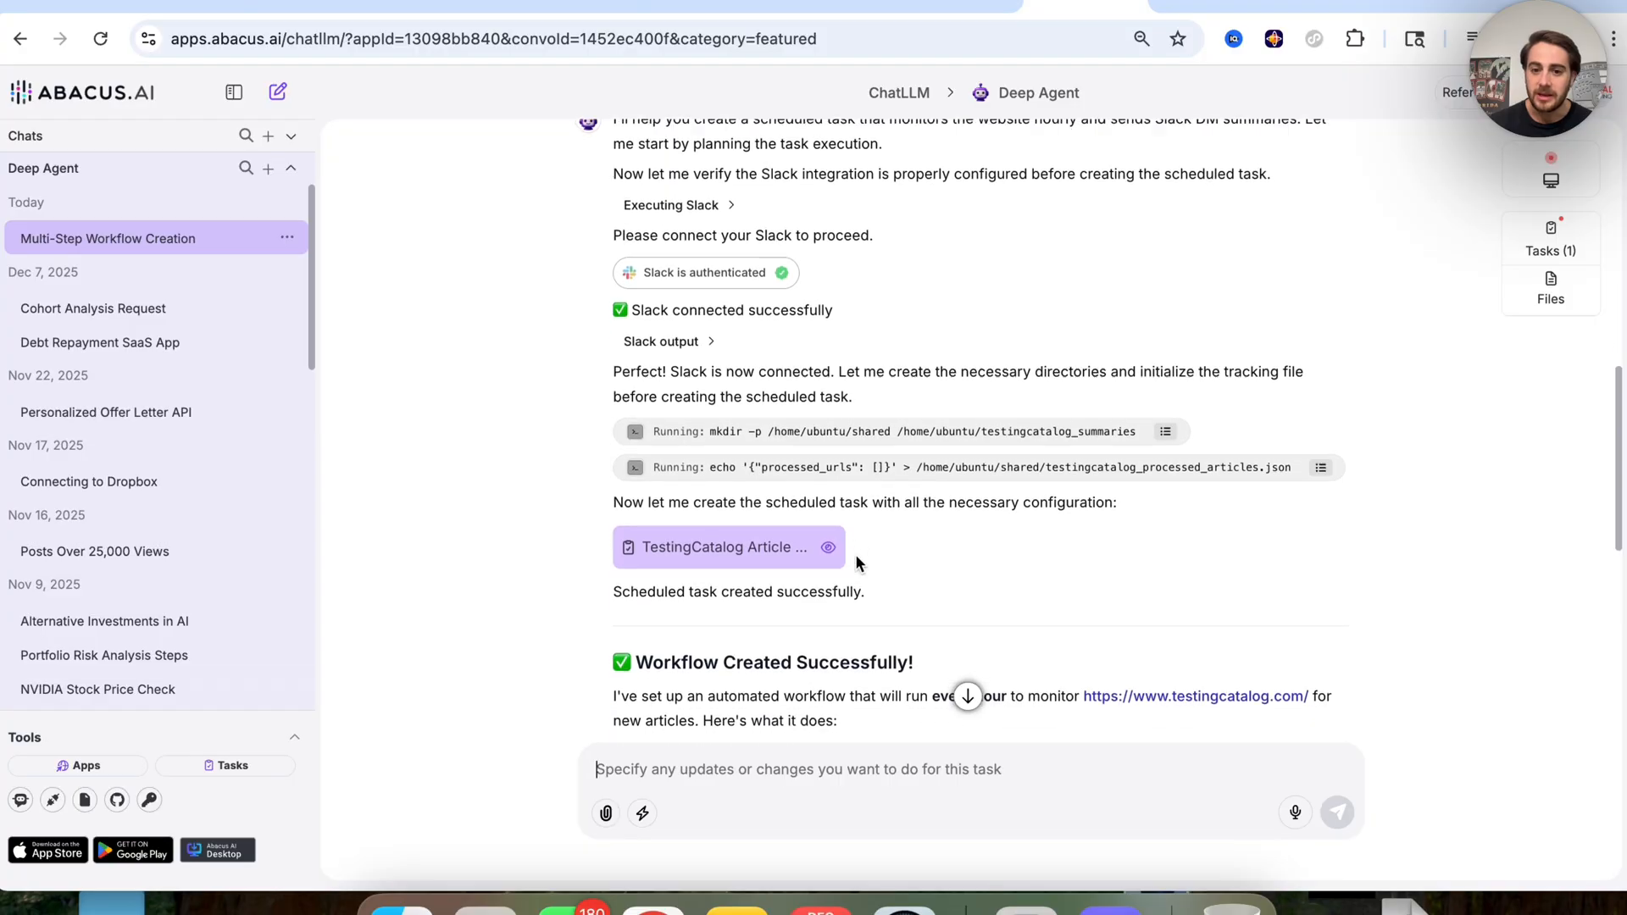
scroll(down, 3)
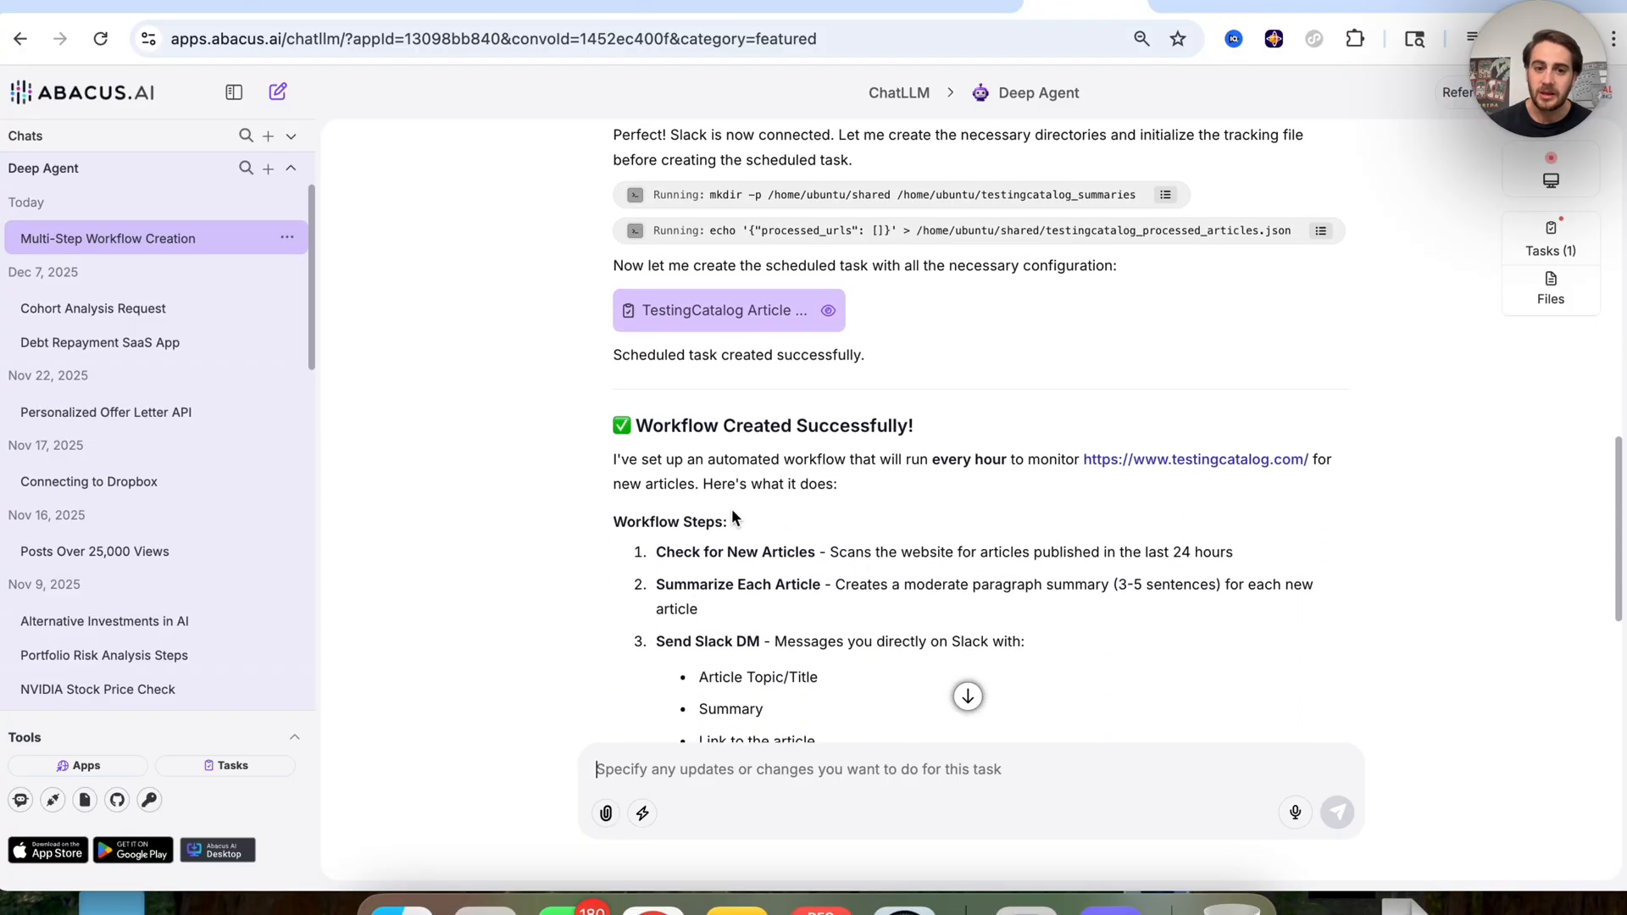
scroll(down, 3)
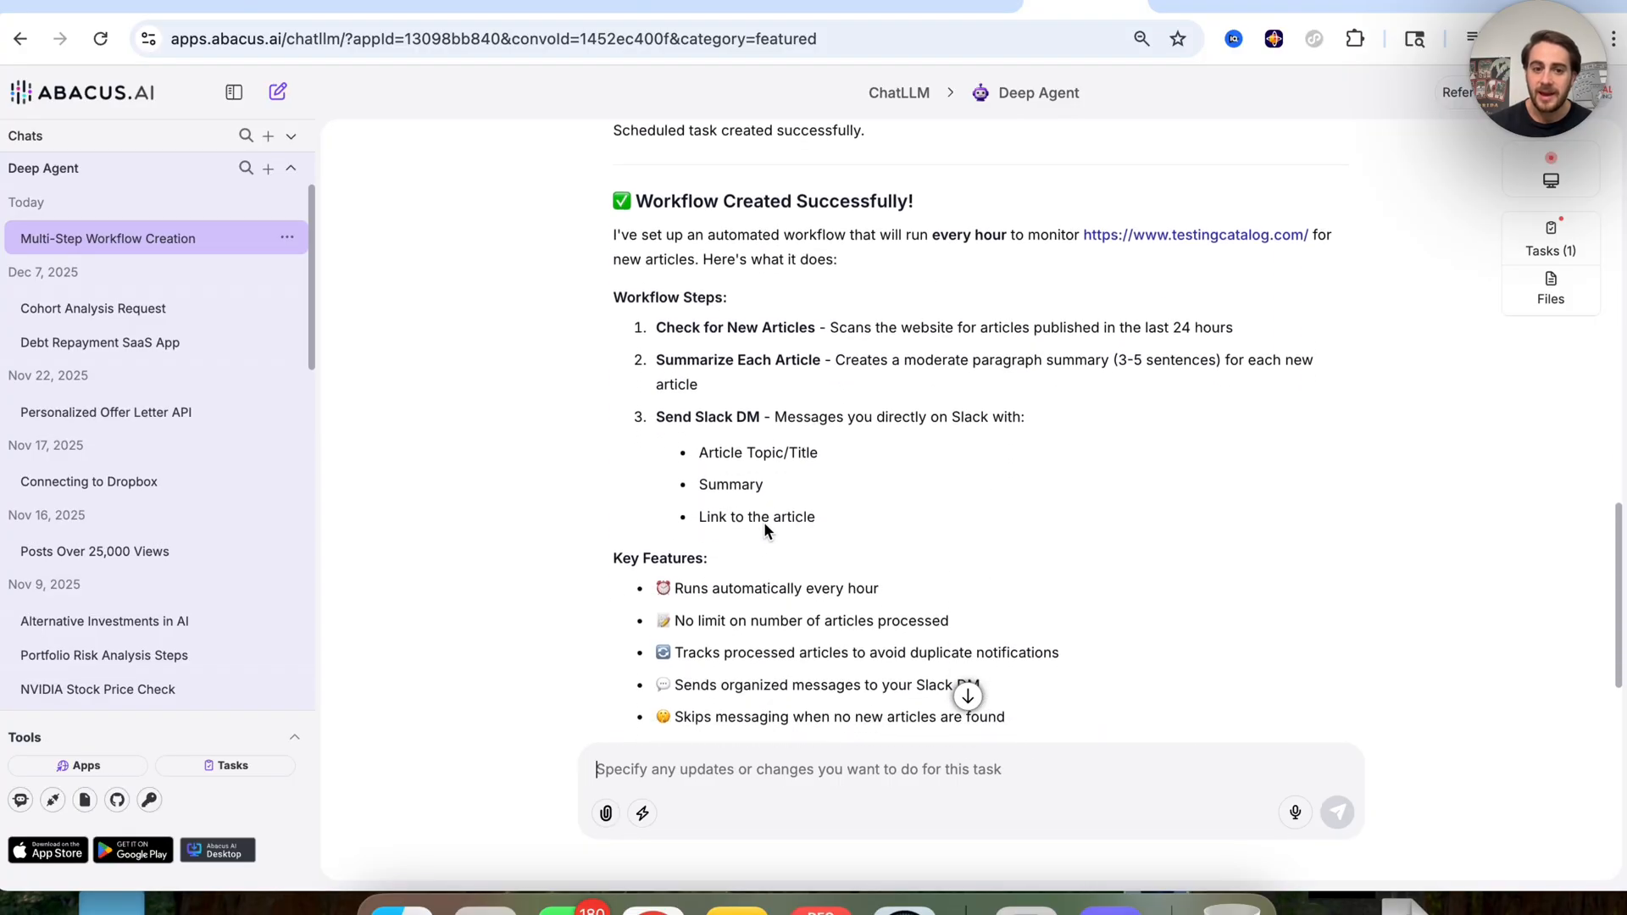
scroll(down, 3)
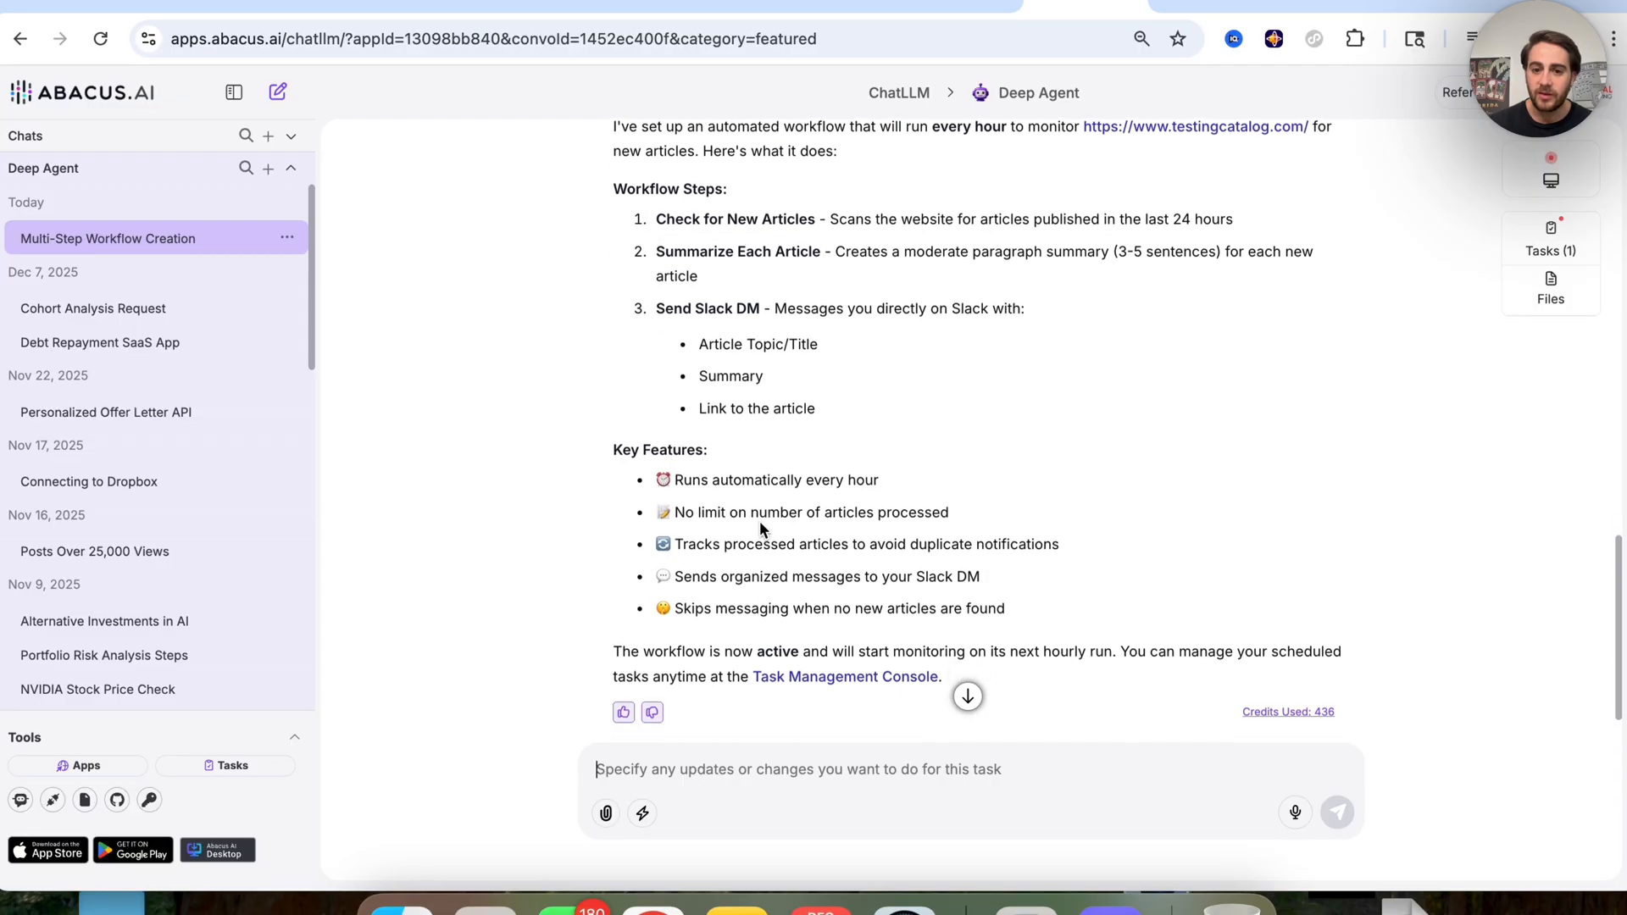
mouse_move(803, 723)
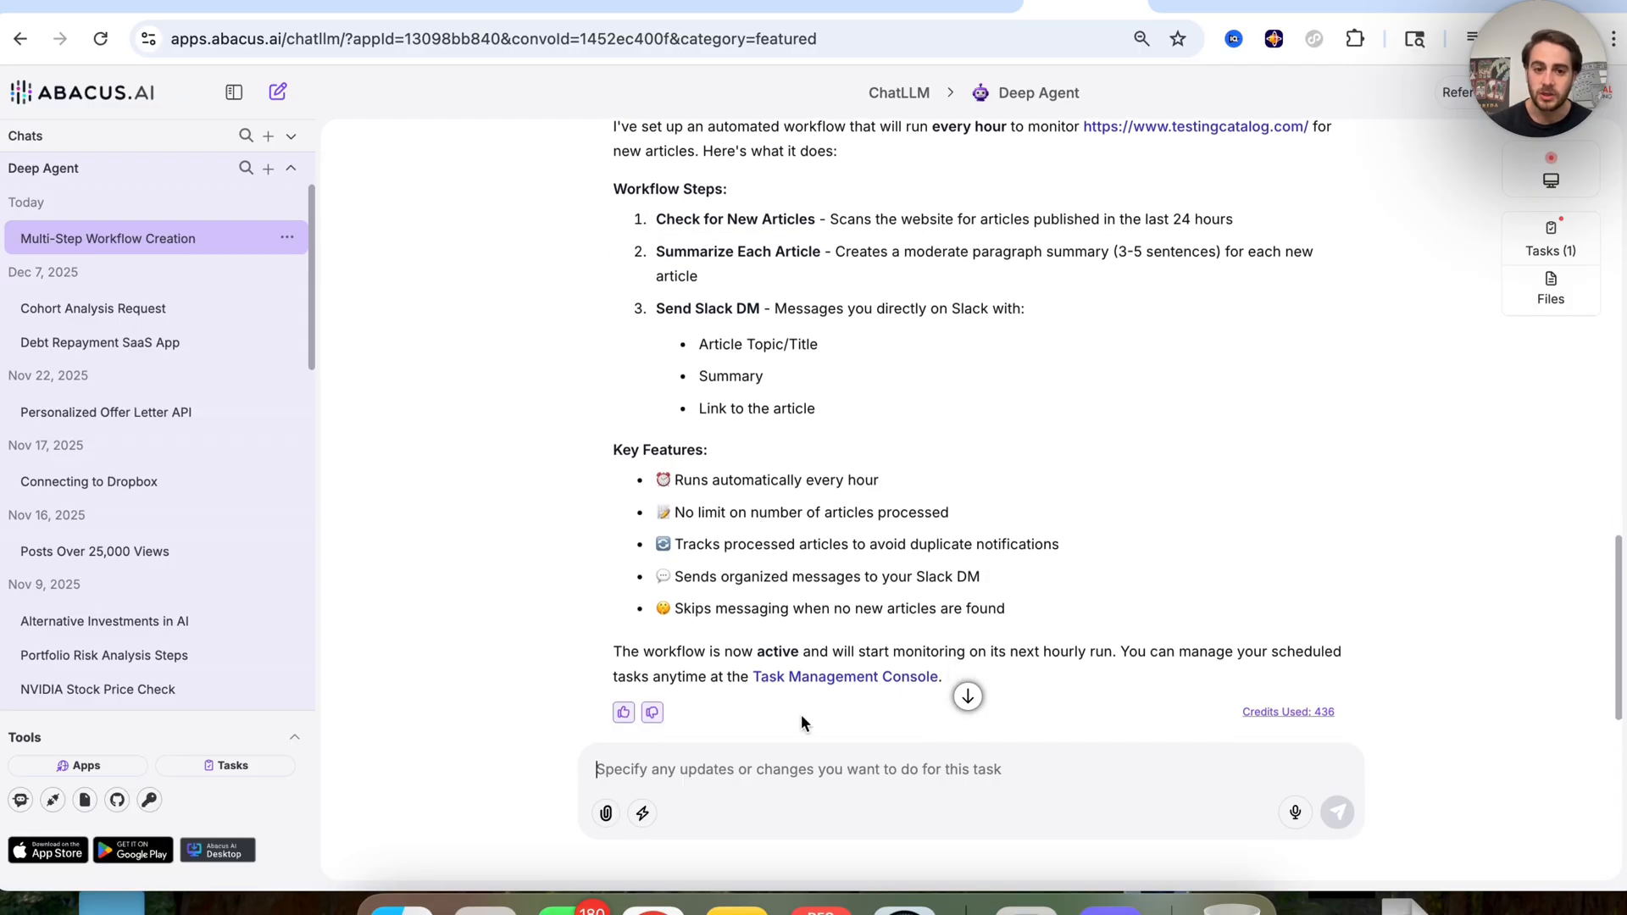
mouse_move(814, 683)
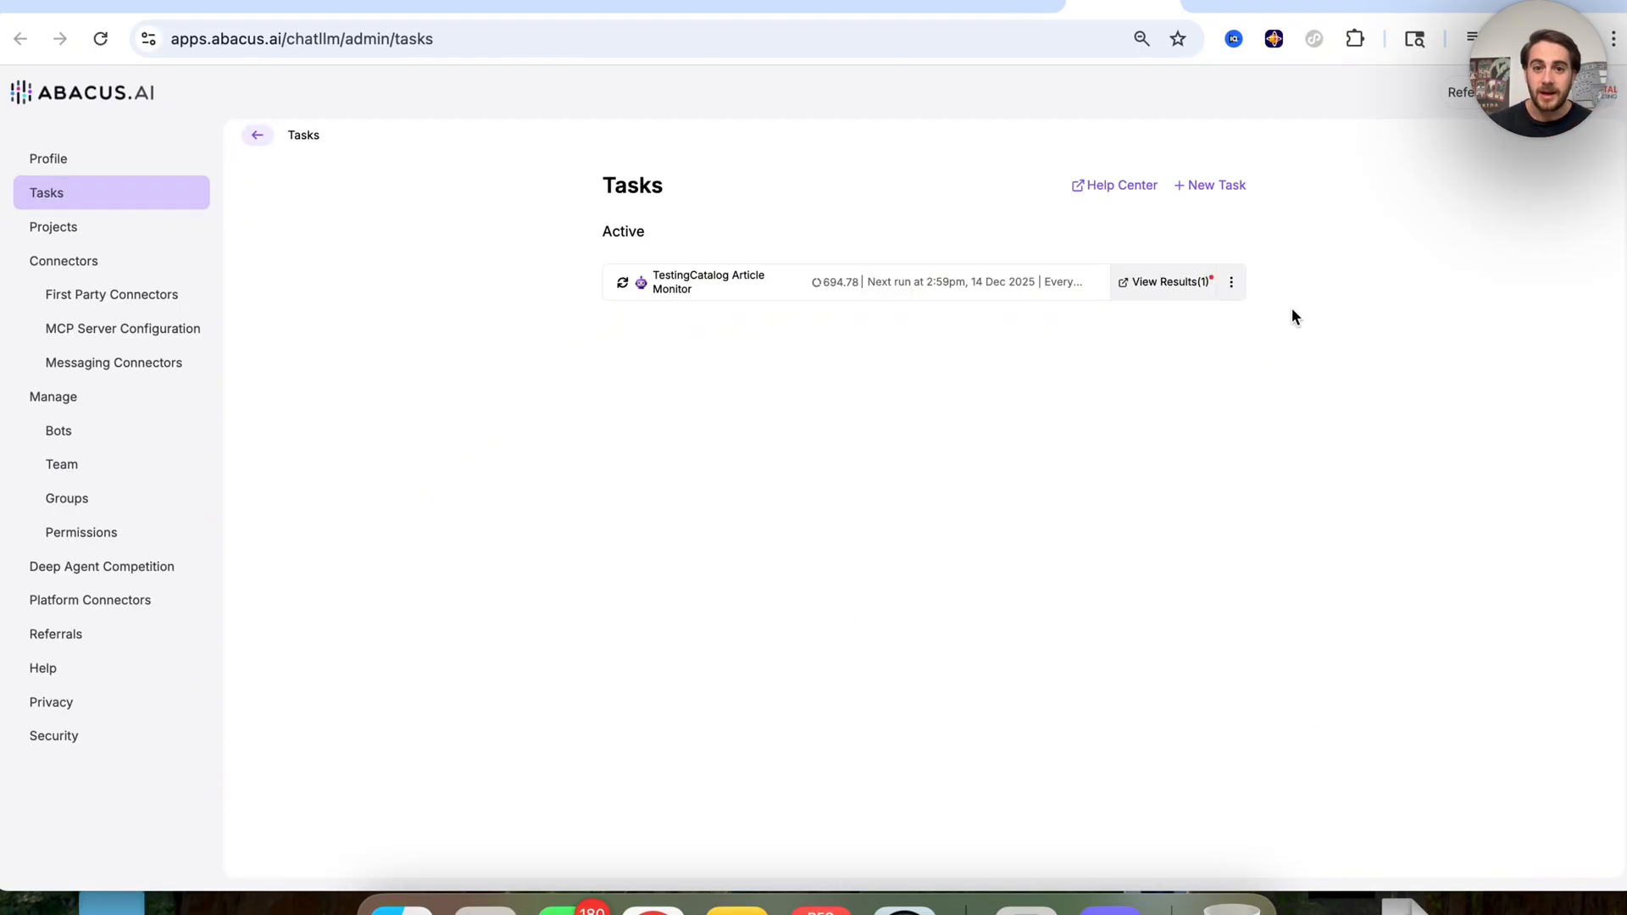
mouse_move(1211, 323)
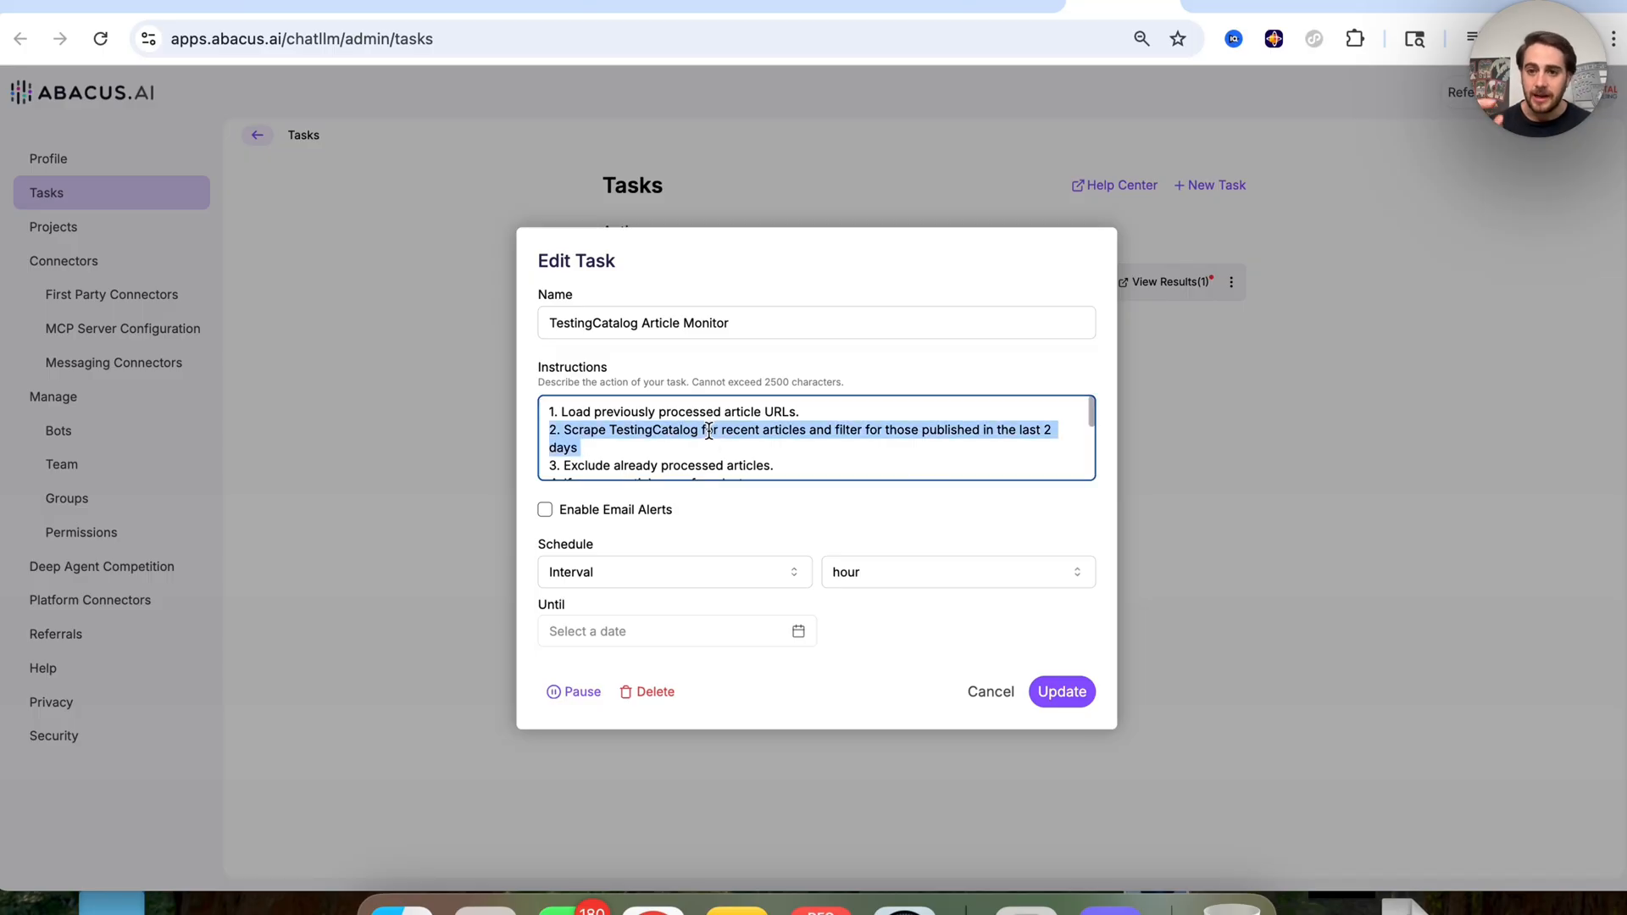
mouse_move(819, 436)
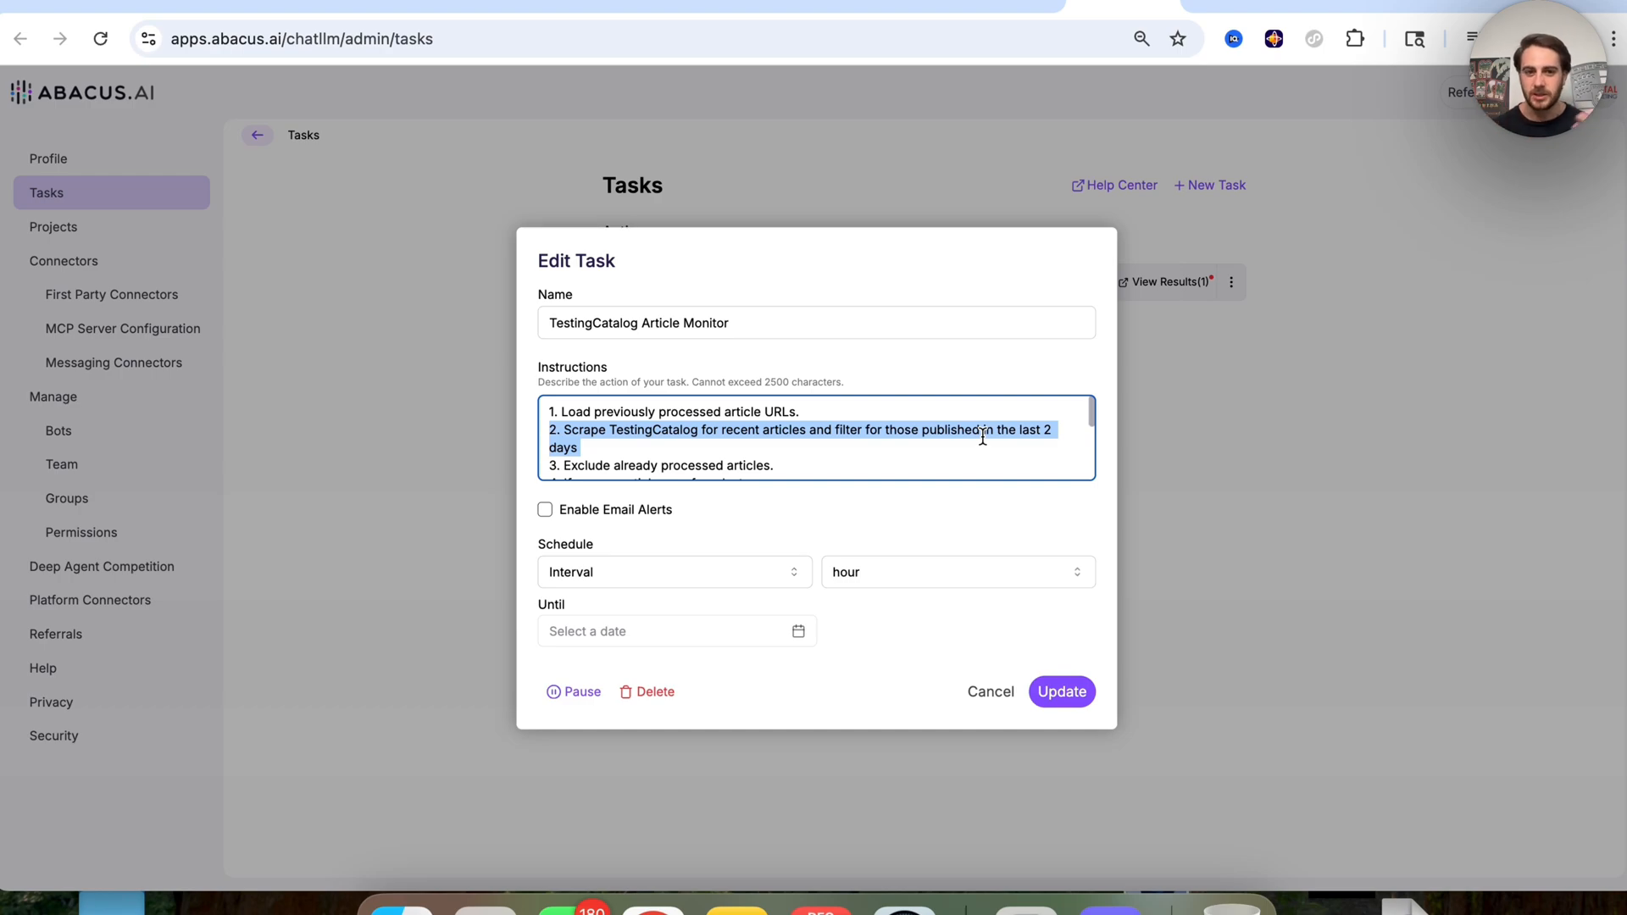
scroll(down, 3)
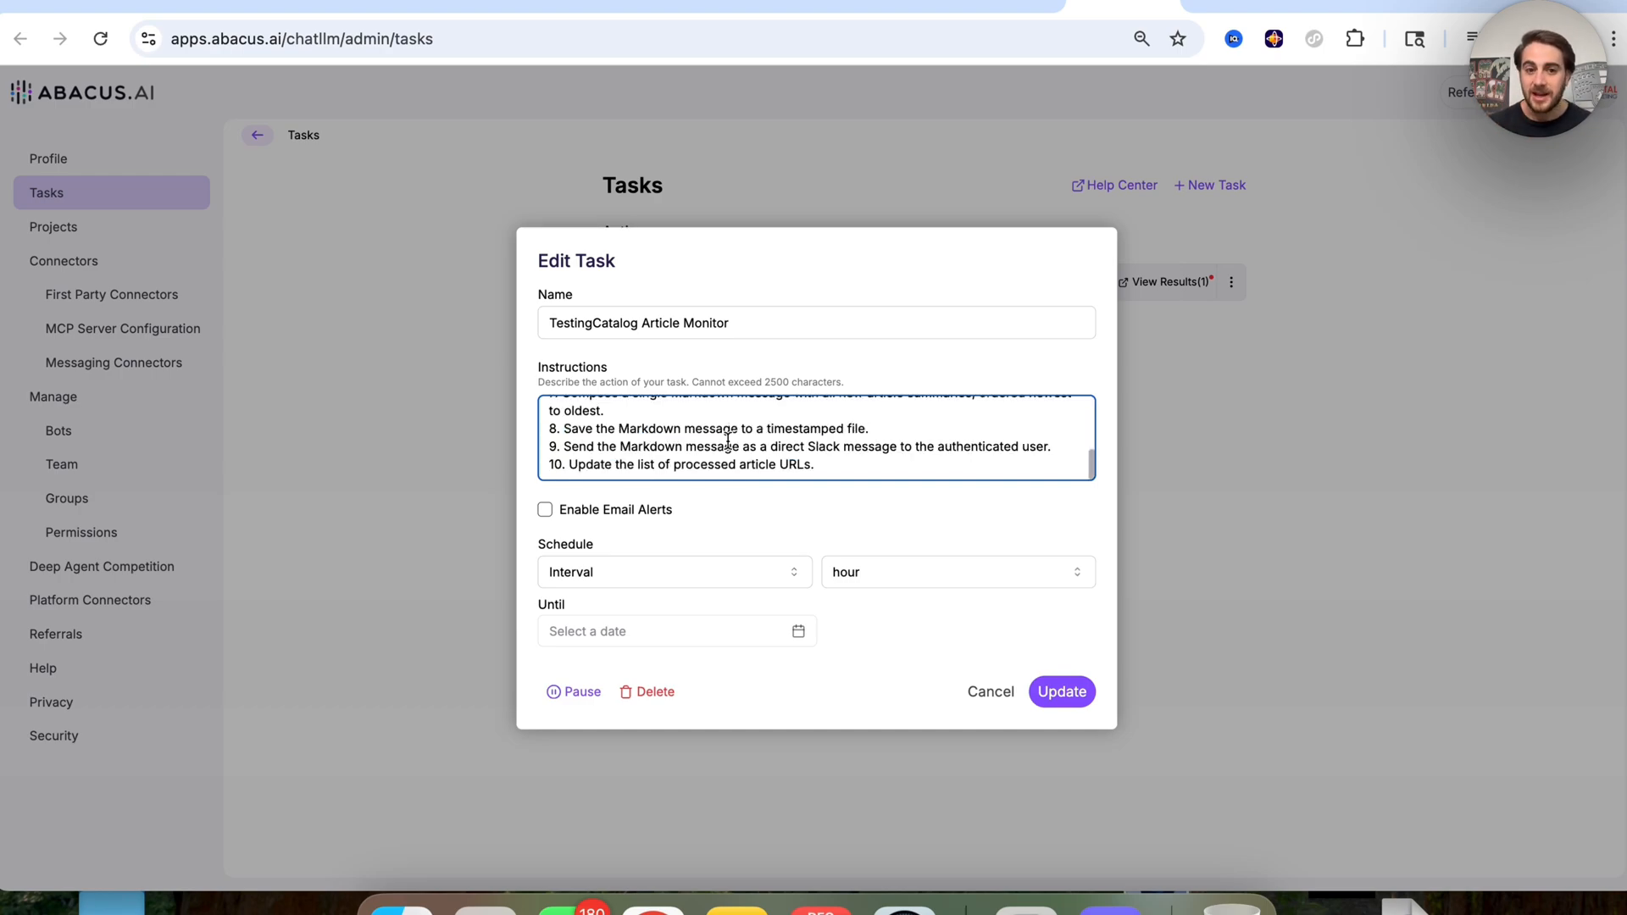
mouse_move(713, 456)
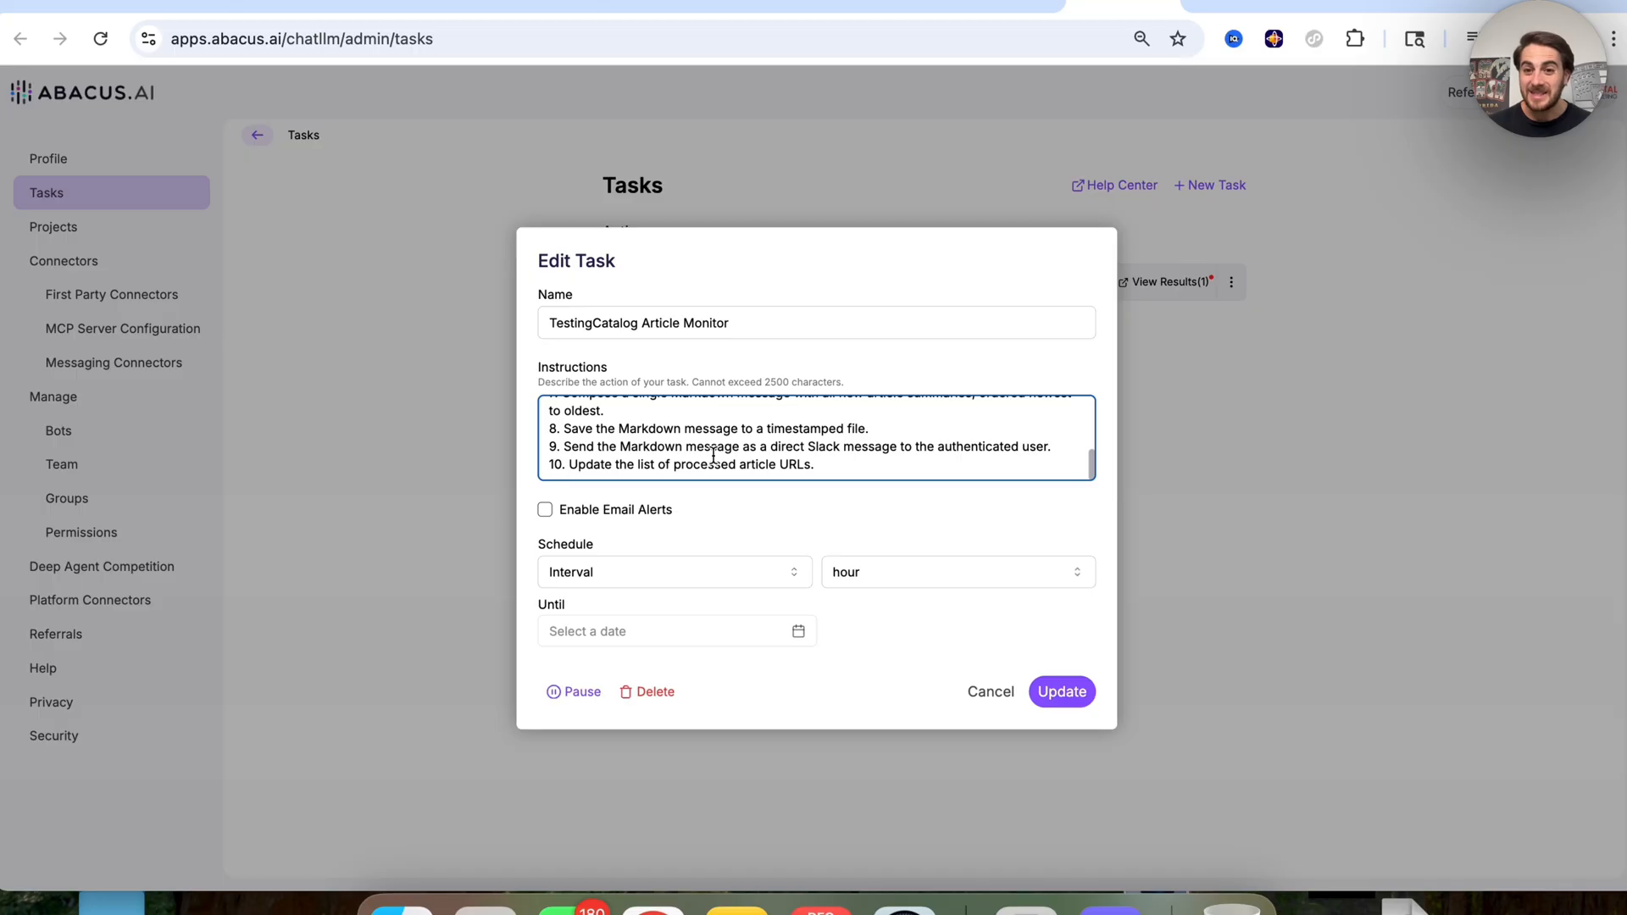
mouse_move(847, 600)
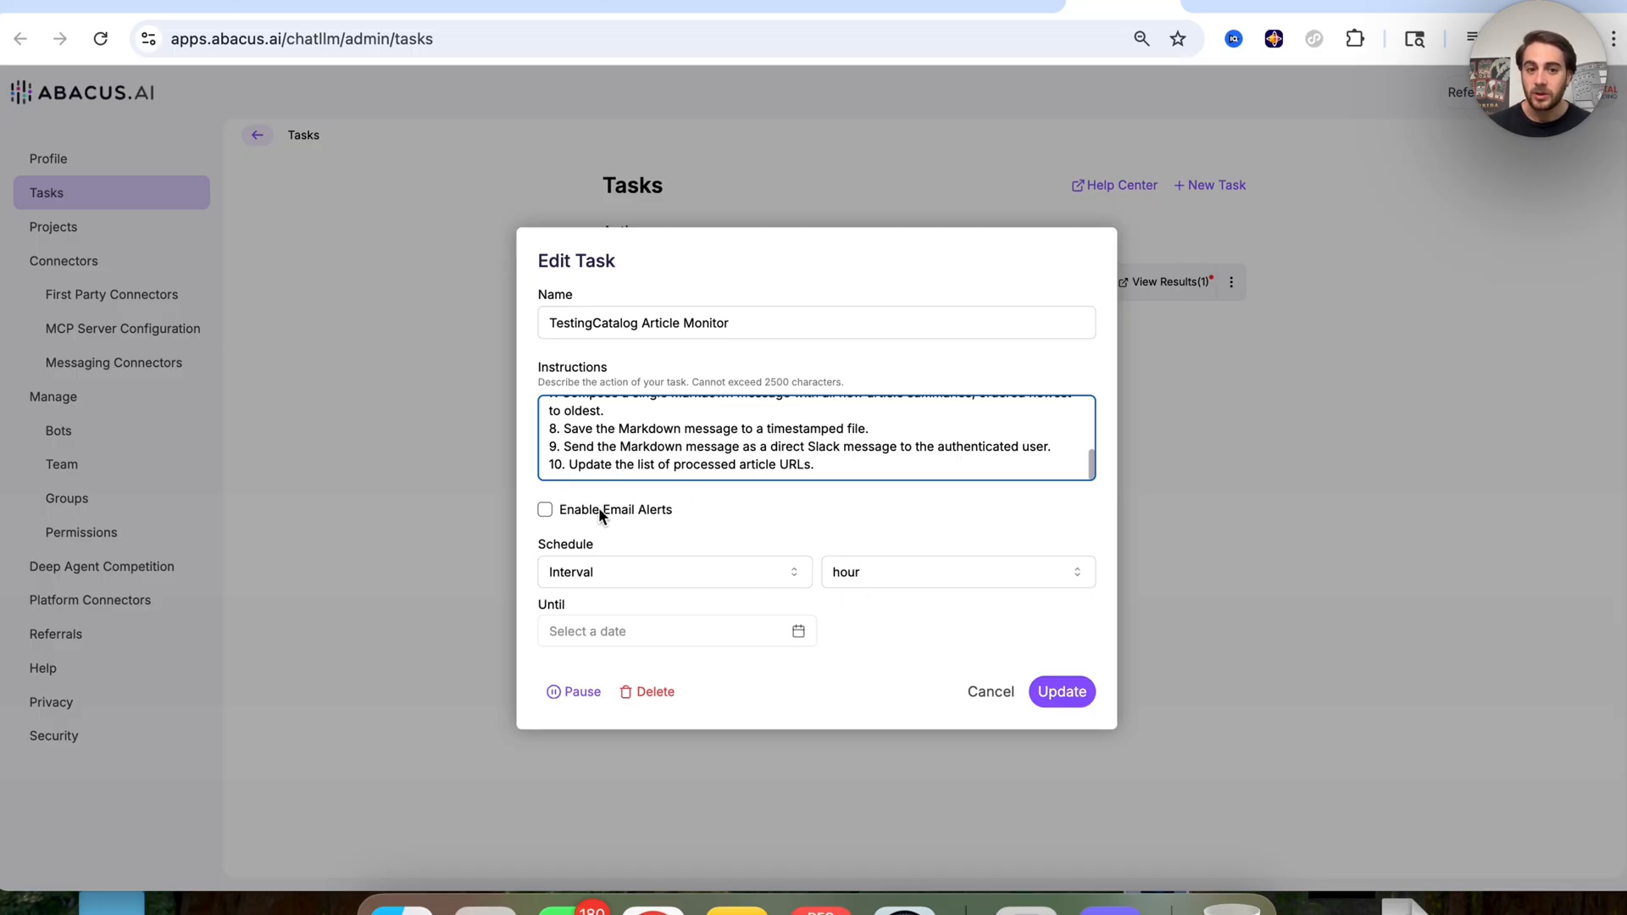
mouse_move(863, 288)
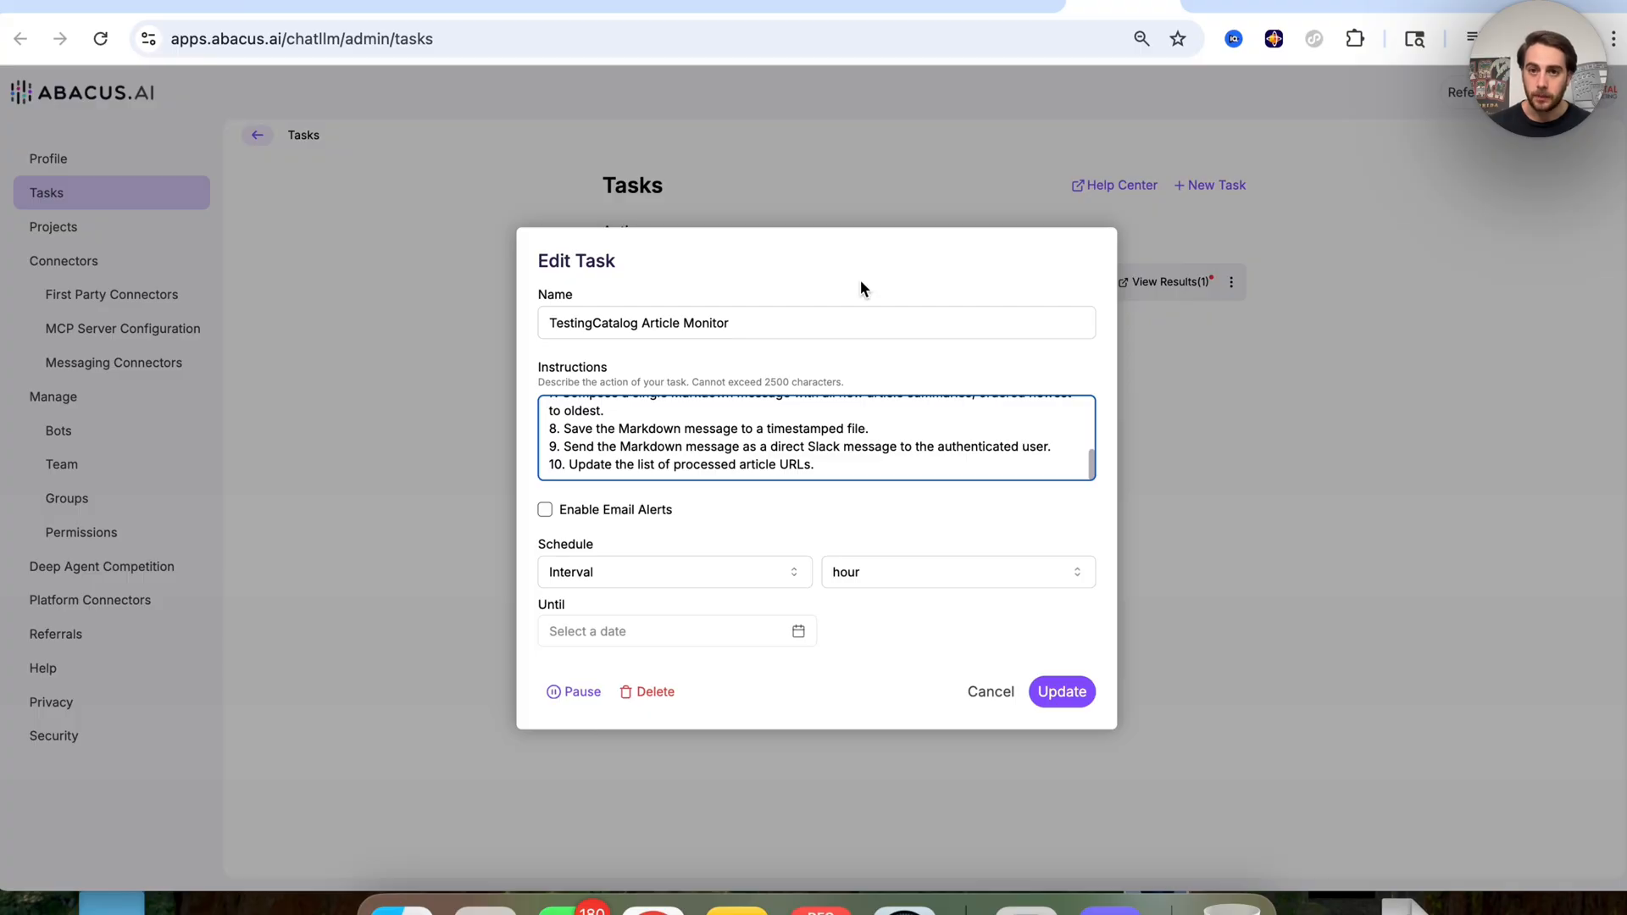
mouse_move(1064, 692)
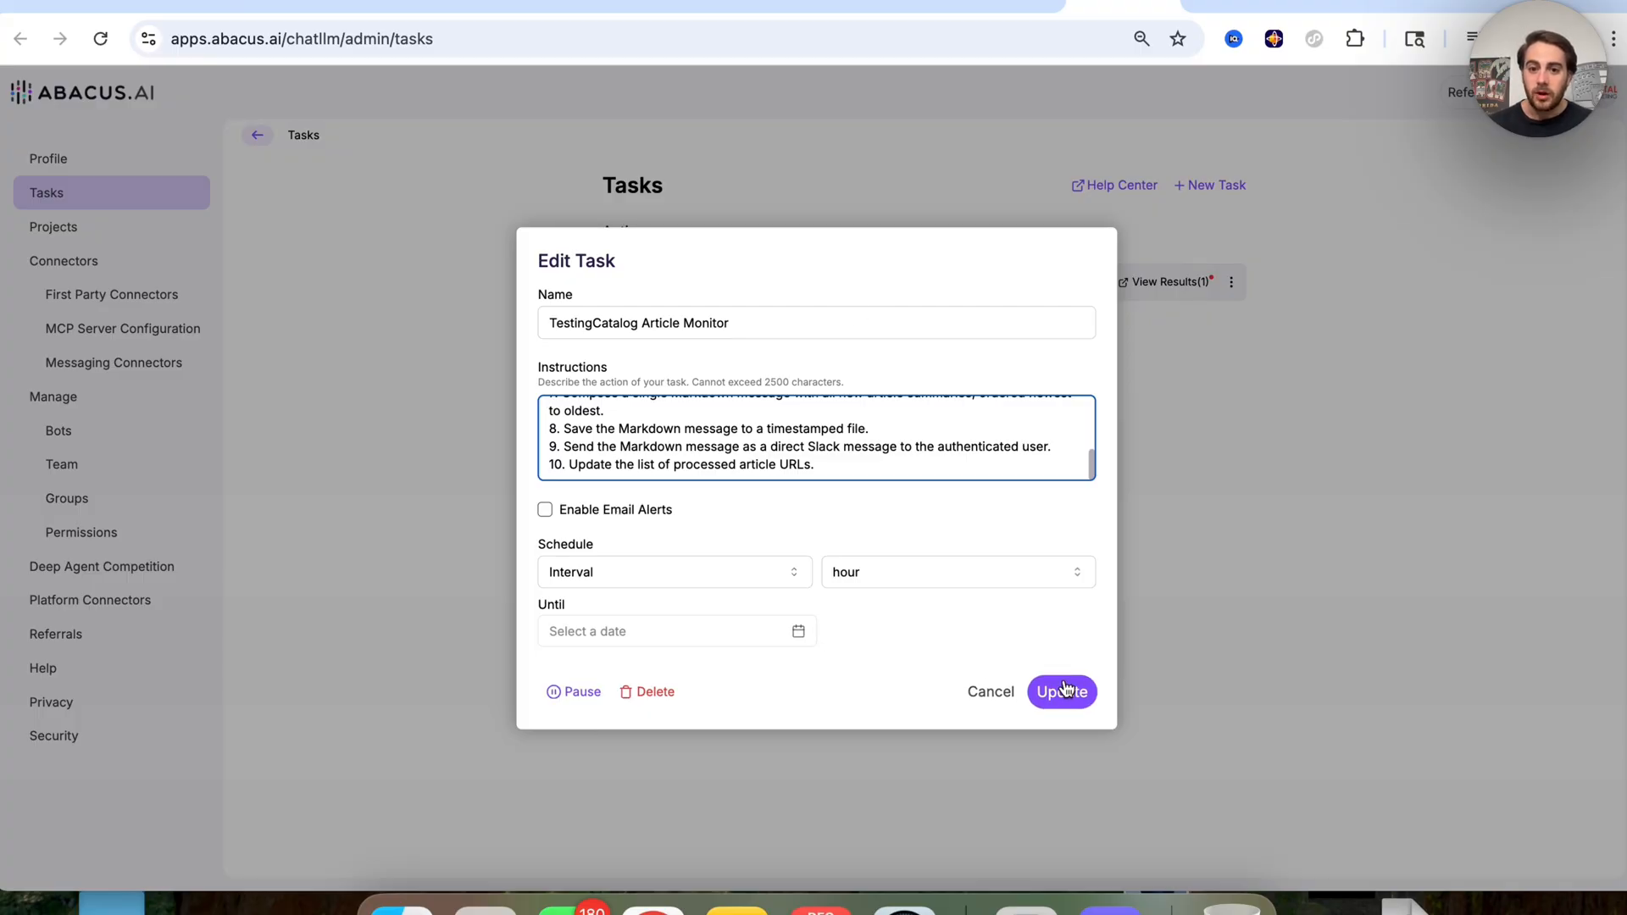
click(1062, 691)
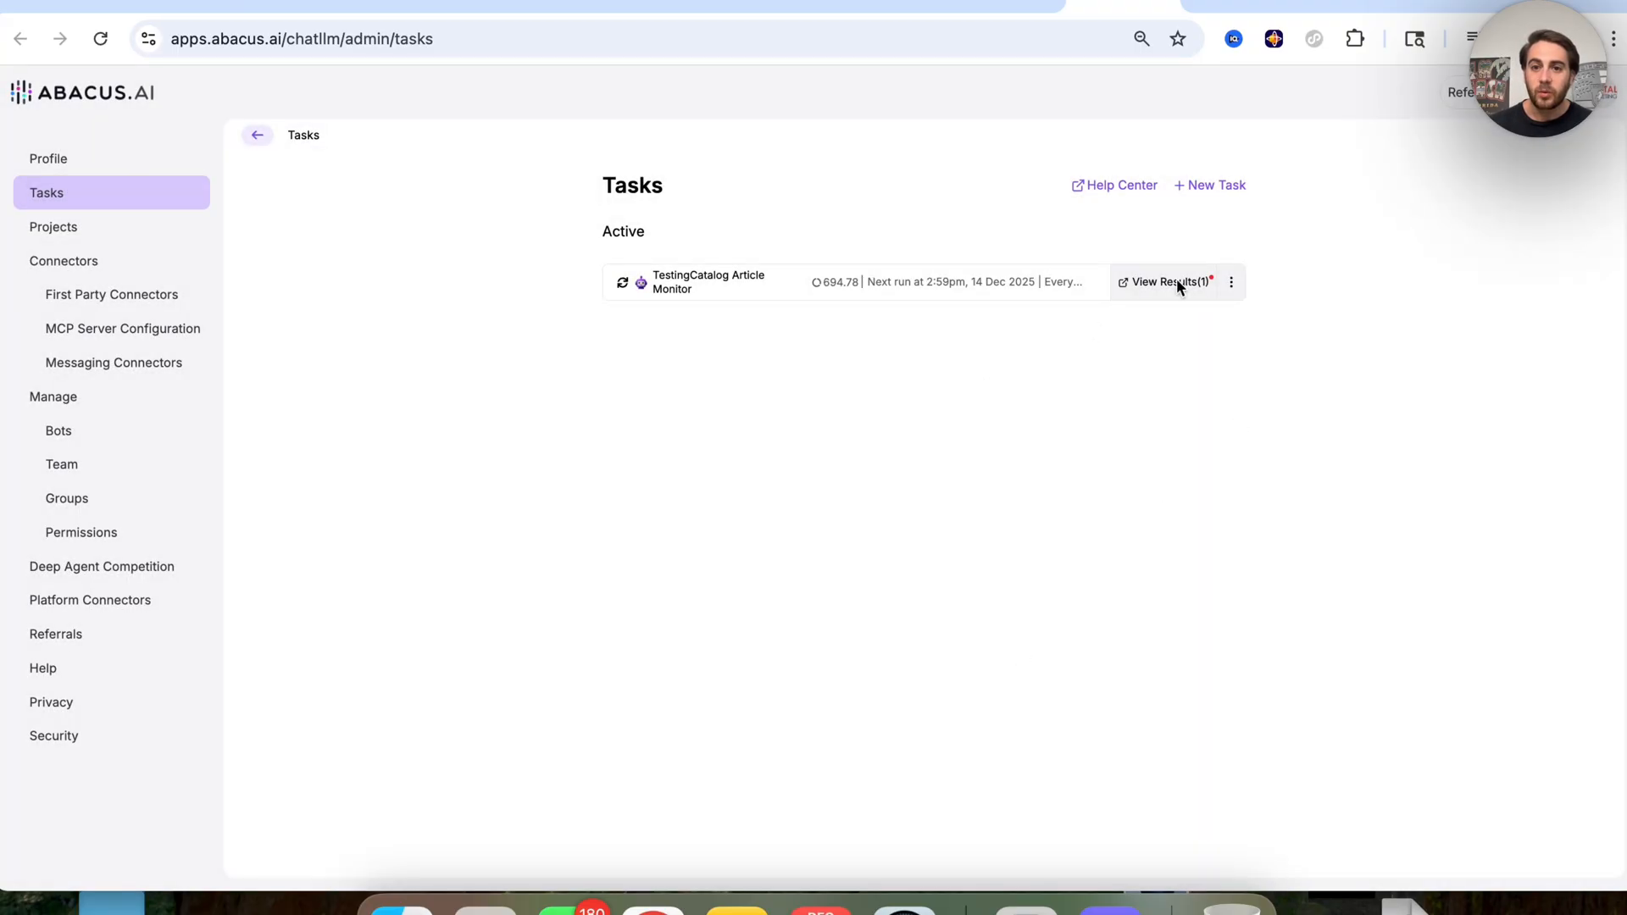
Step: View the TestingCatalog Article Monitor execution summary showing no new articles
click(1168, 282)
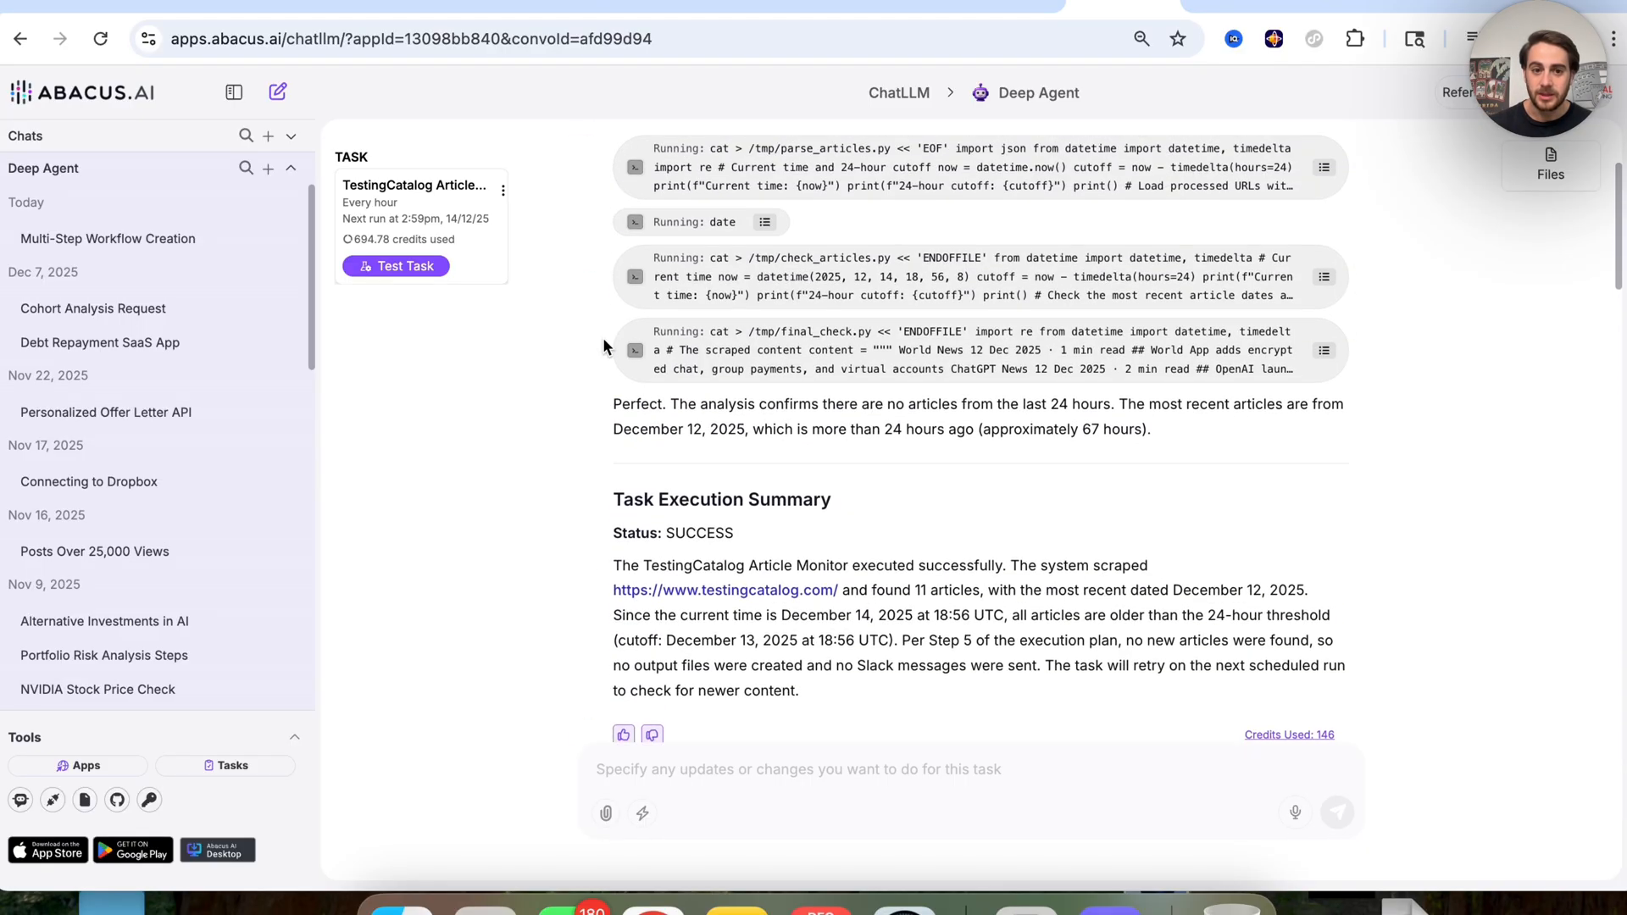
scroll(down, 3)
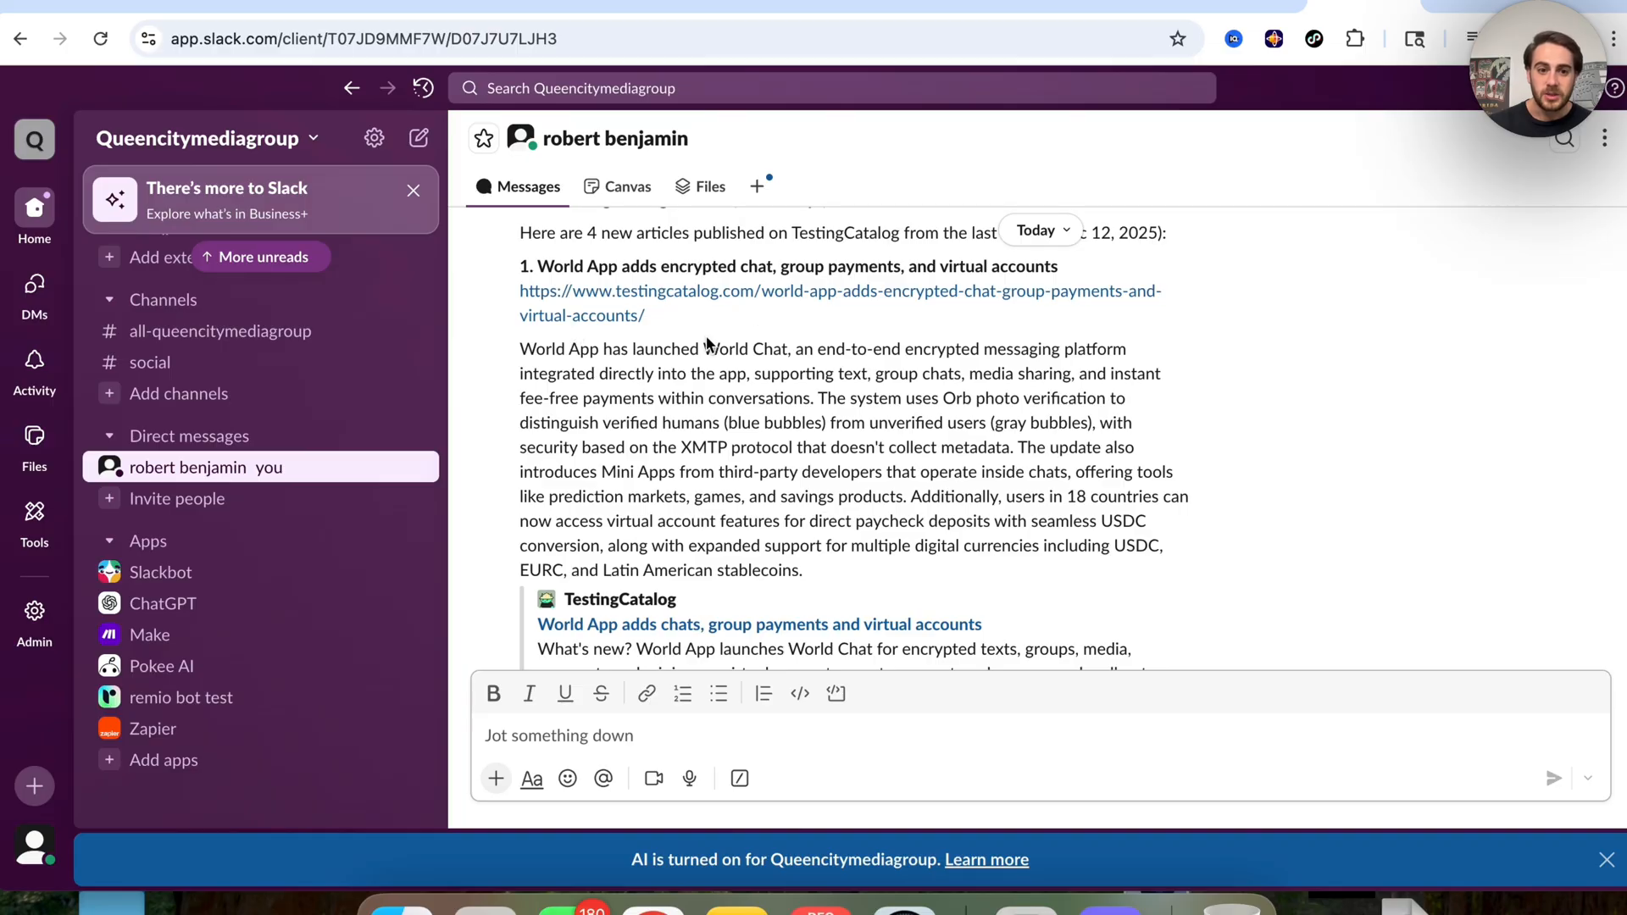
mouse_move(529, 389)
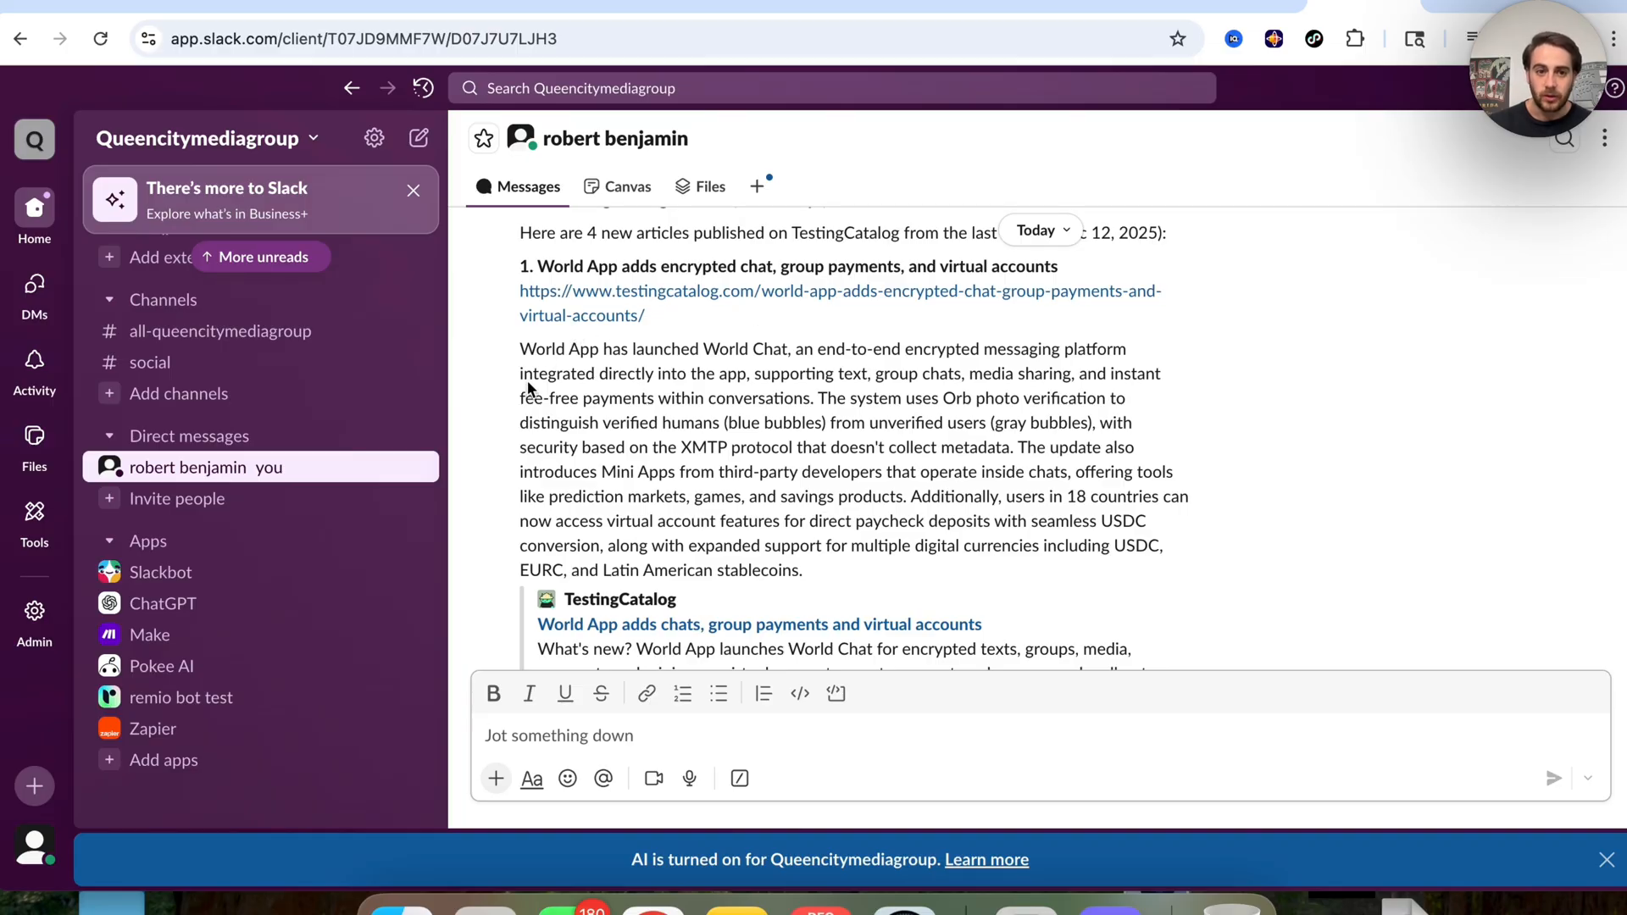
scroll(down, 3)
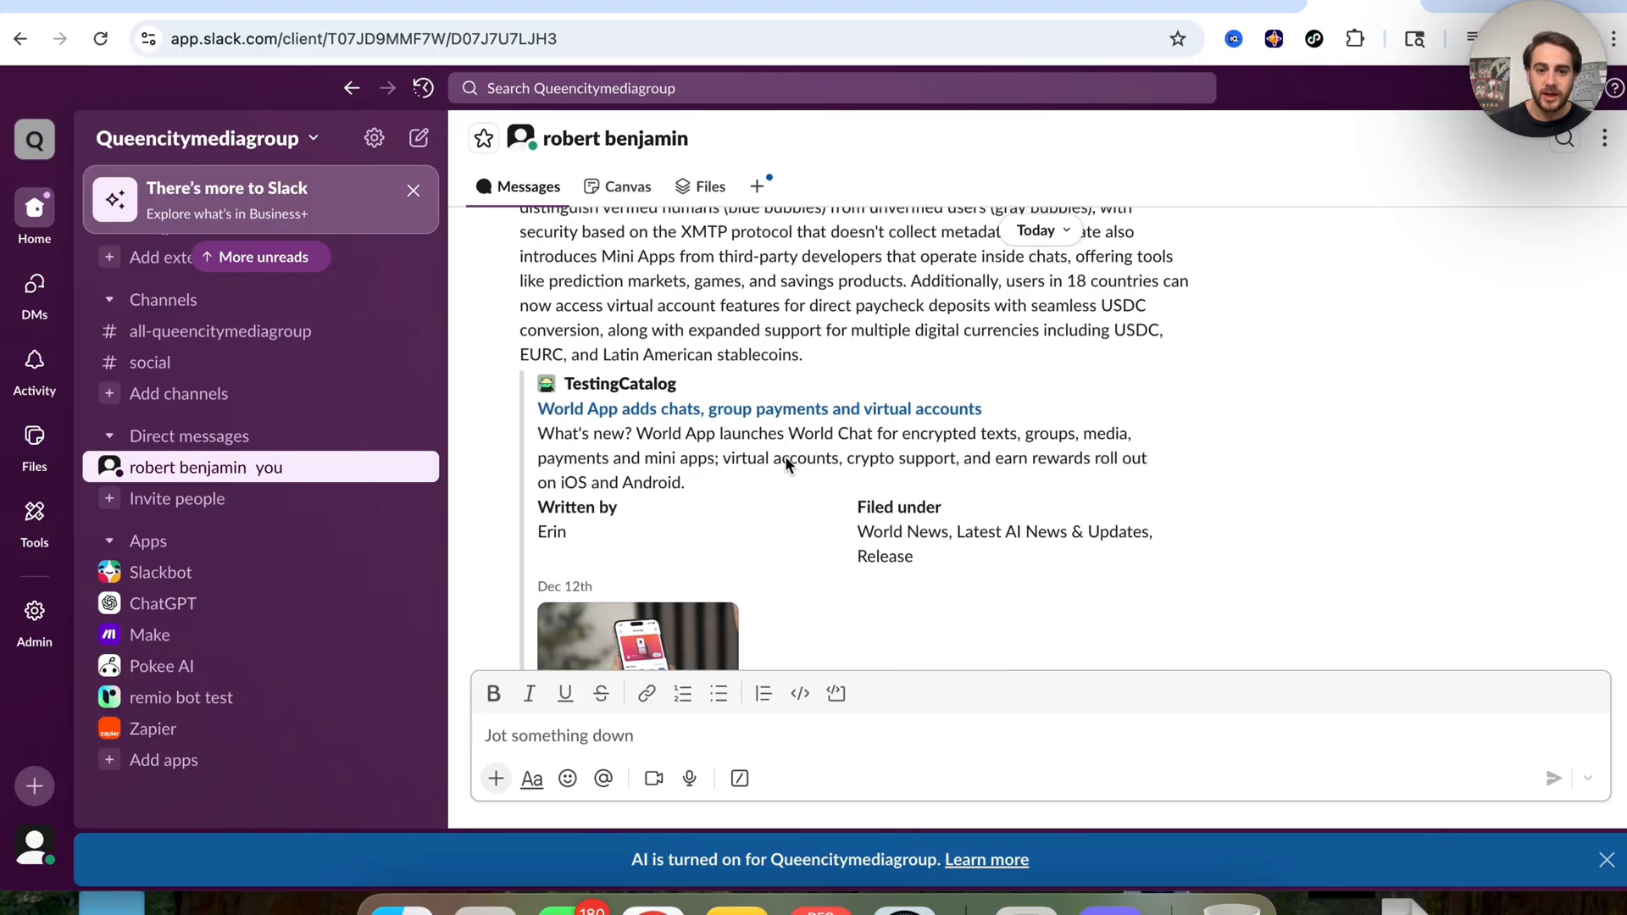
scroll(down, 3)
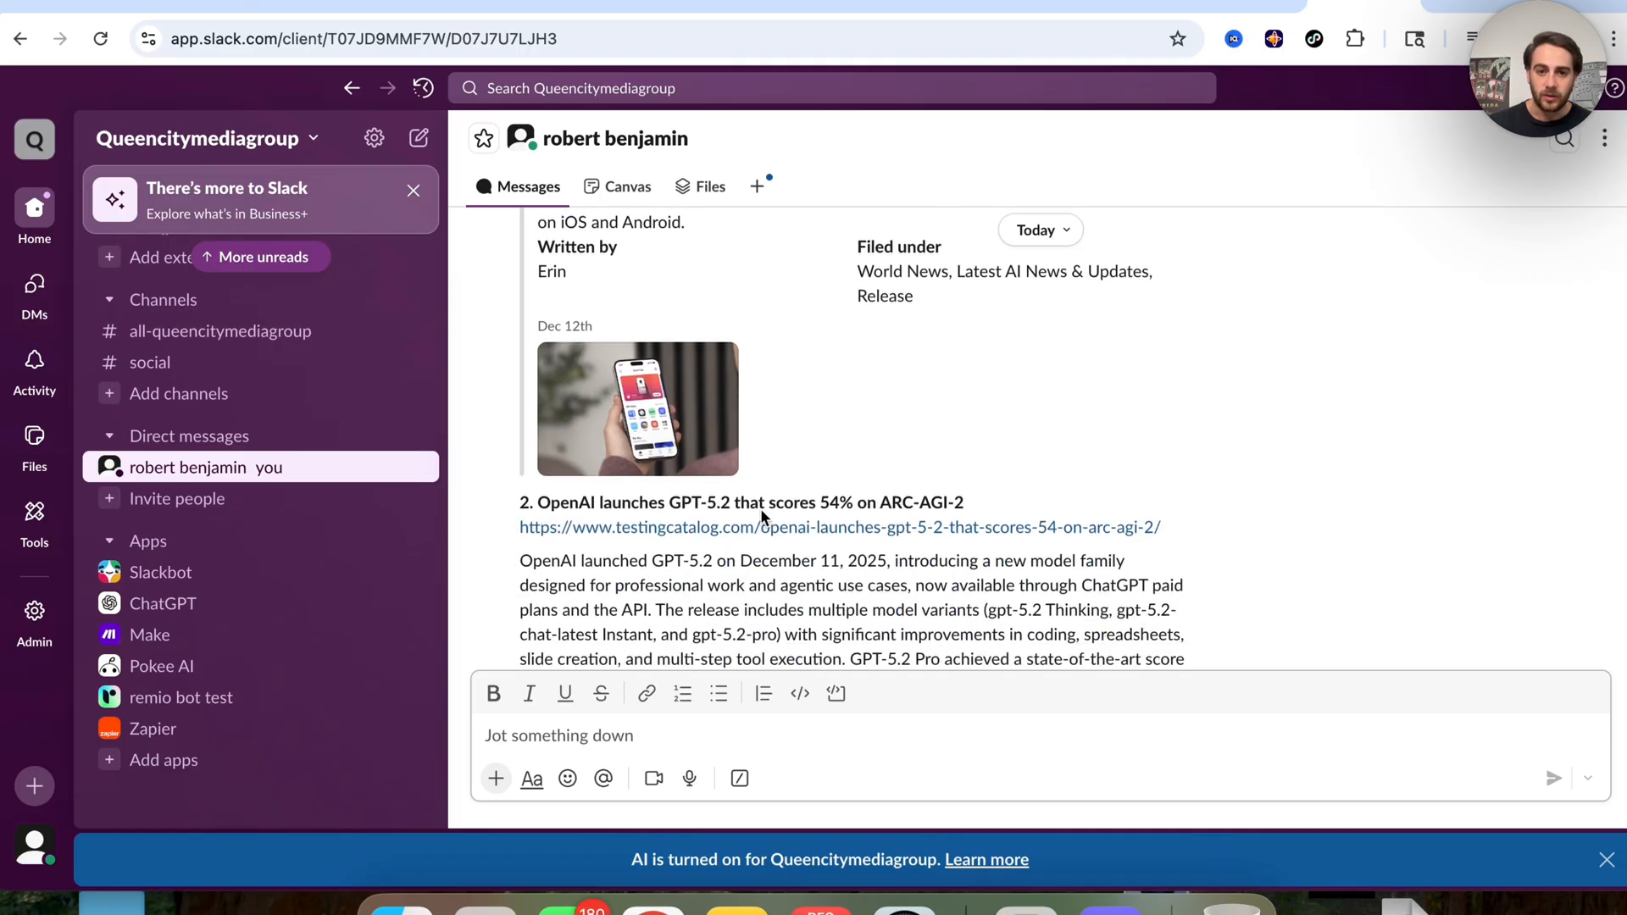
scroll(down, 3)
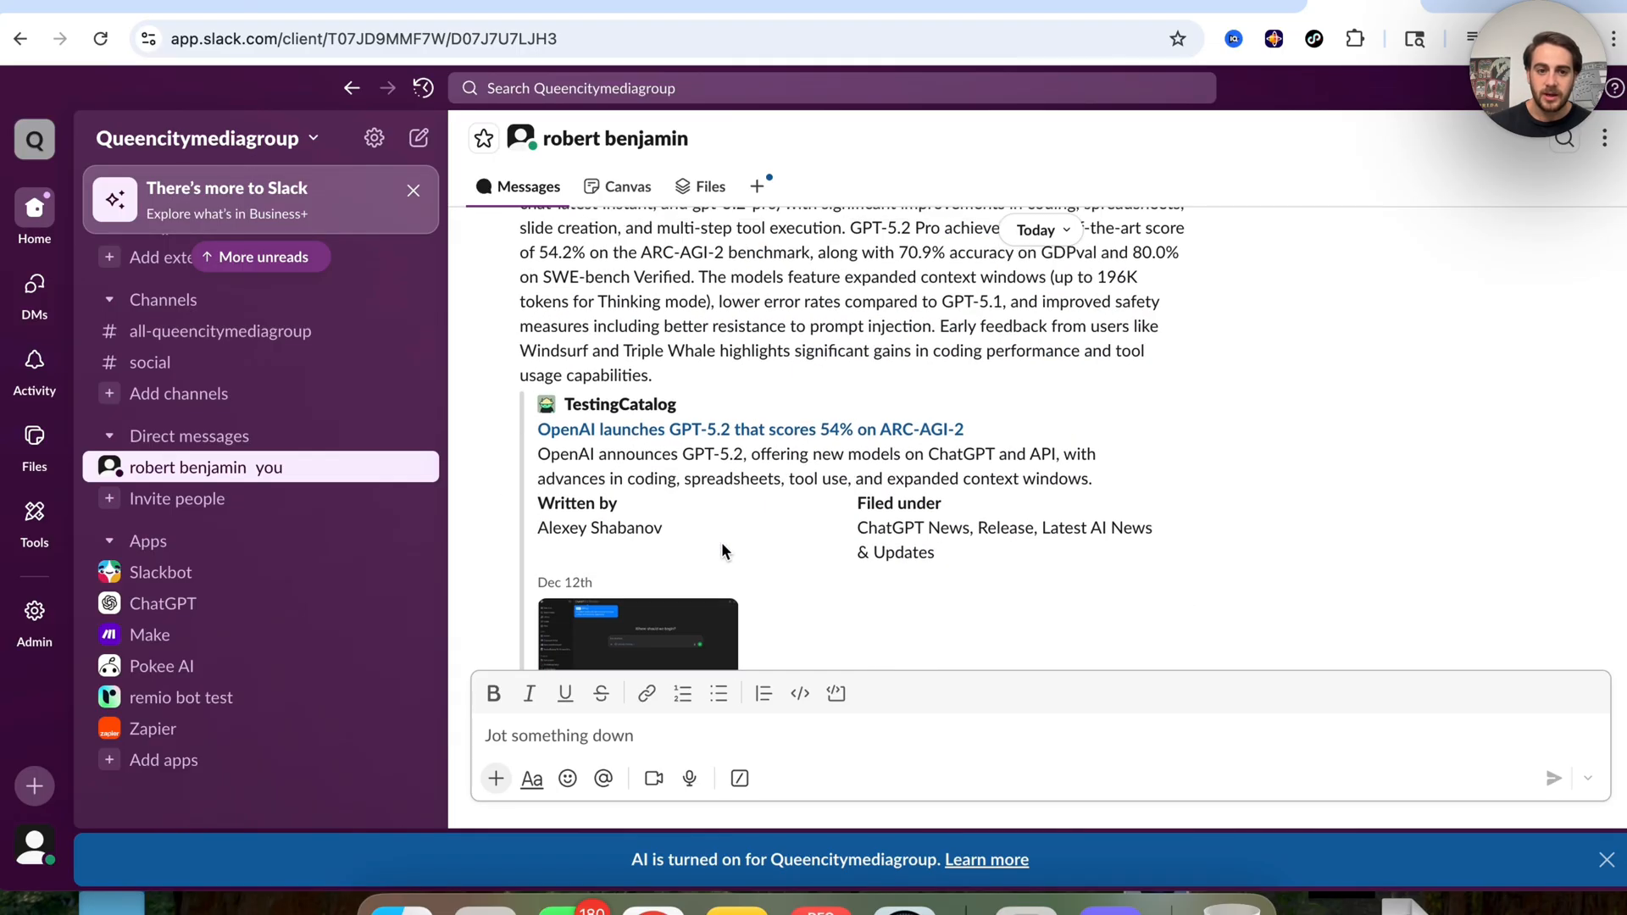
scroll(down, 3)
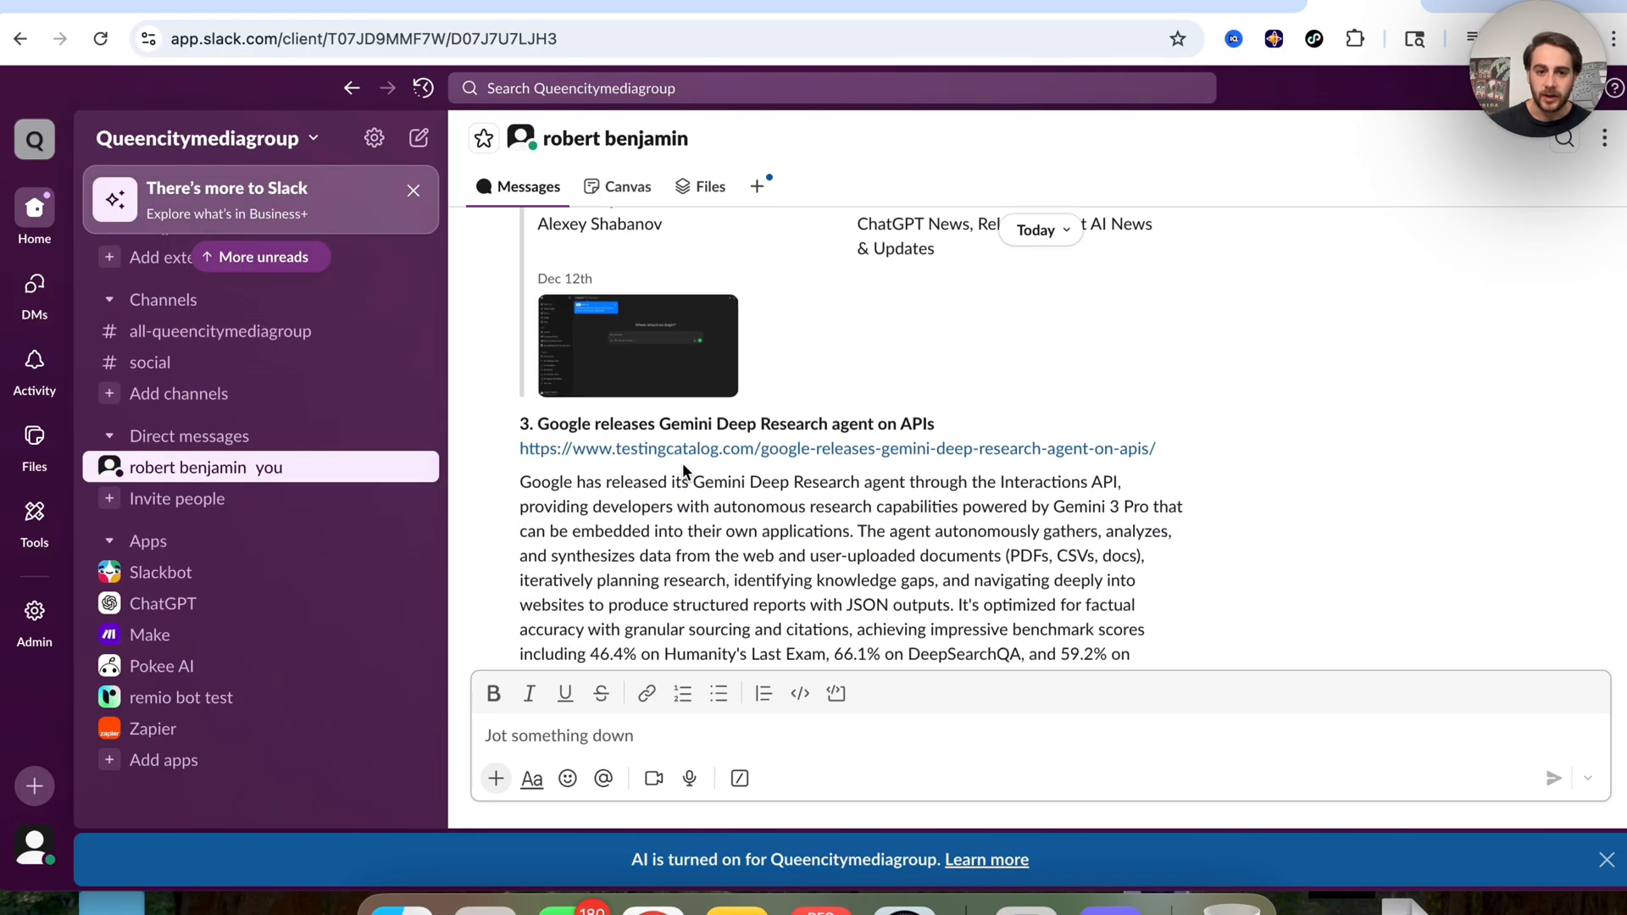
scroll(down, 3)
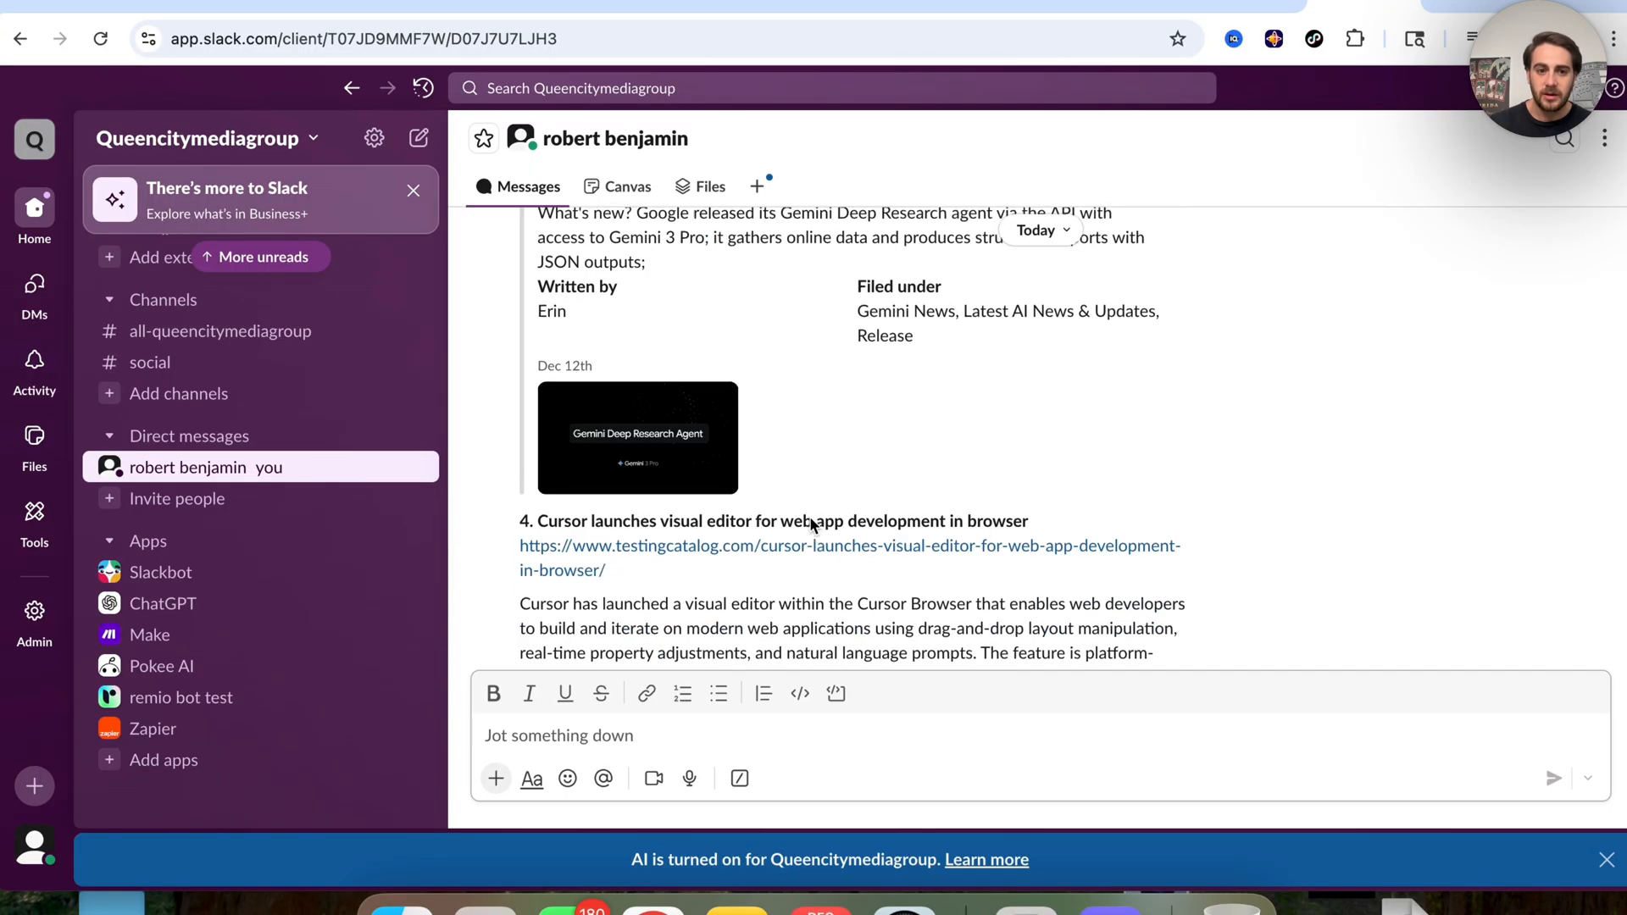
scroll(down, 3)
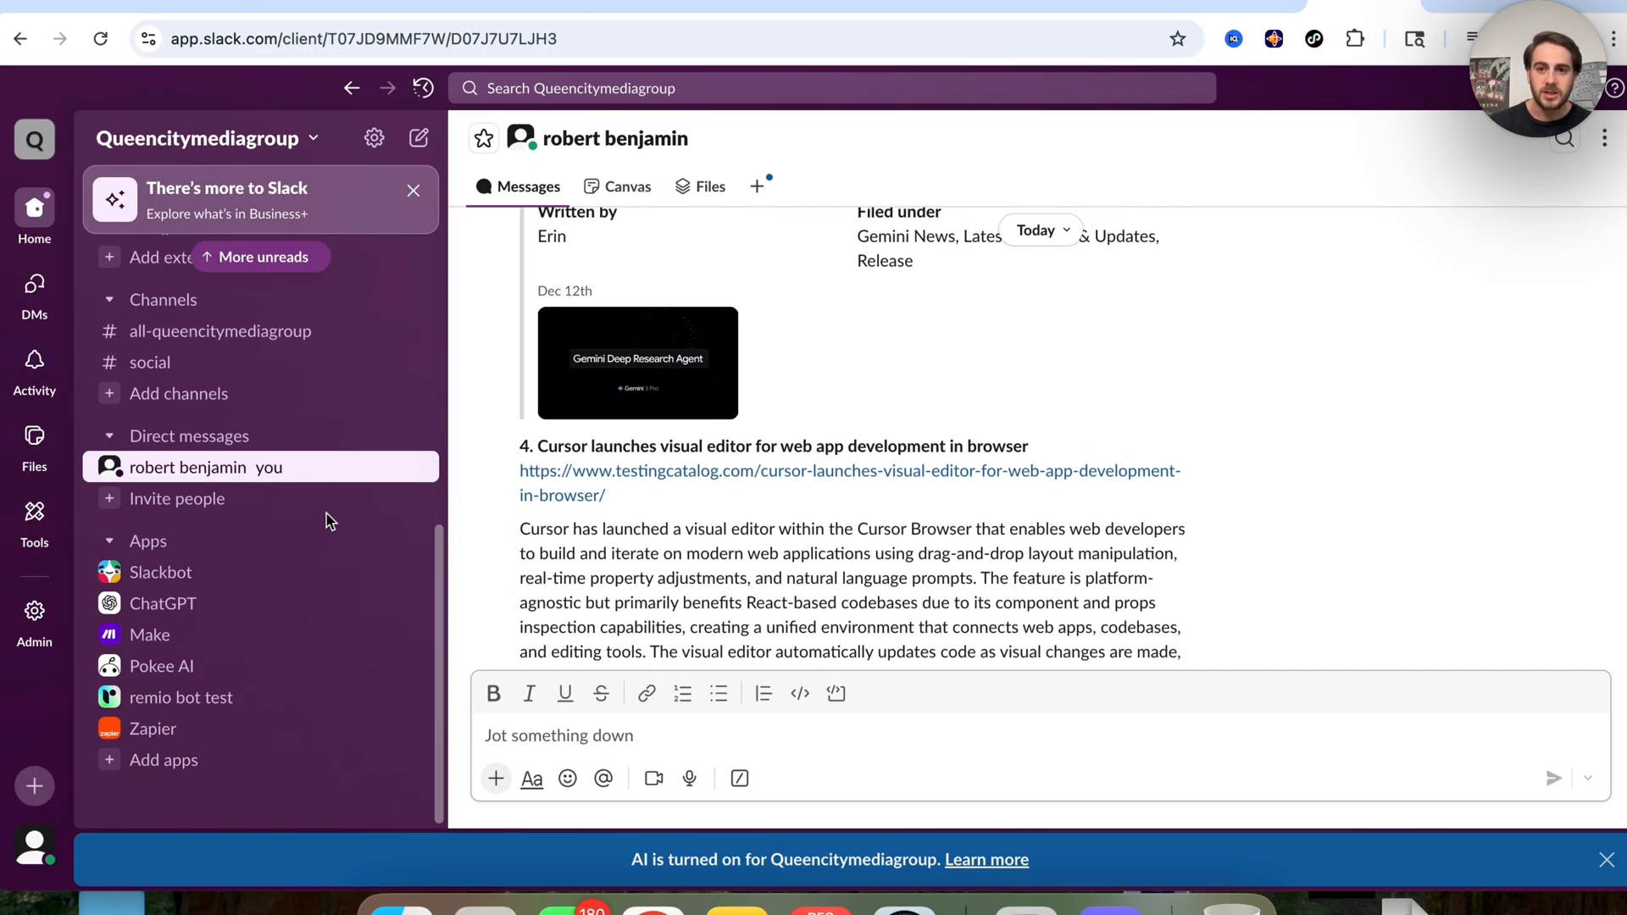
mouse_move(1319, 479)
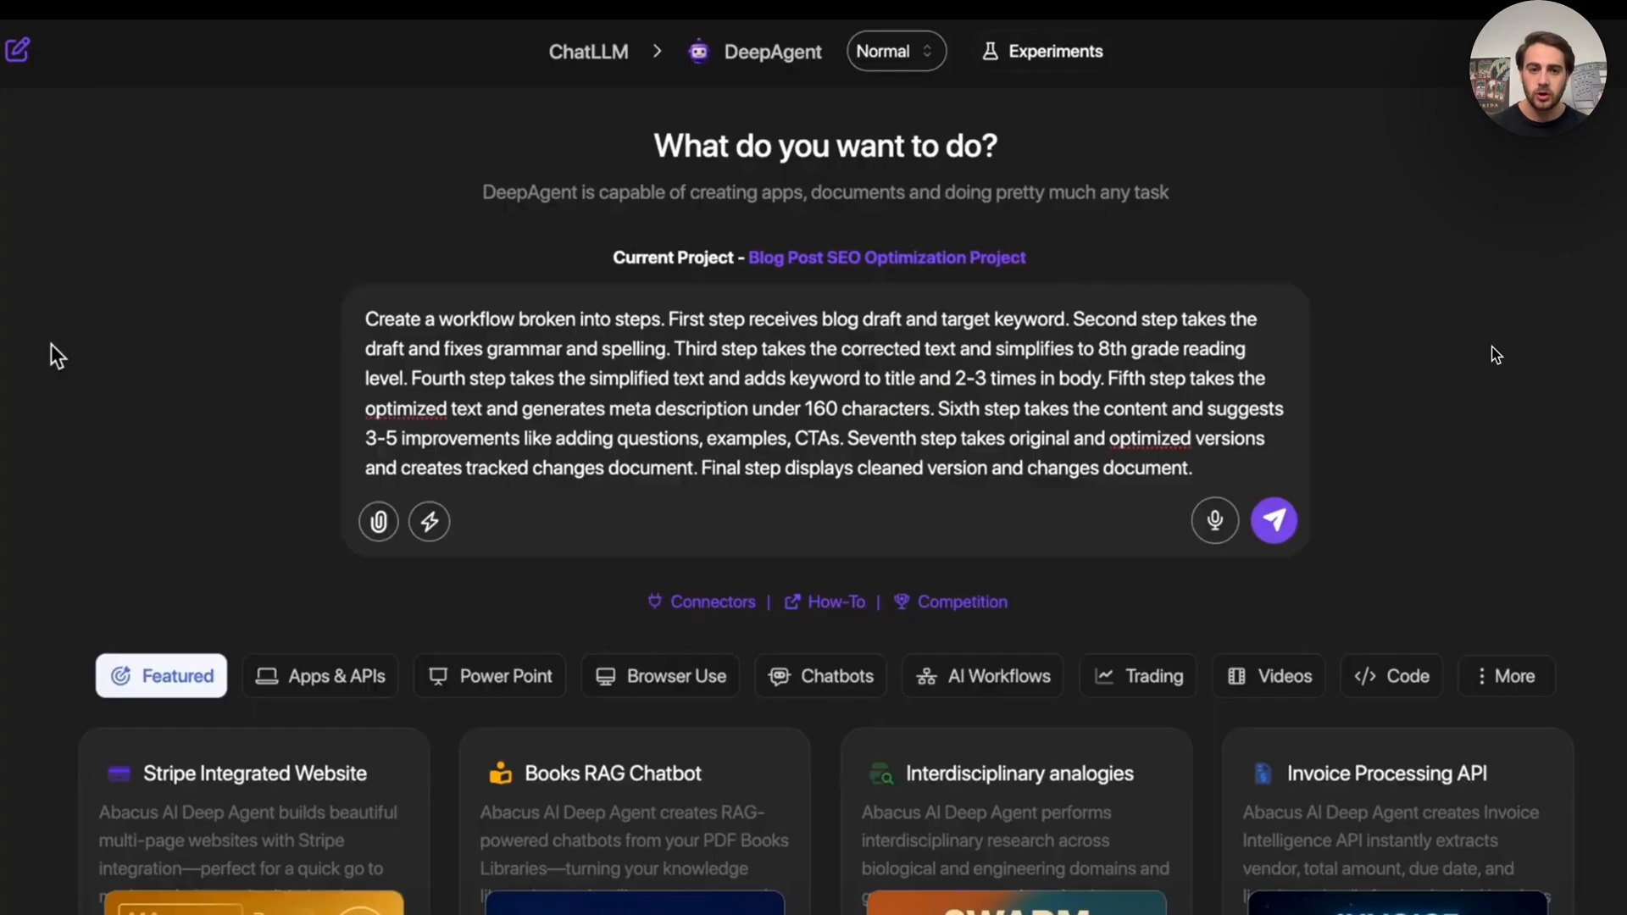
mouse_move(386, 691)
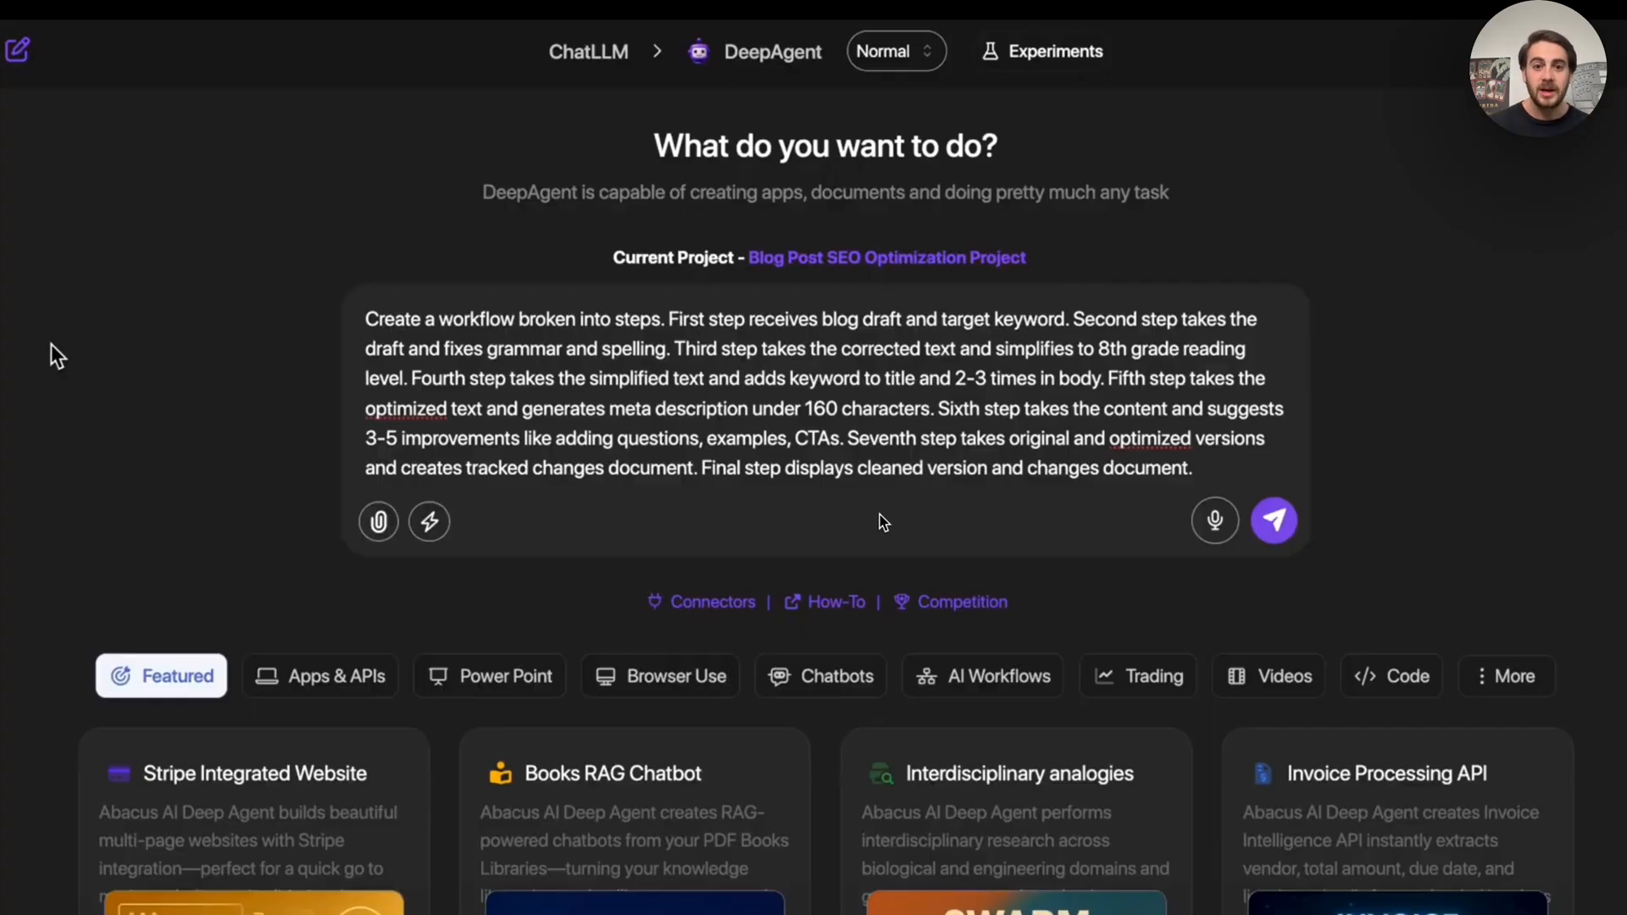
mouse_move(1436, 288)
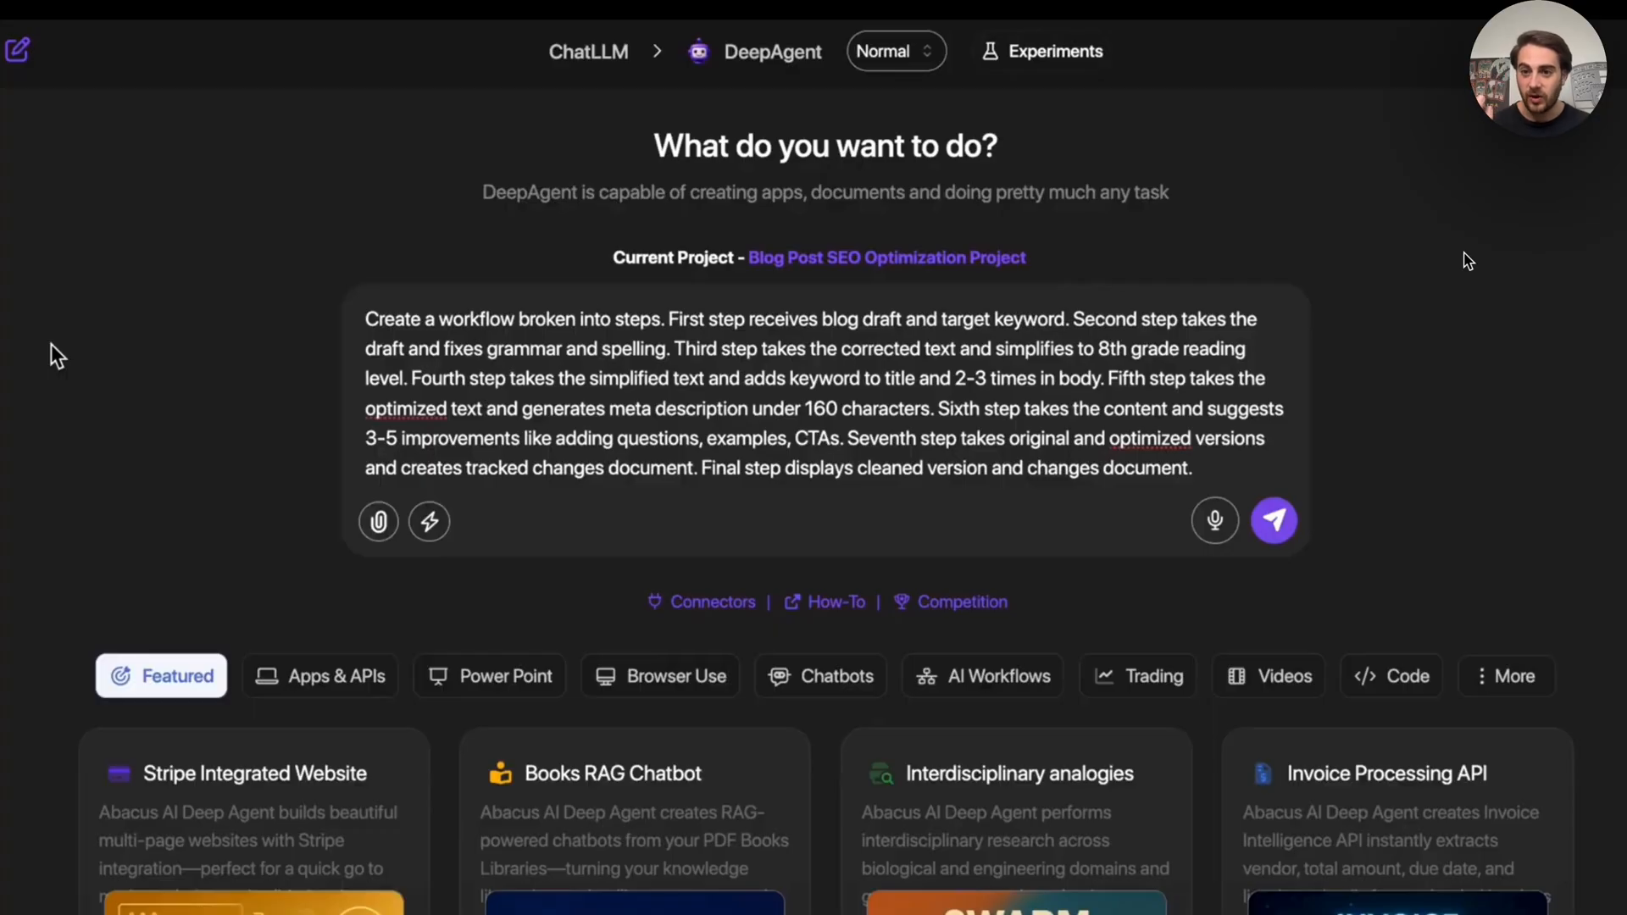
Step: Submit the eight-step blog SEO optimization workflow prompt to Deep Agent
click(1274, 521)
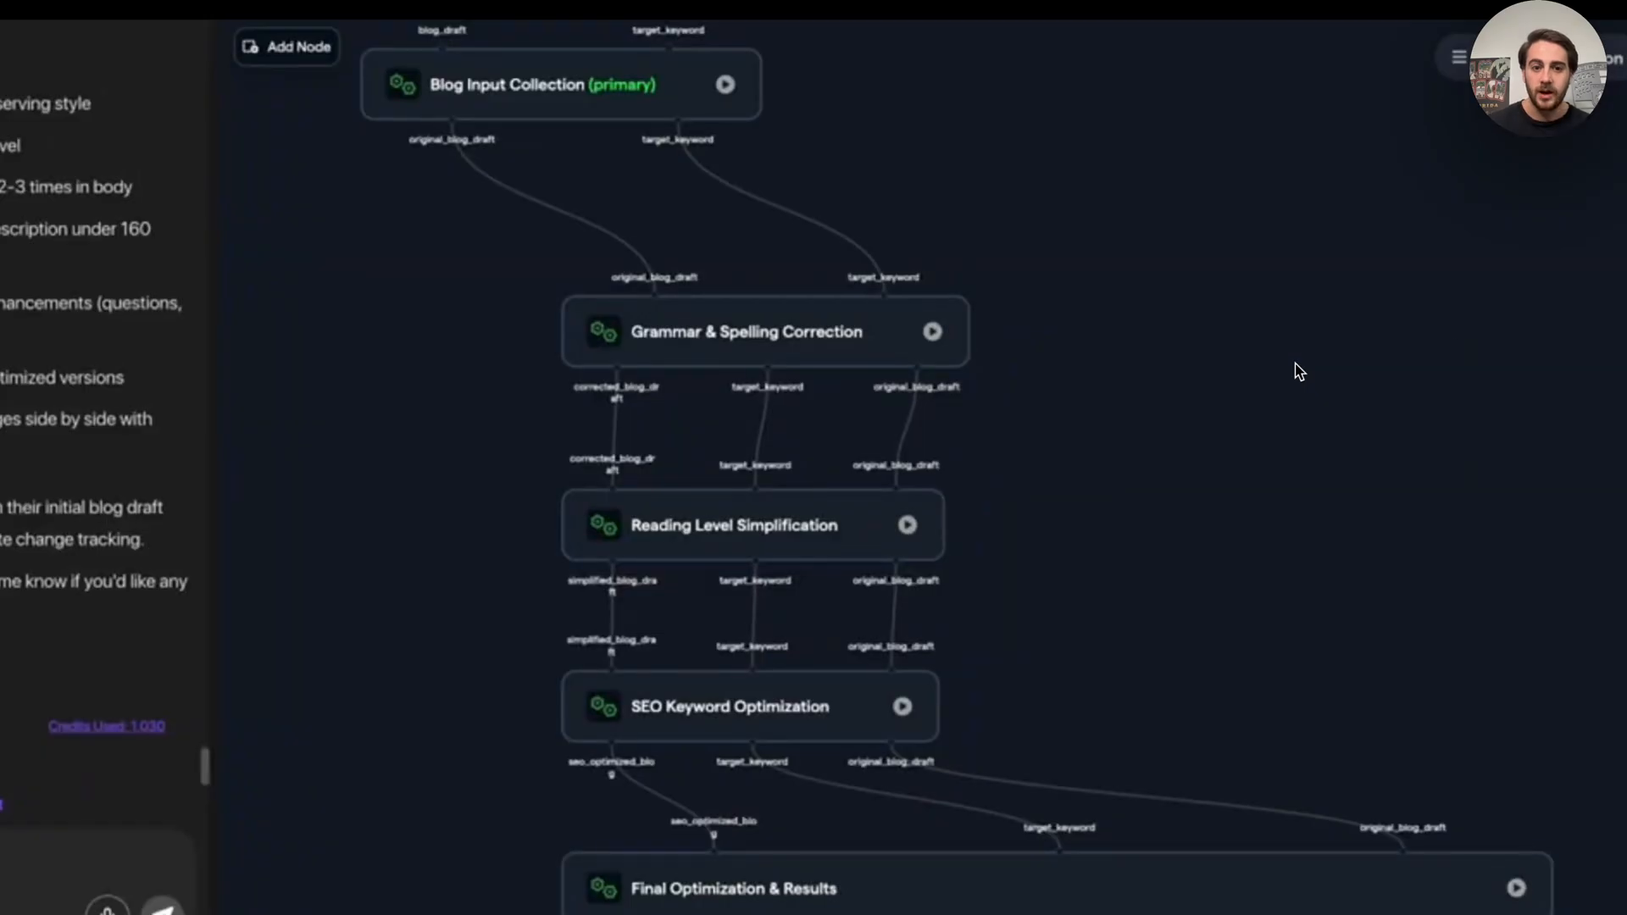
mouse_move(1461, 350)
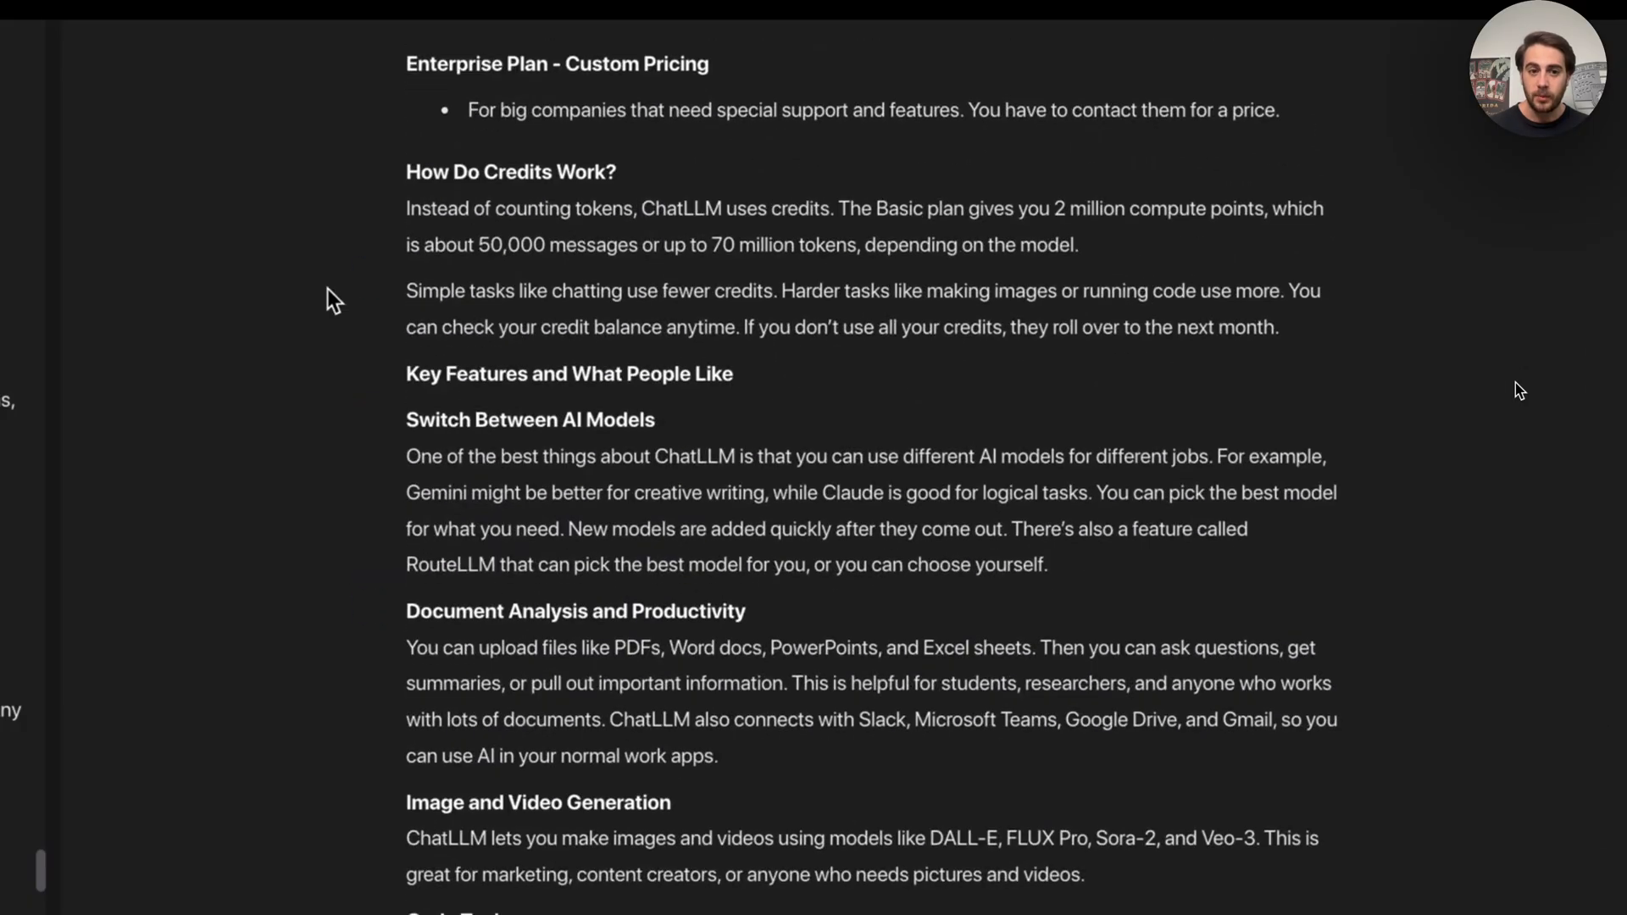
Step: Scroll through the Blog Document Optimizer results with the optimized ChatLLM reviews and pricing article
scroll(down, 3)
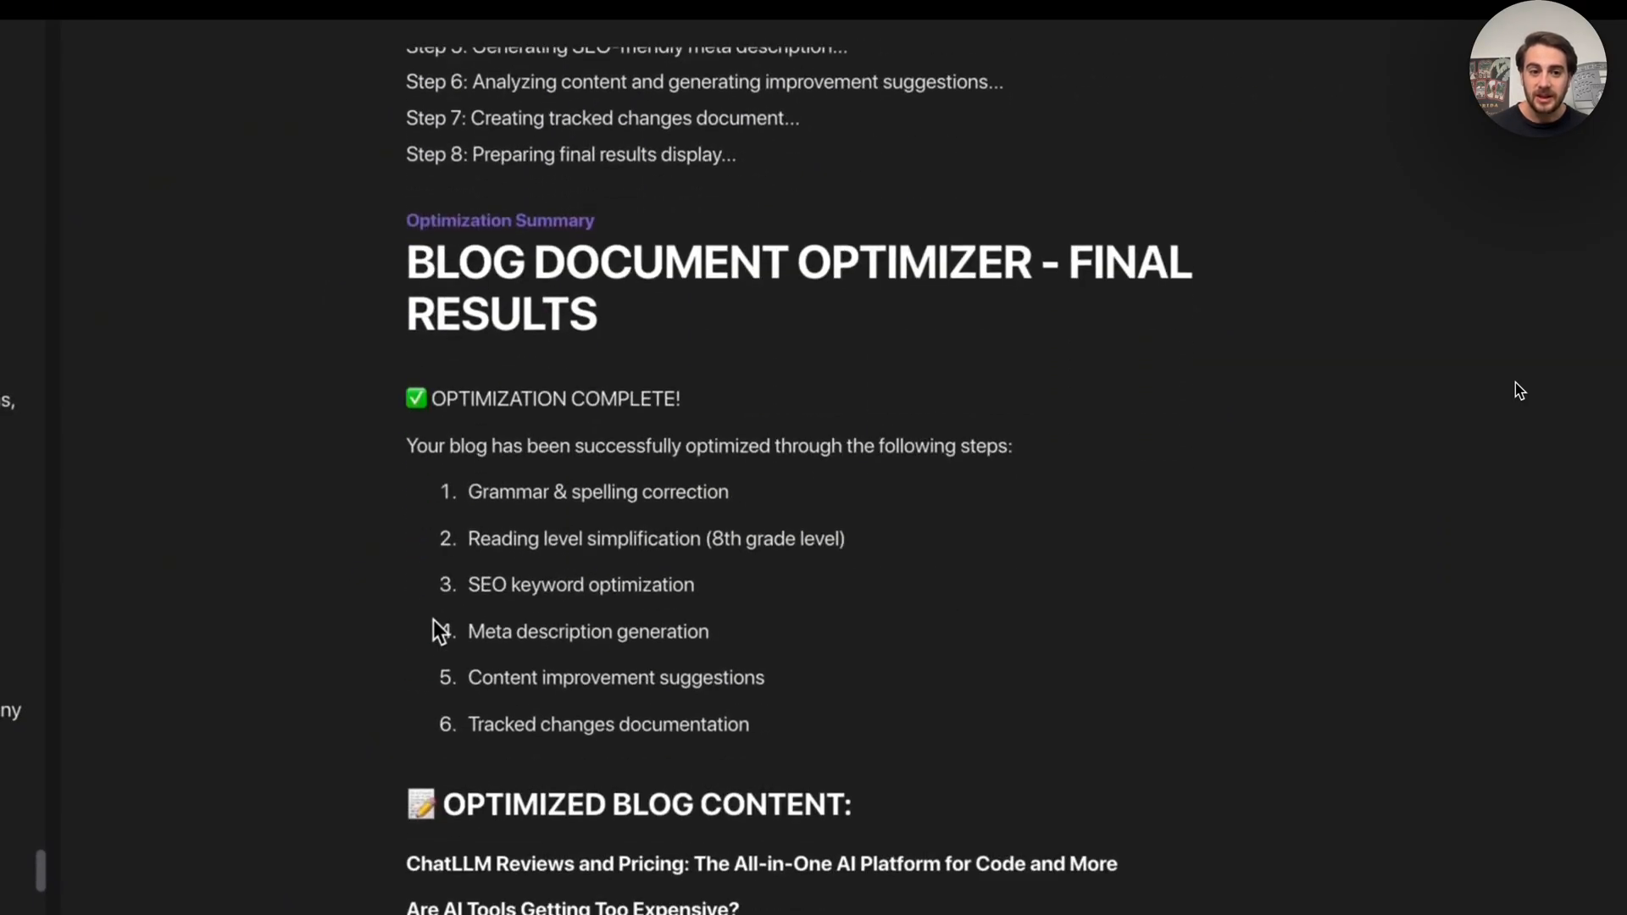
scroll(down, 3)
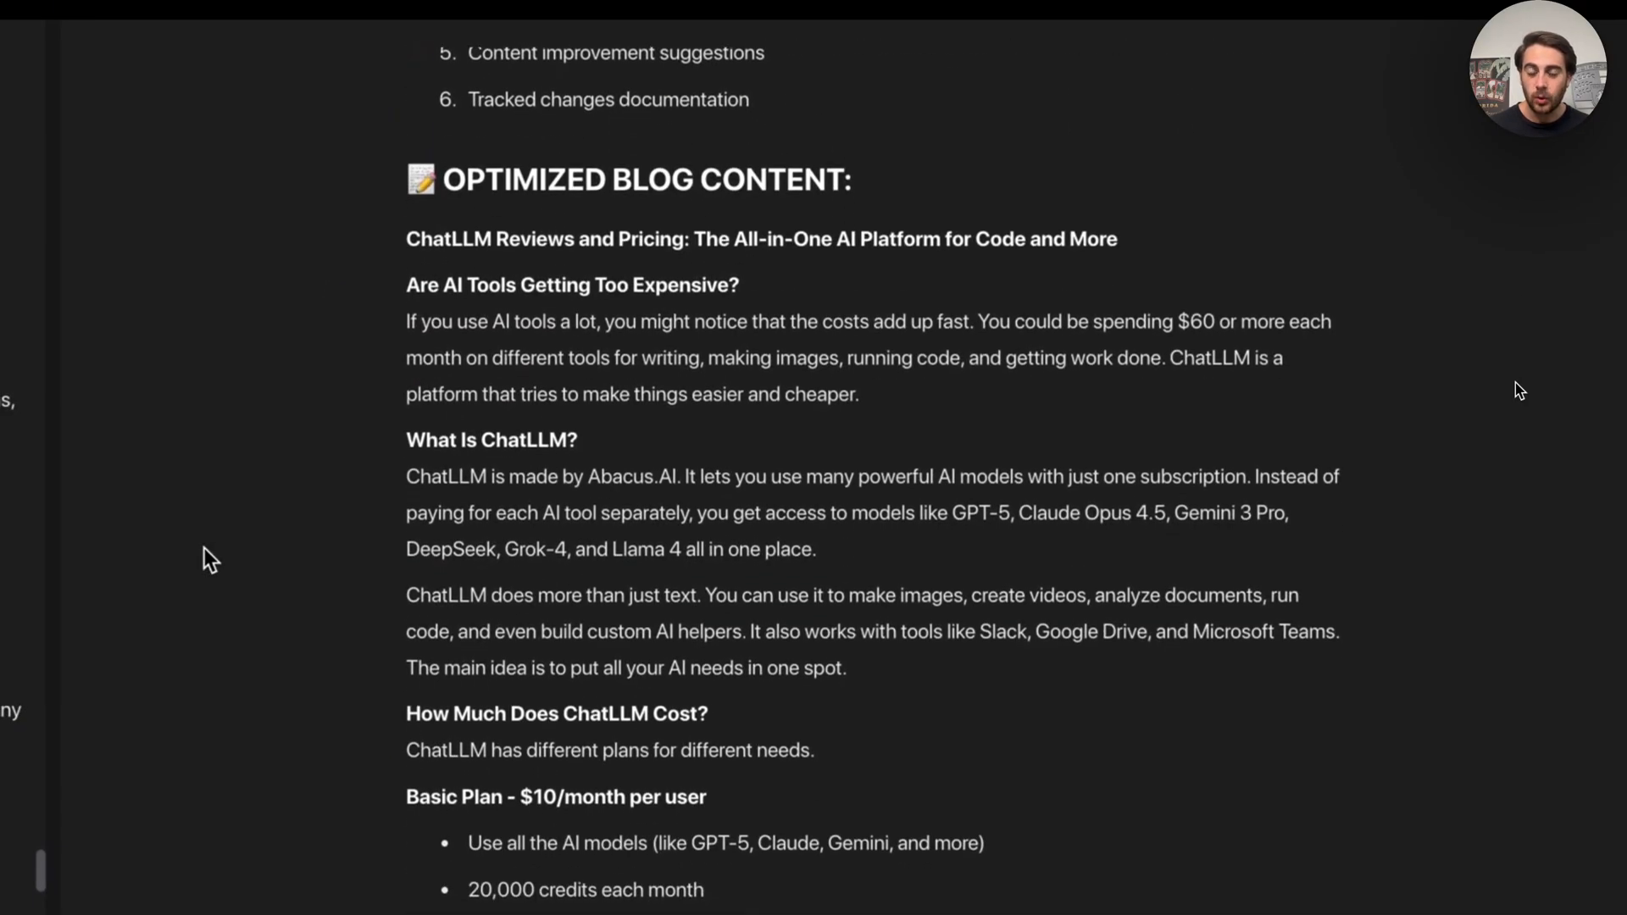
scroll(down, 3)
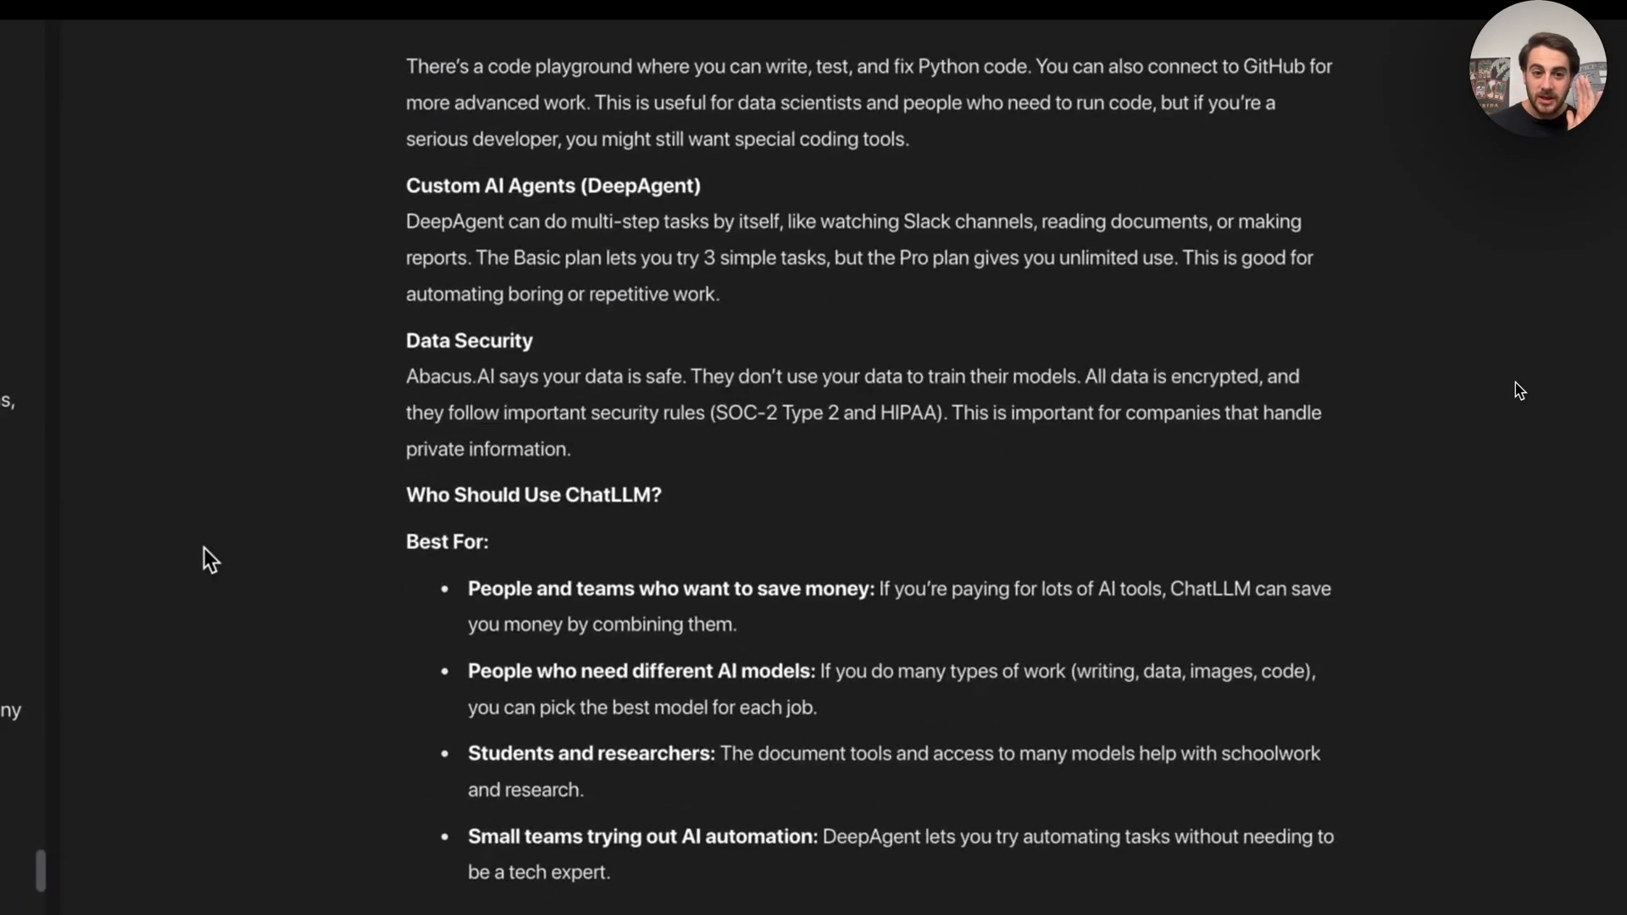
scroll(down, 3)
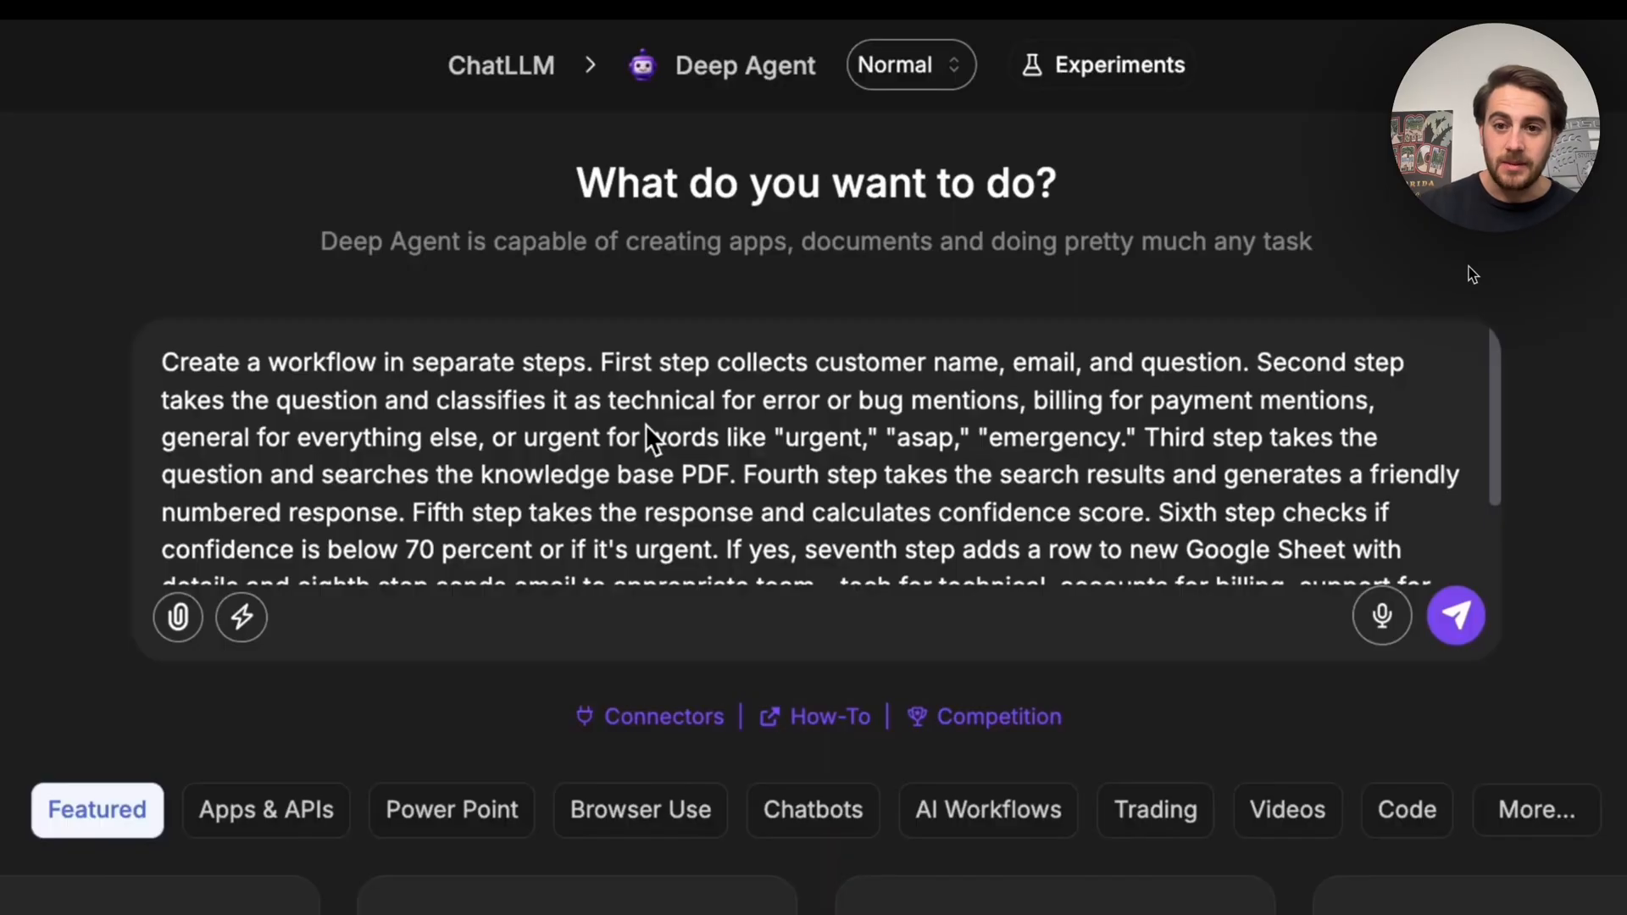
mouse_move(1006, 674)
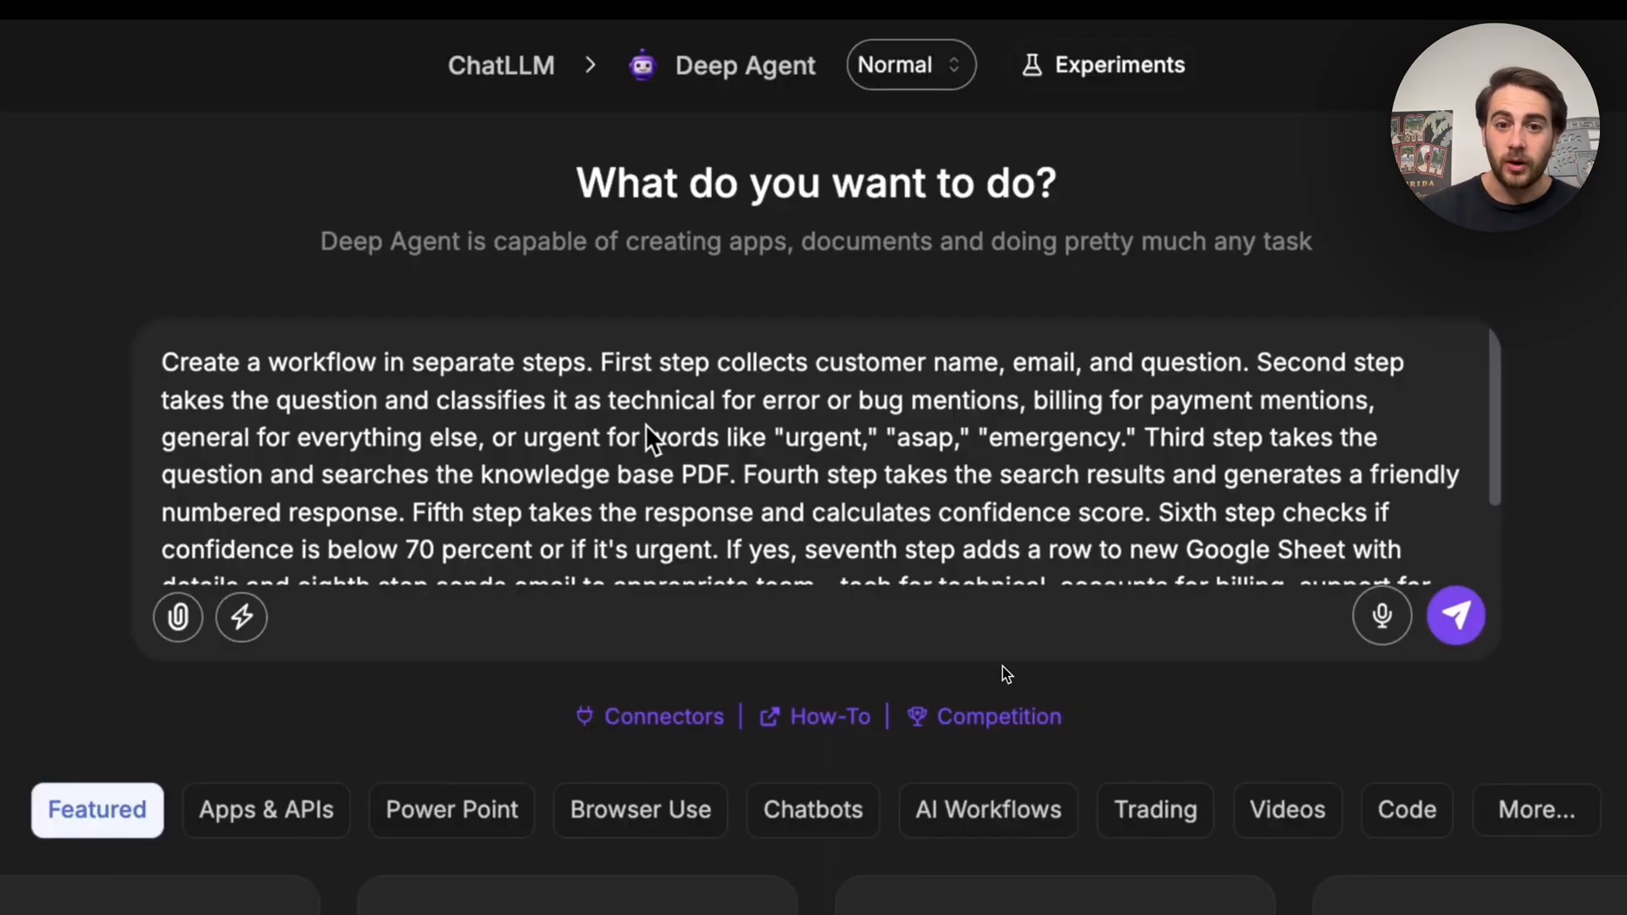
mouse_move(1323, 461)
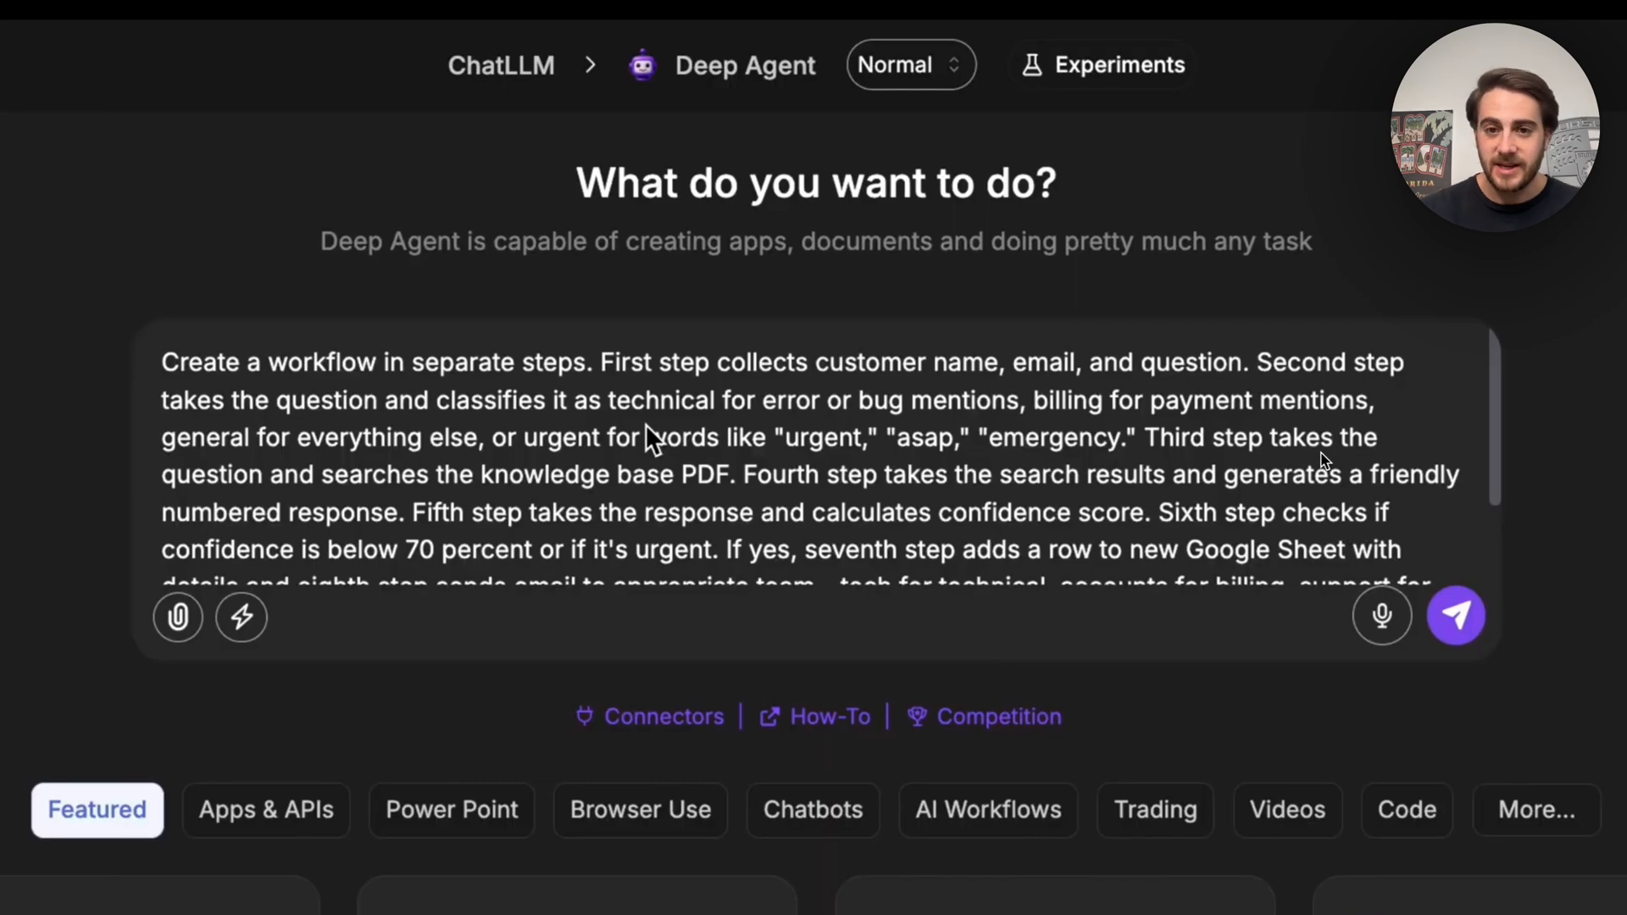
mouse_move(889, 295)
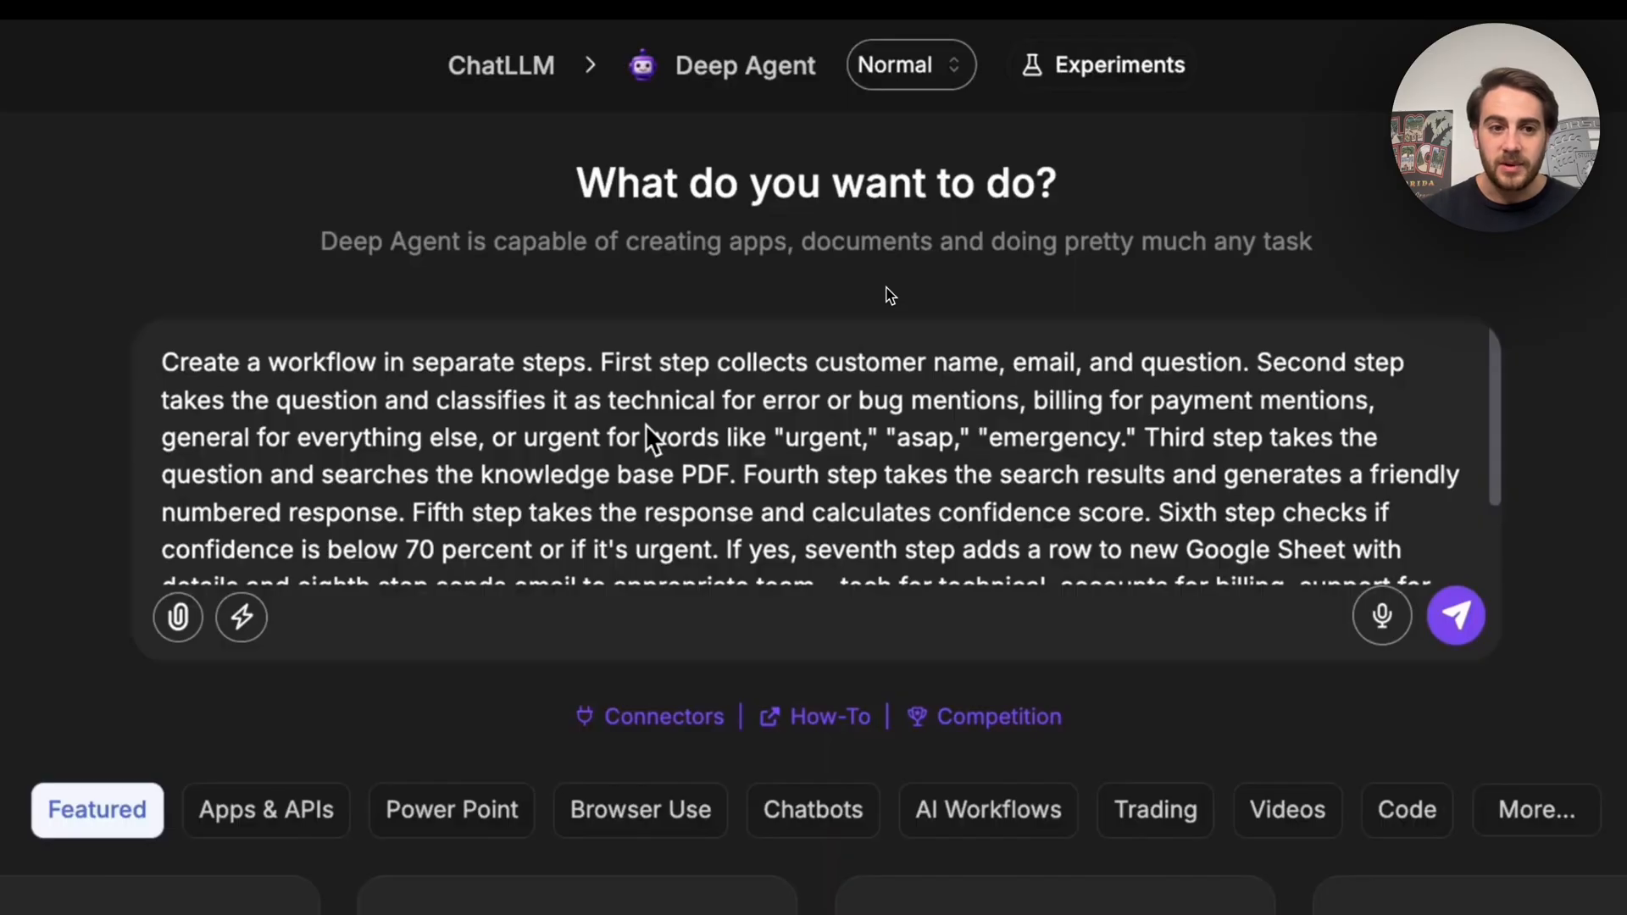
mouse_move(379, 355)
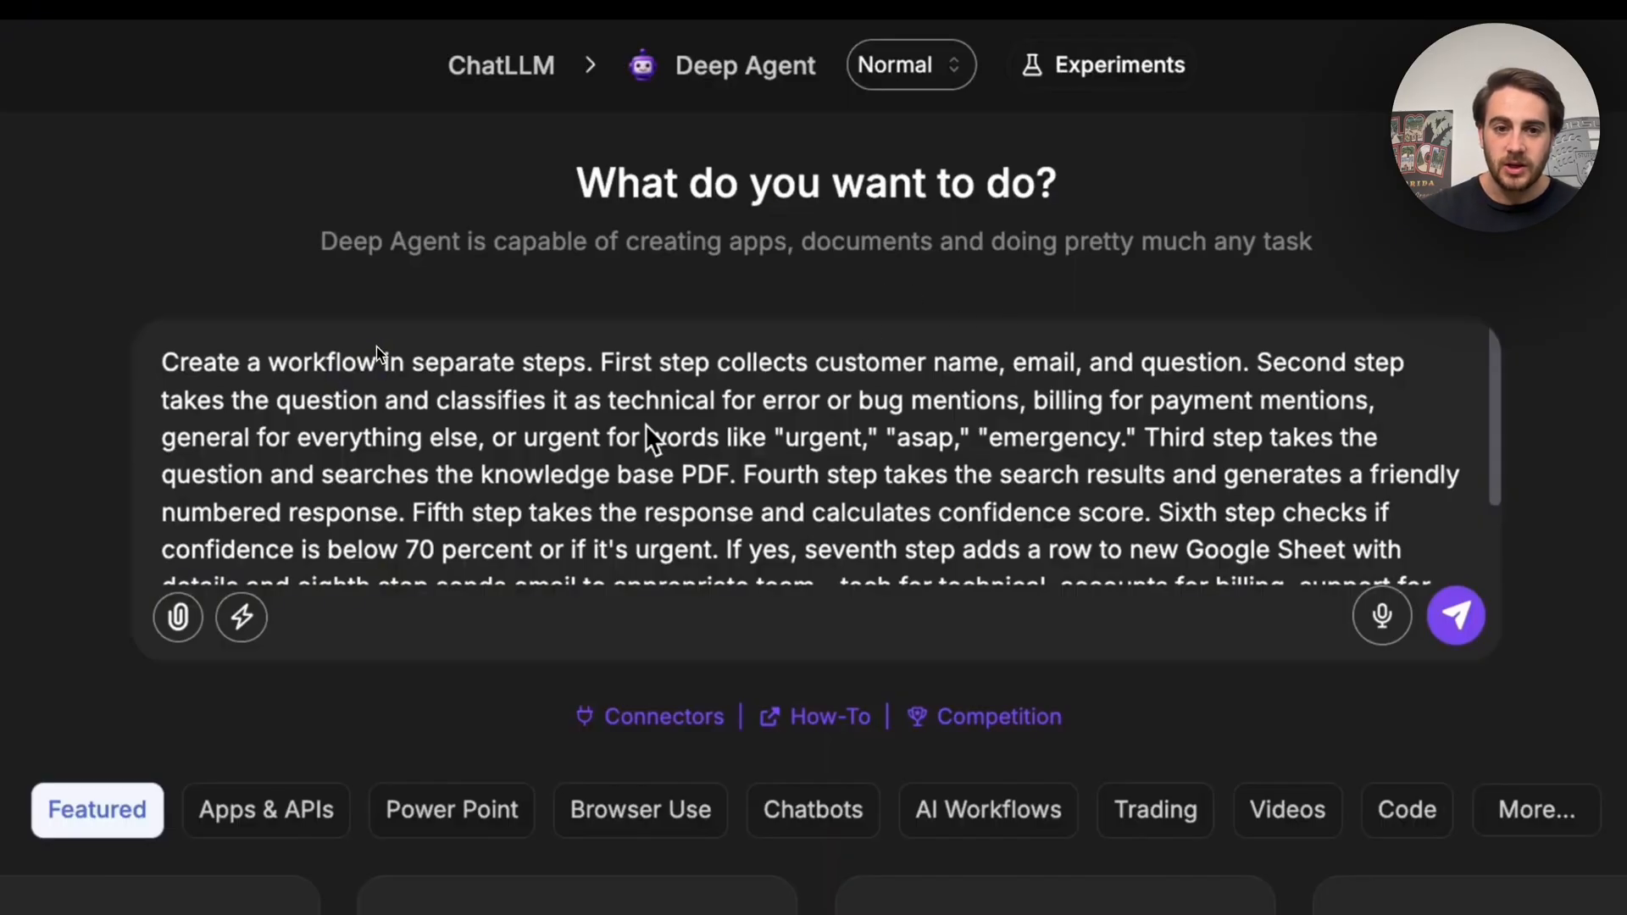
mouse_move(424, 326)
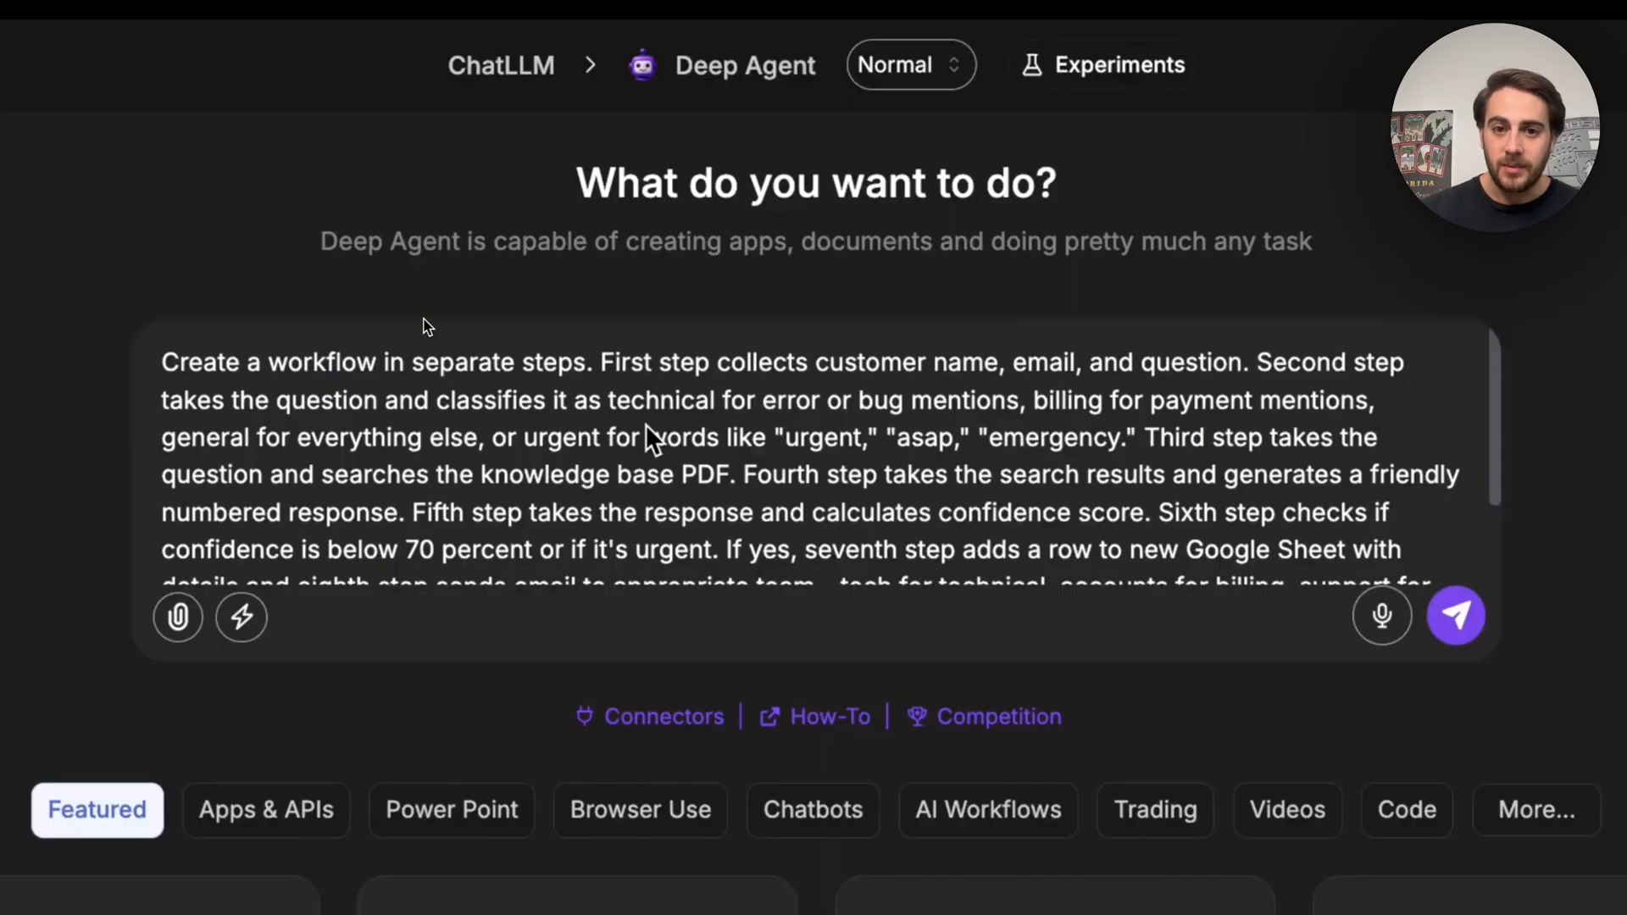
mouse_move(857, 292)
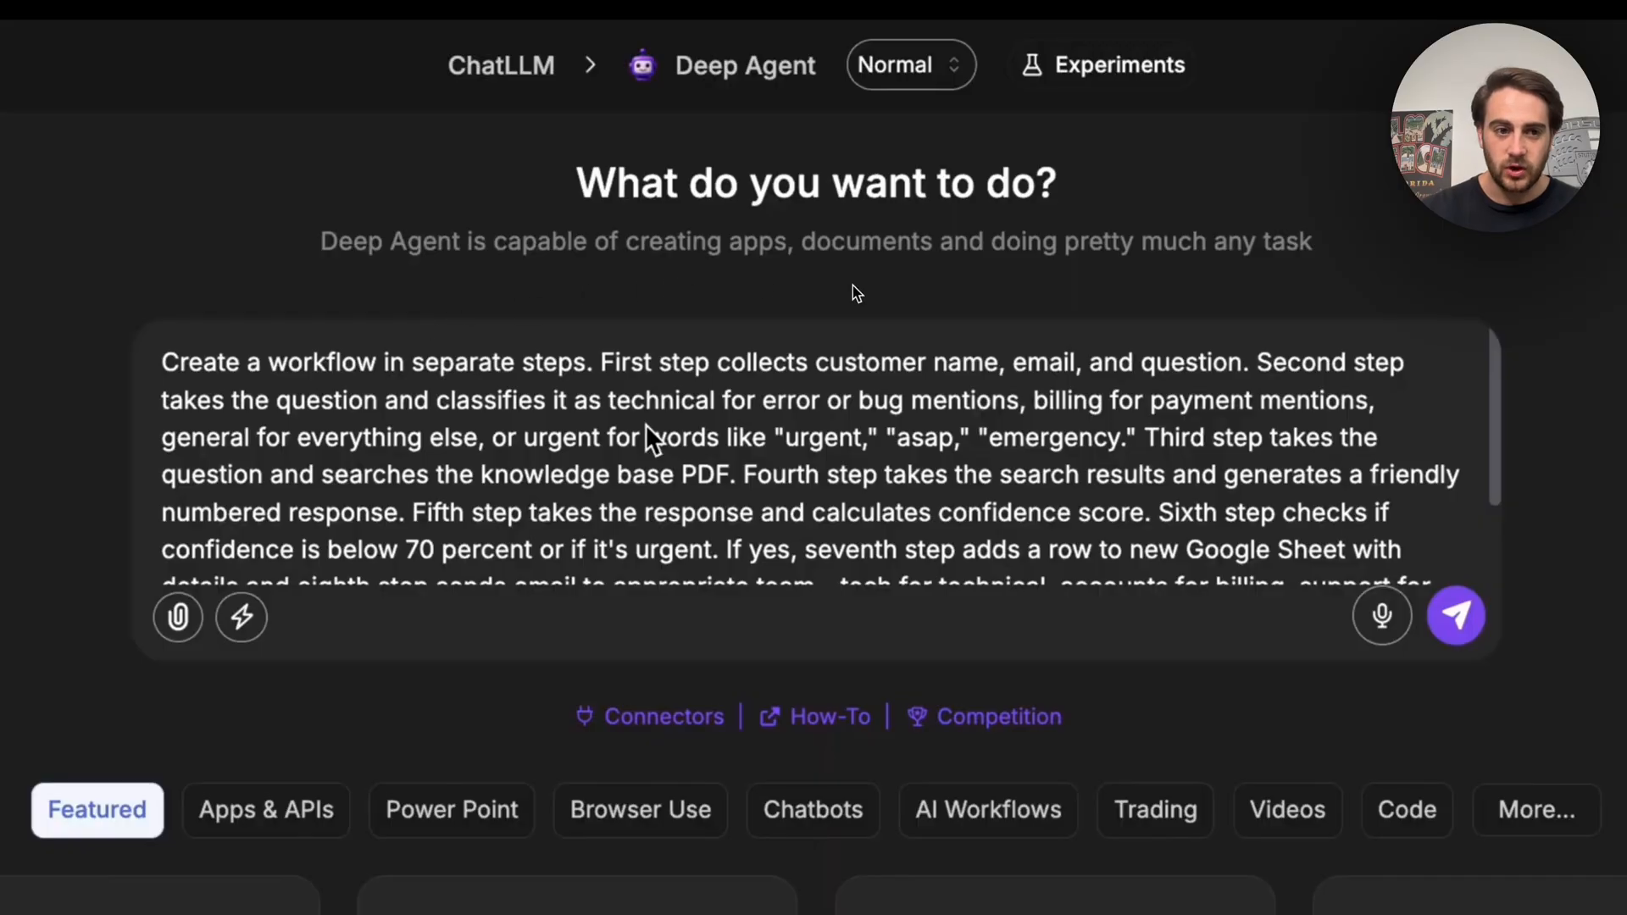
mouse_move(1140, 296)
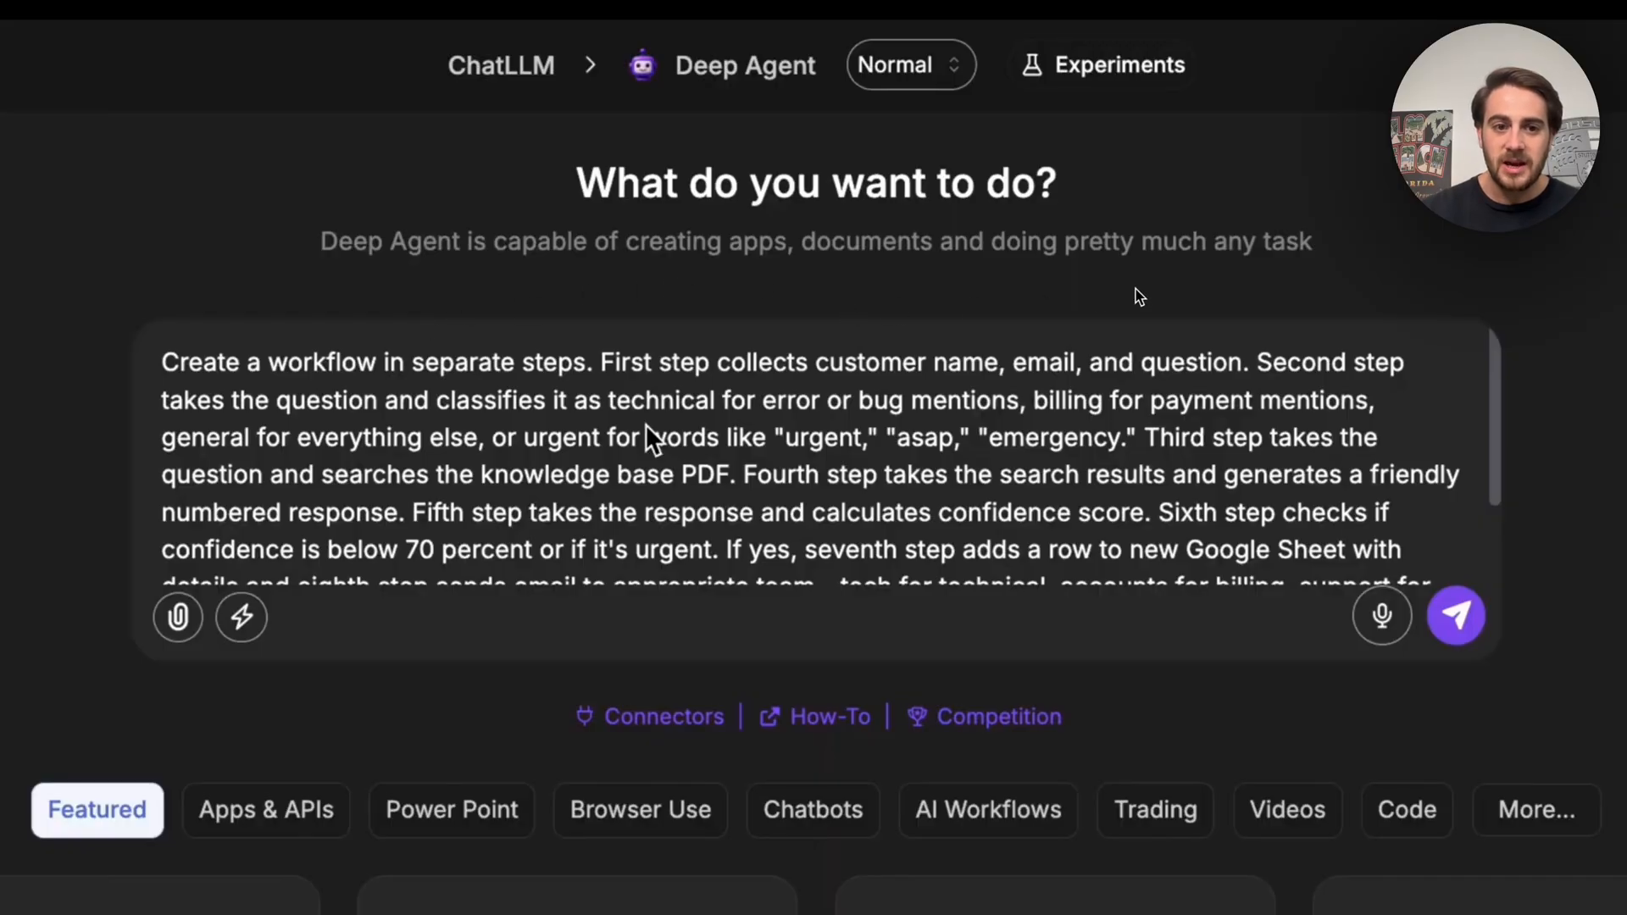
mouse_move(663, 303)
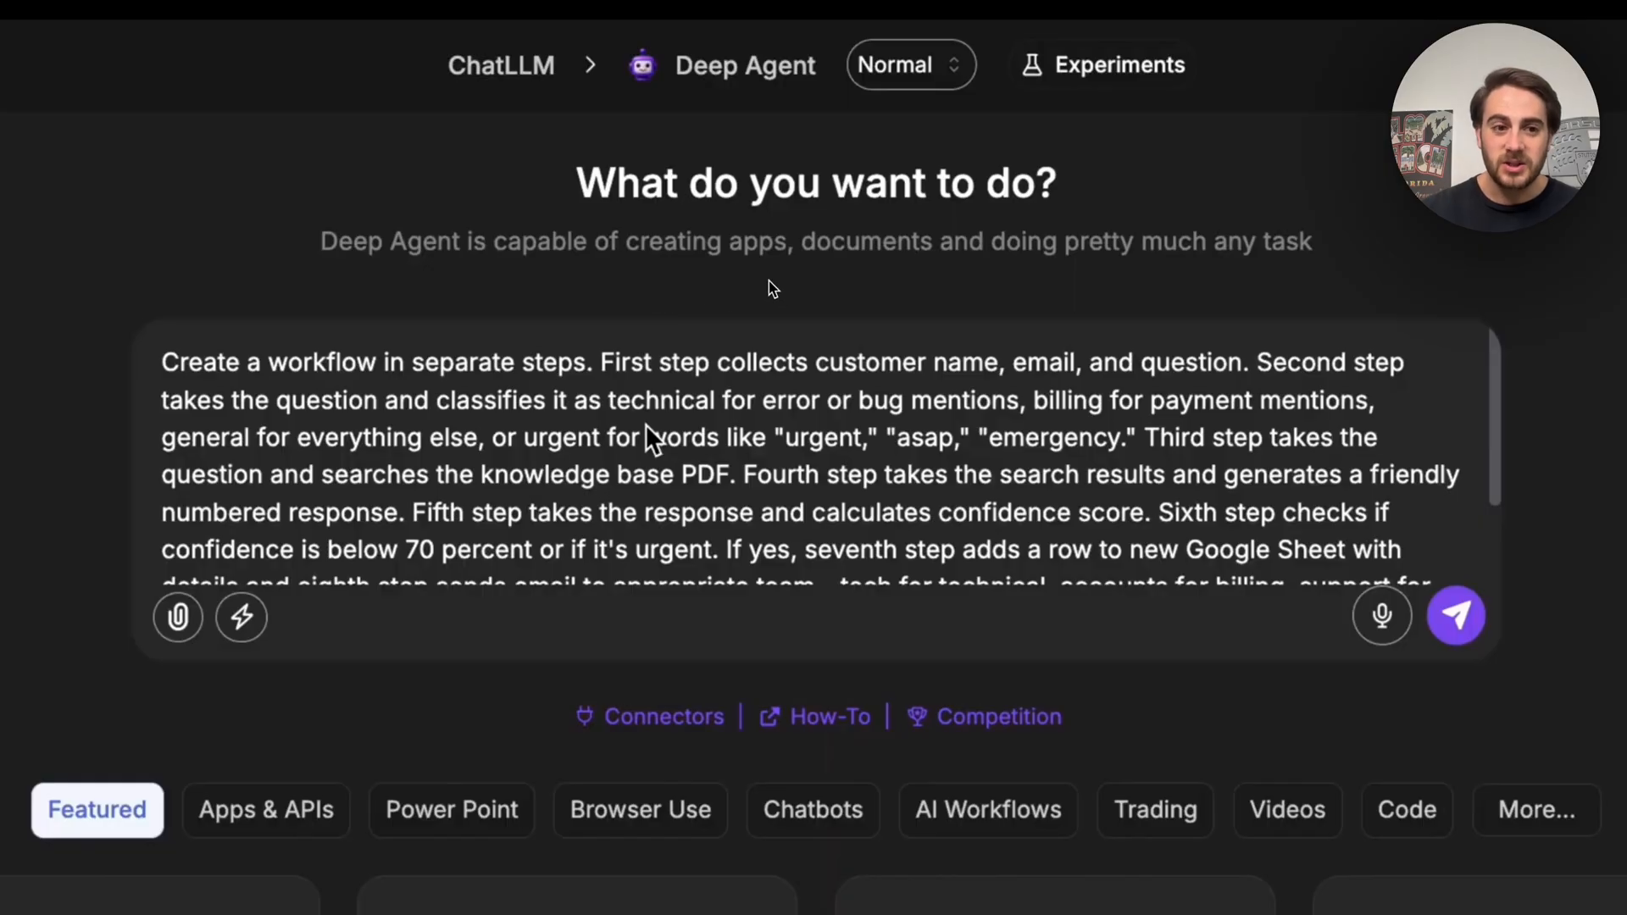
mouse_move(964, 286)
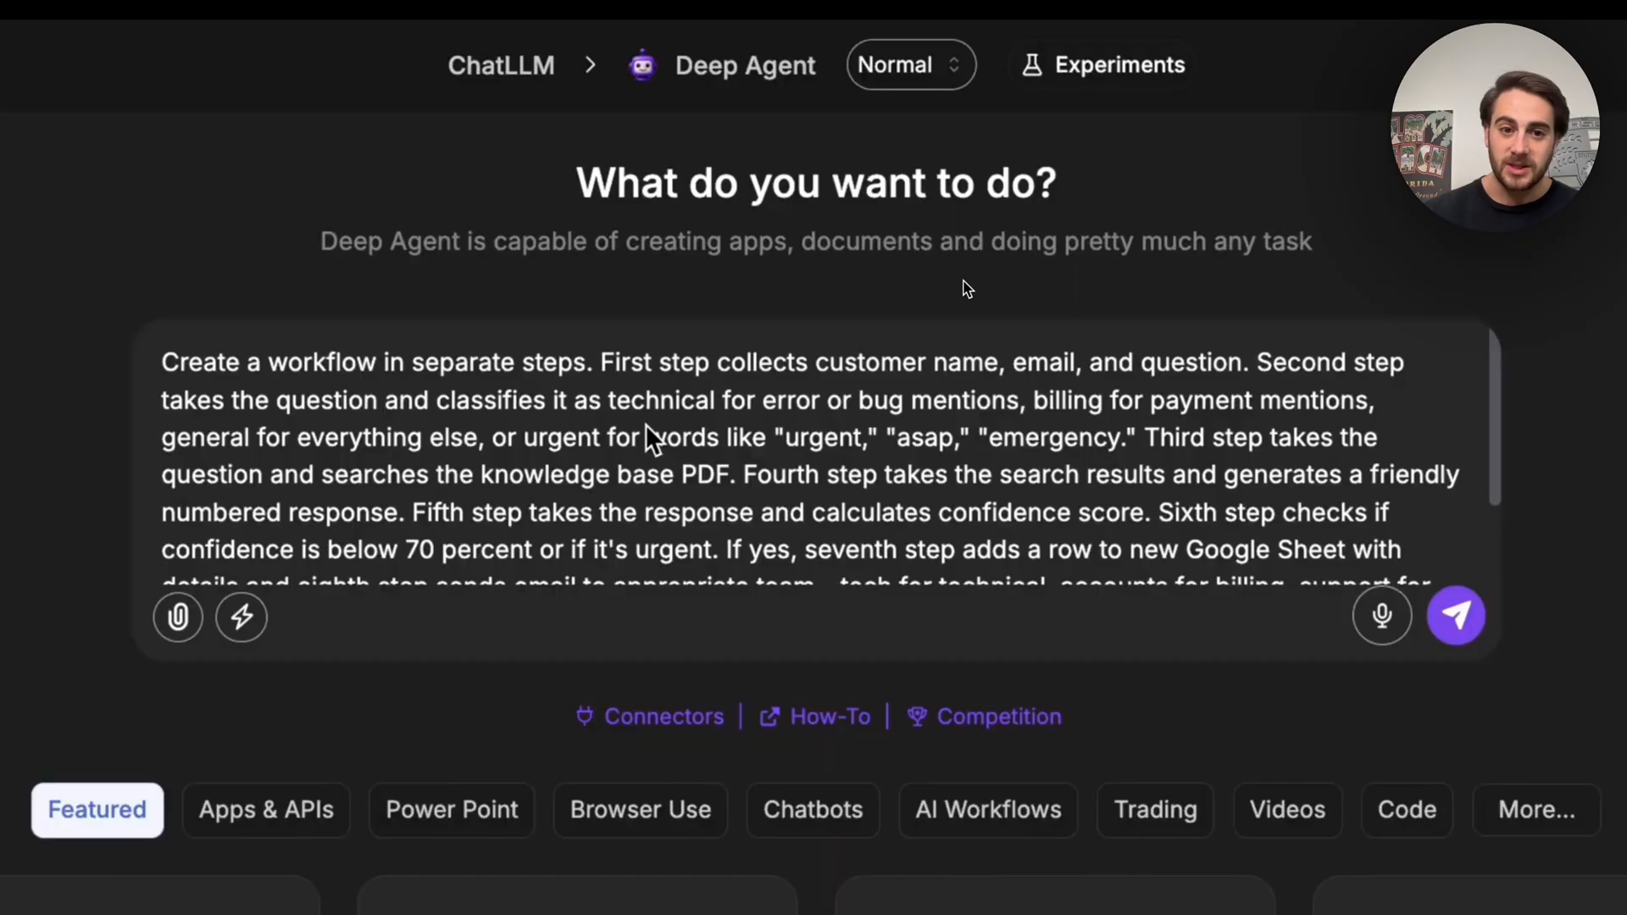
mouse_move(1028, 296)
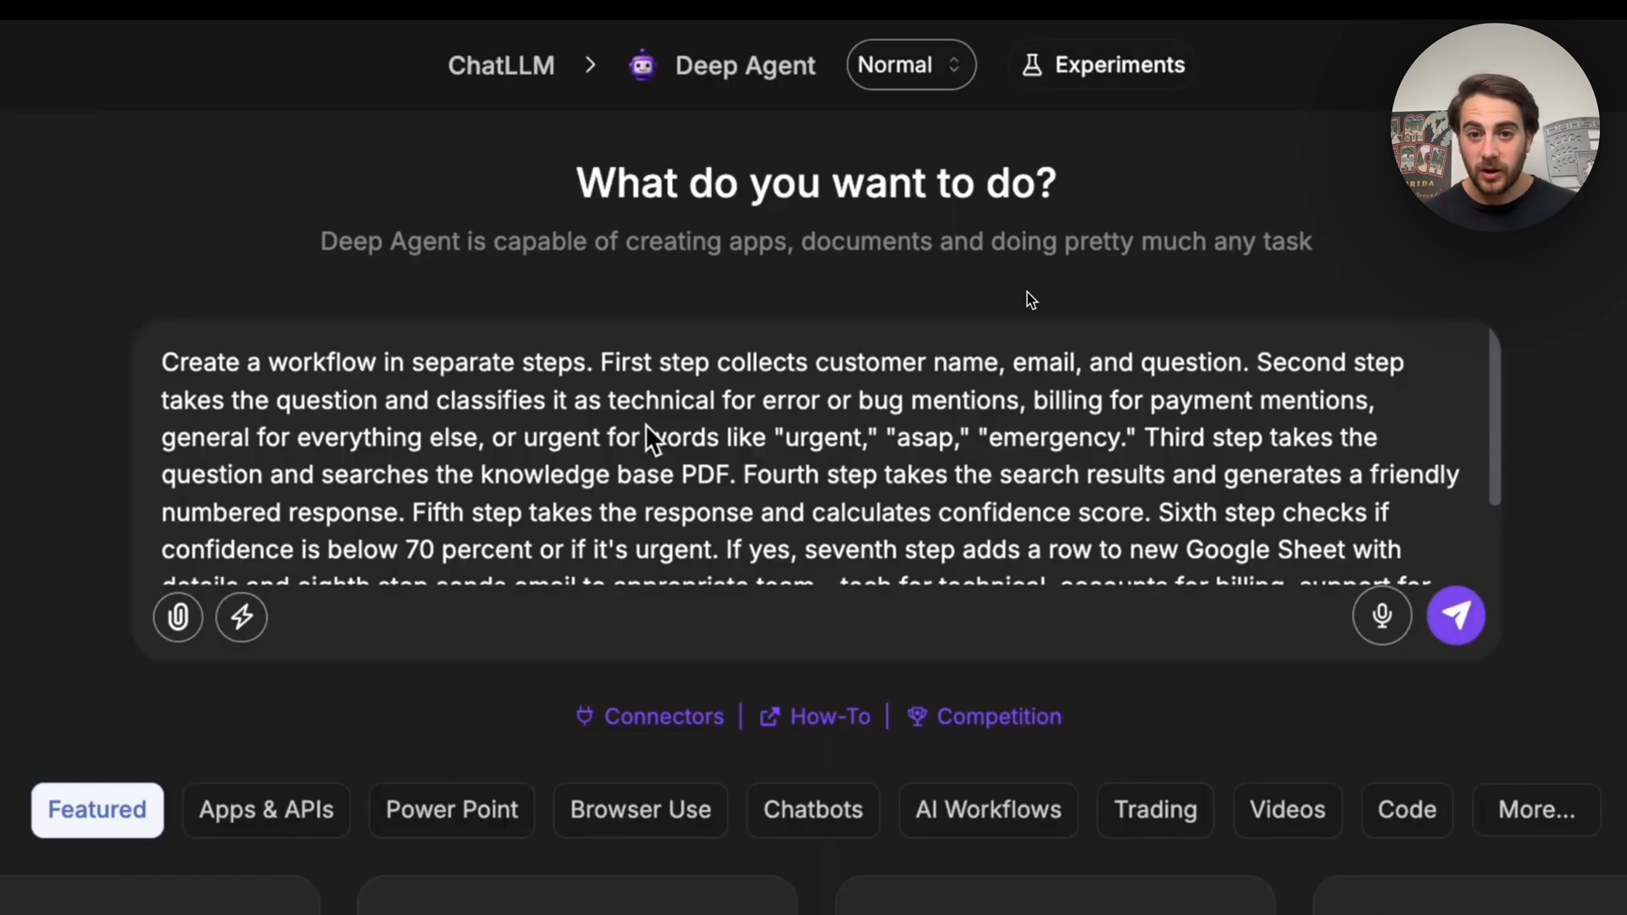
Step: Send the customer support workflow request and open the deployed Customer Support Workflow
click(1457, 615)
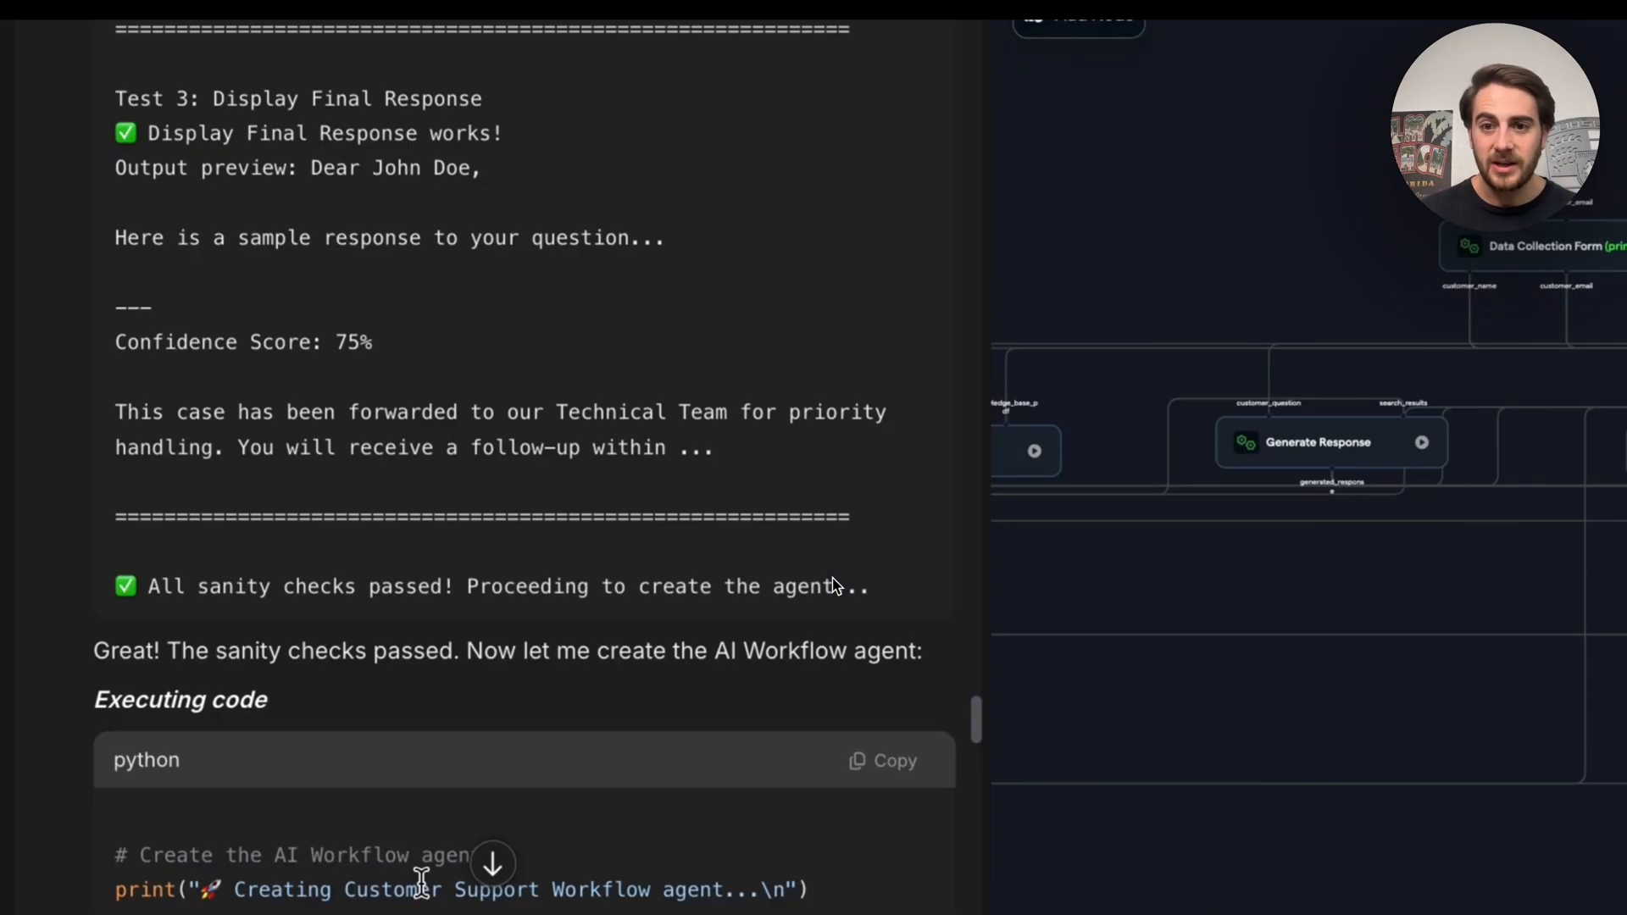
scroll(down, 3)
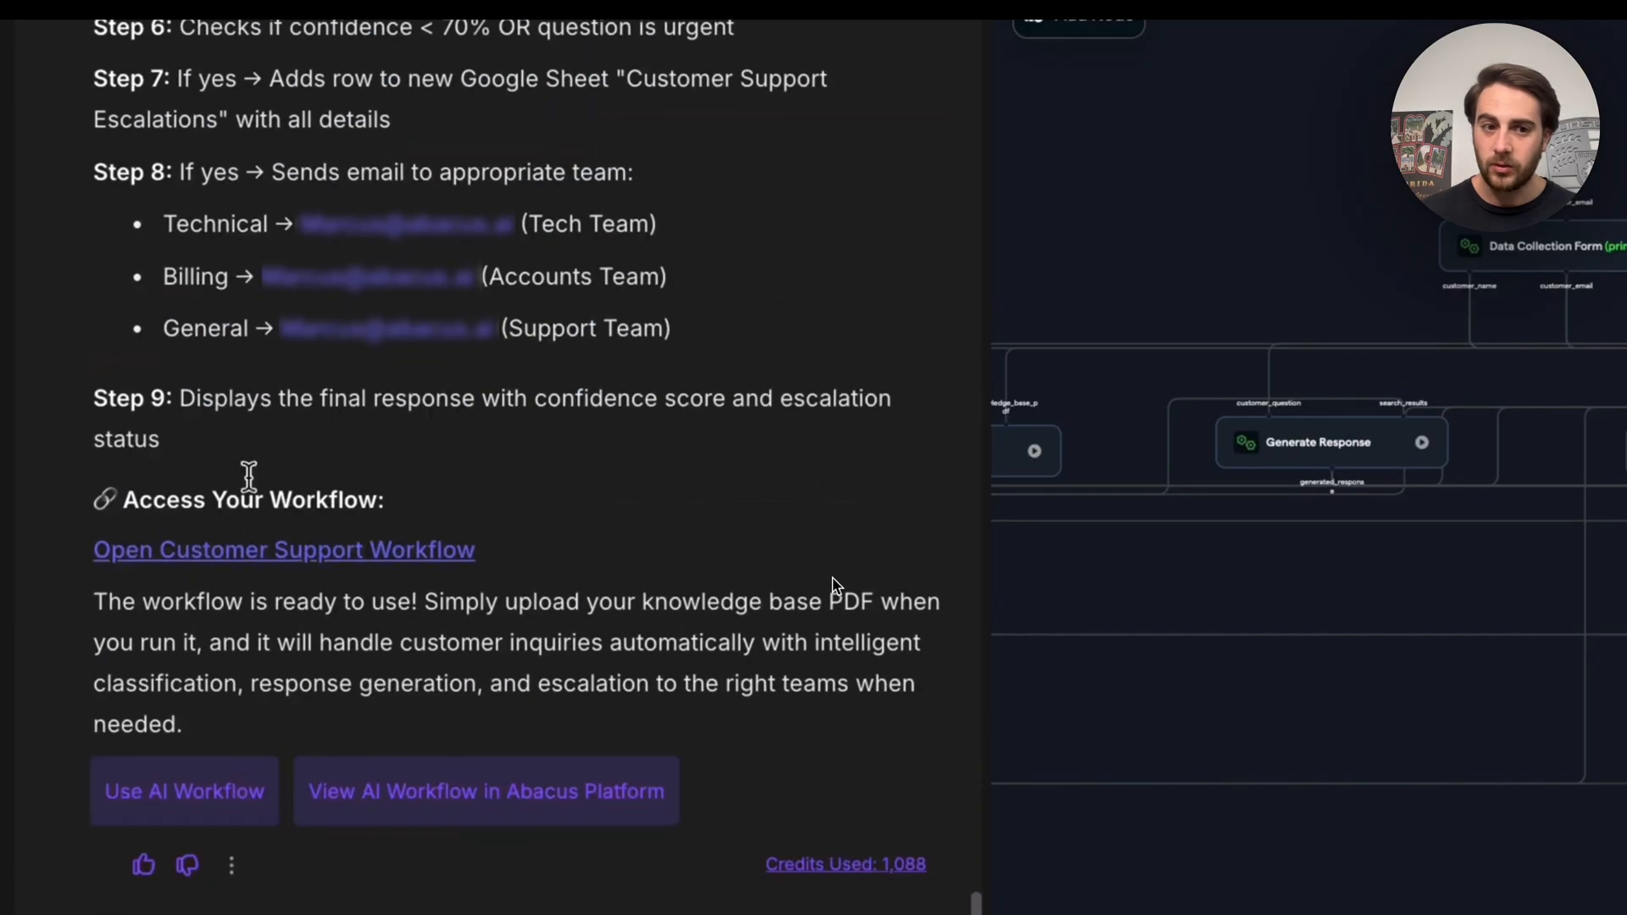
click(184, 791)
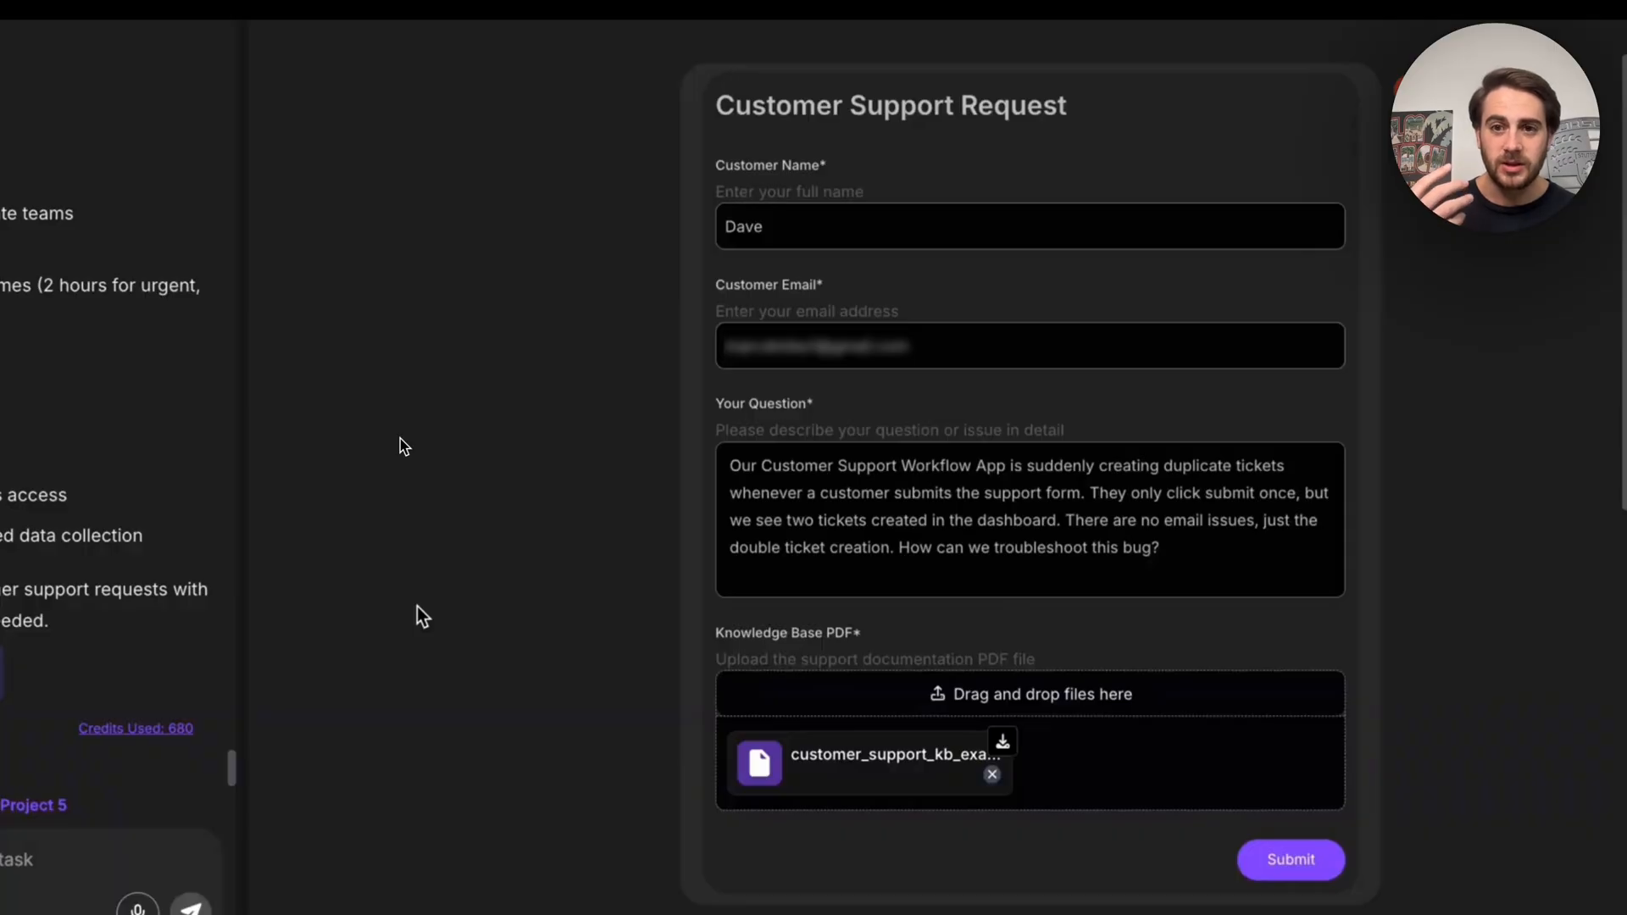
Step: Submit the duplicate-ticket support request and review the Customer Support Escalation email
click(1291, 860)
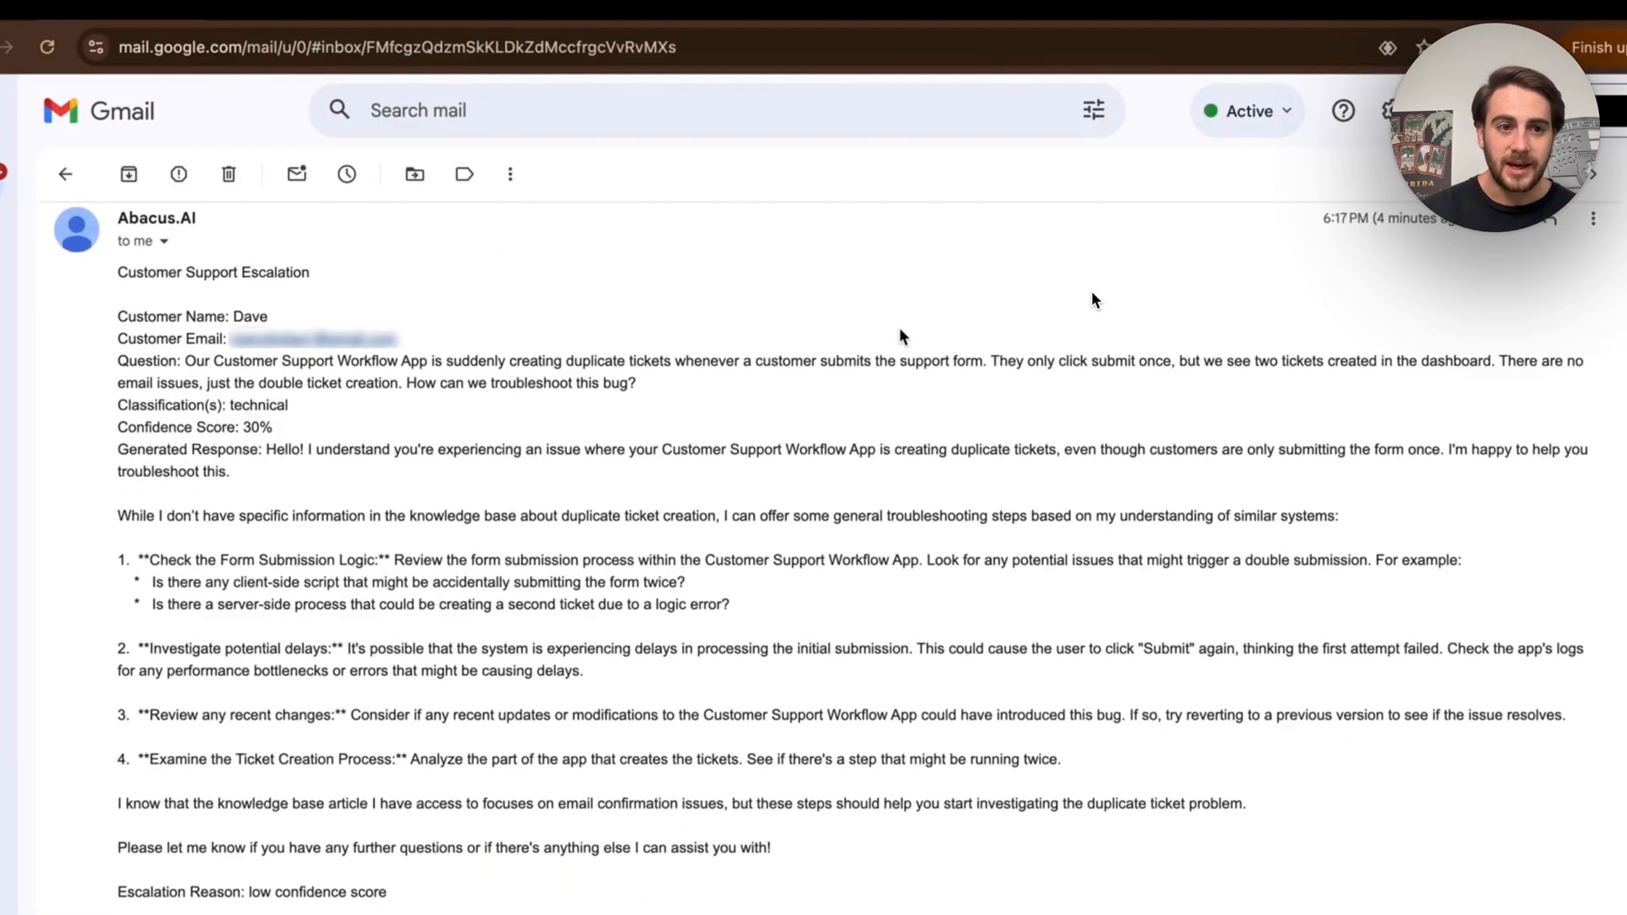
scroll(down, 3)
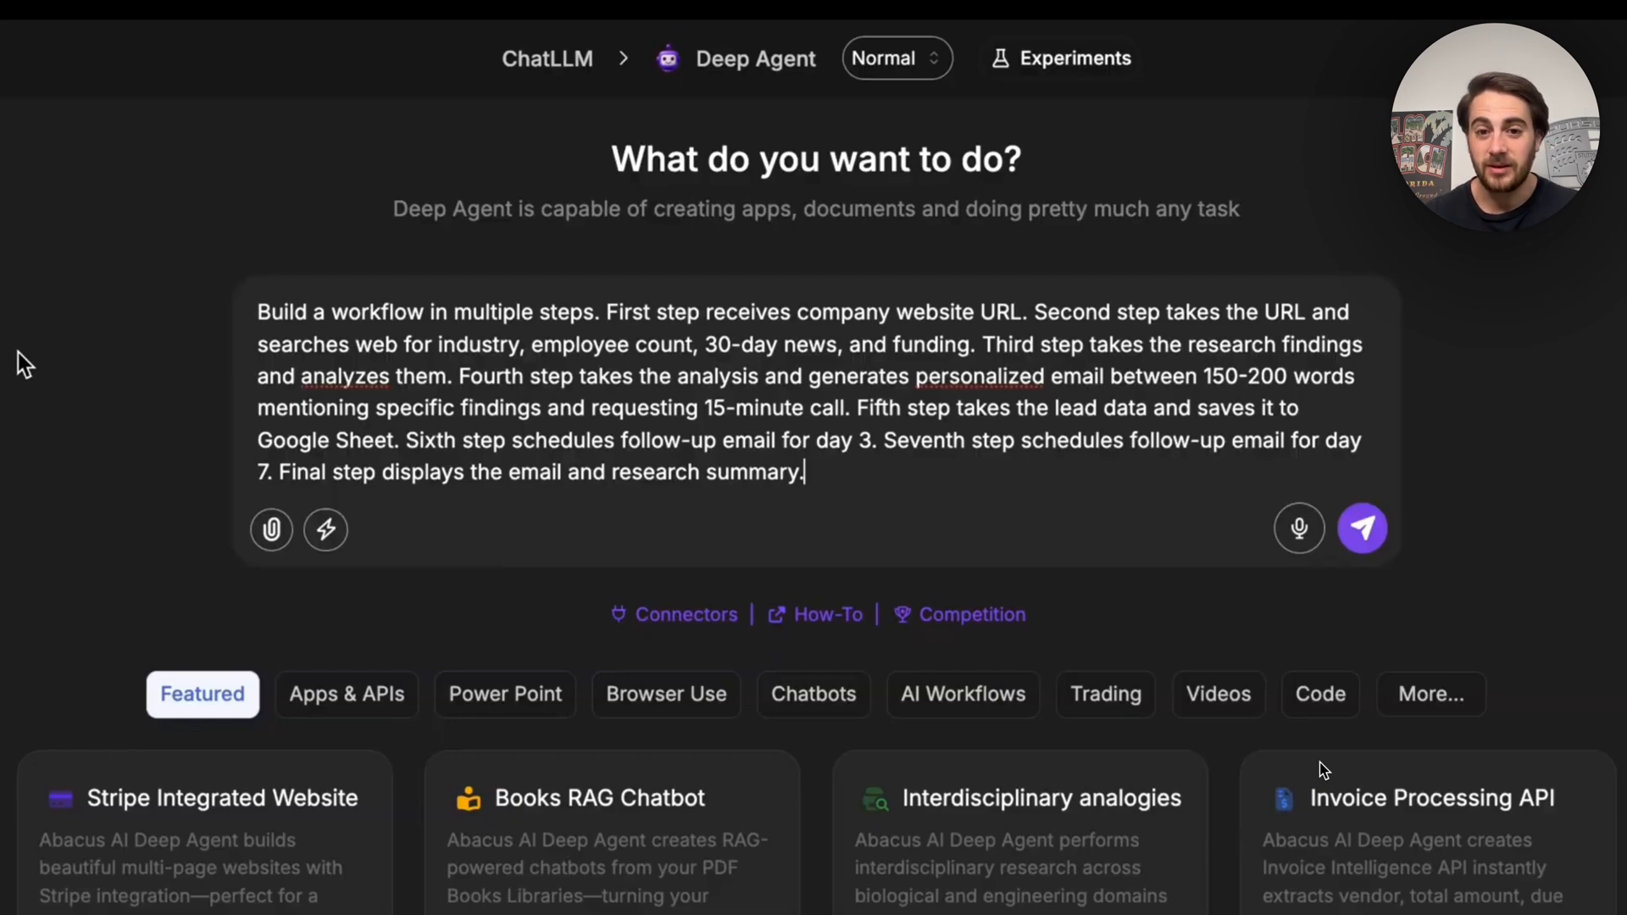
Step: Send the lead generation request and scroll to the Open Lead Generation Workflow link
click(1362, 528)
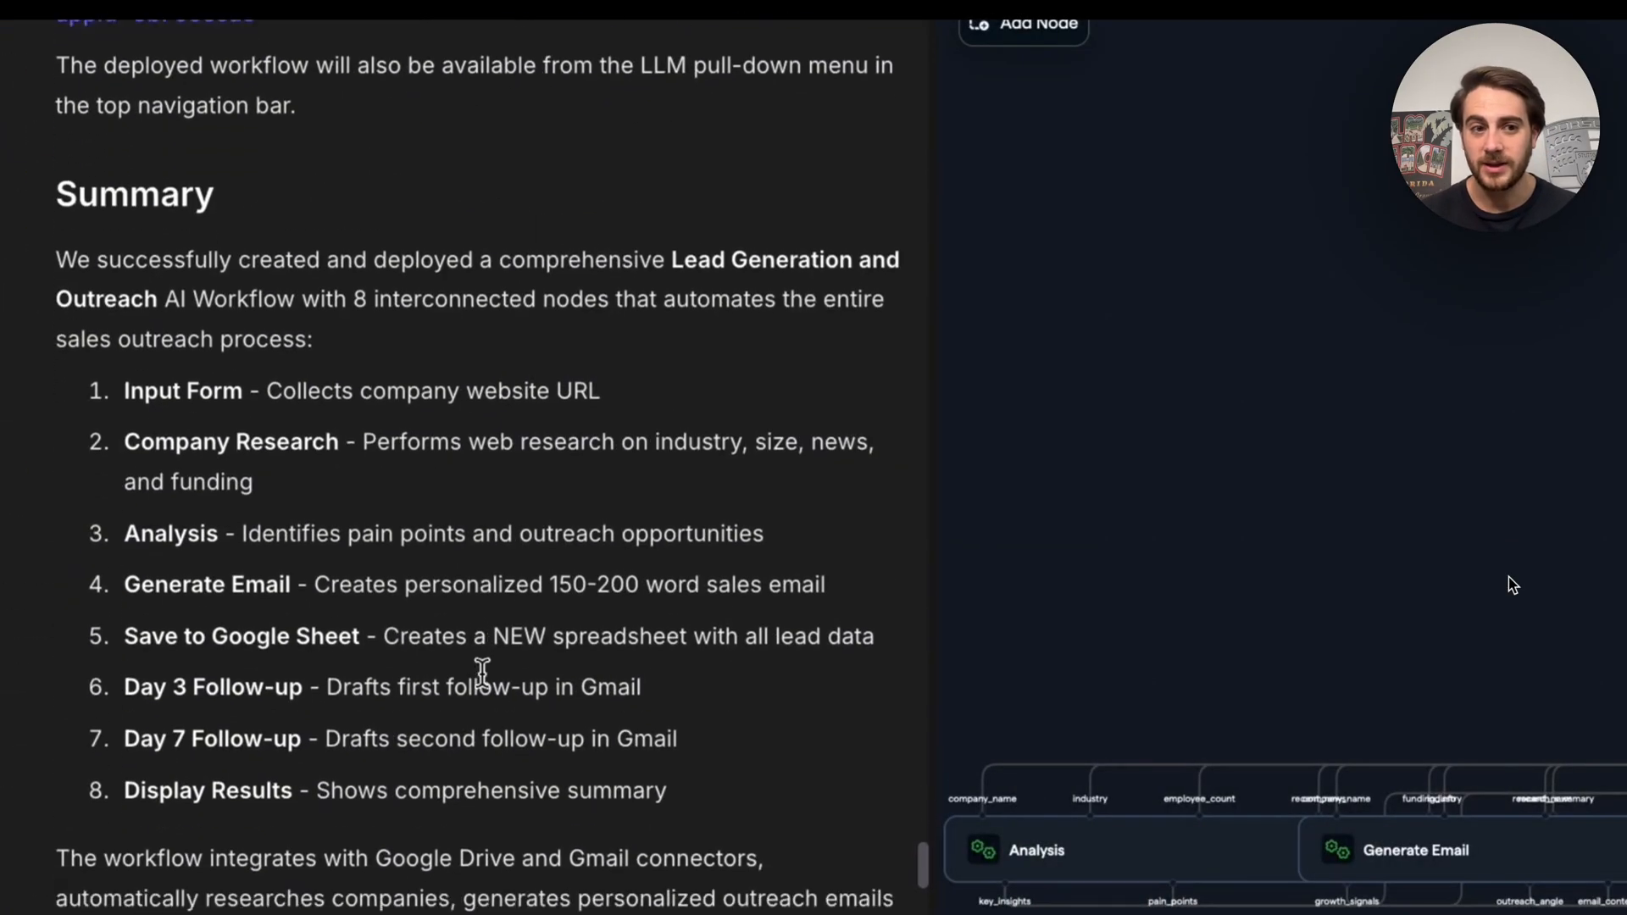
scroll(down, 3)
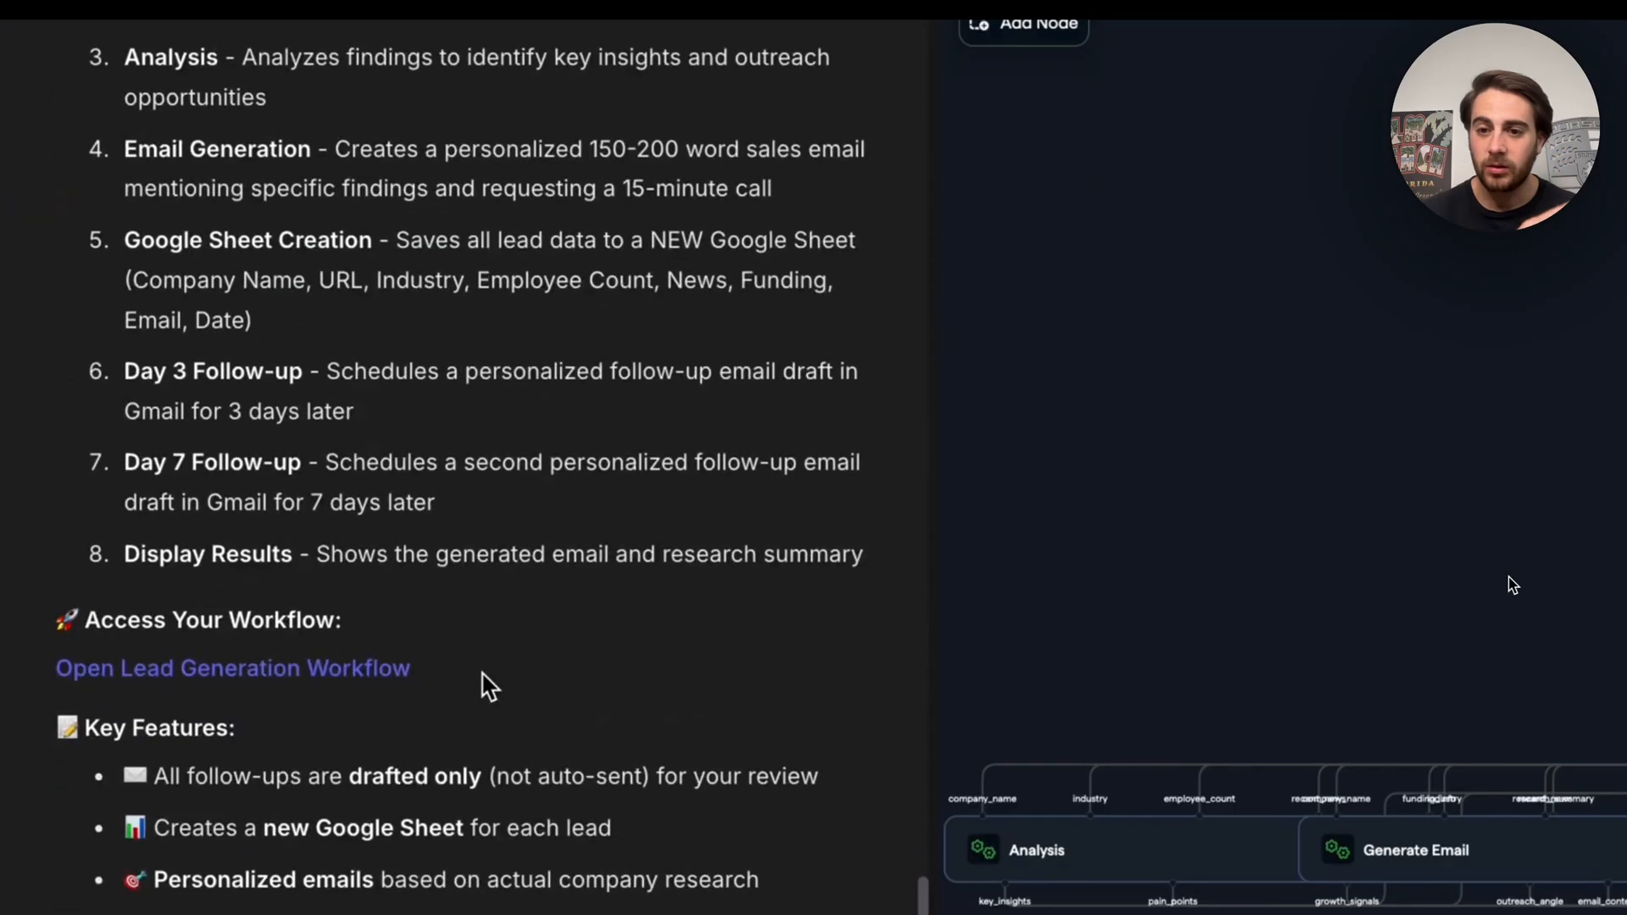
click(232, 668)
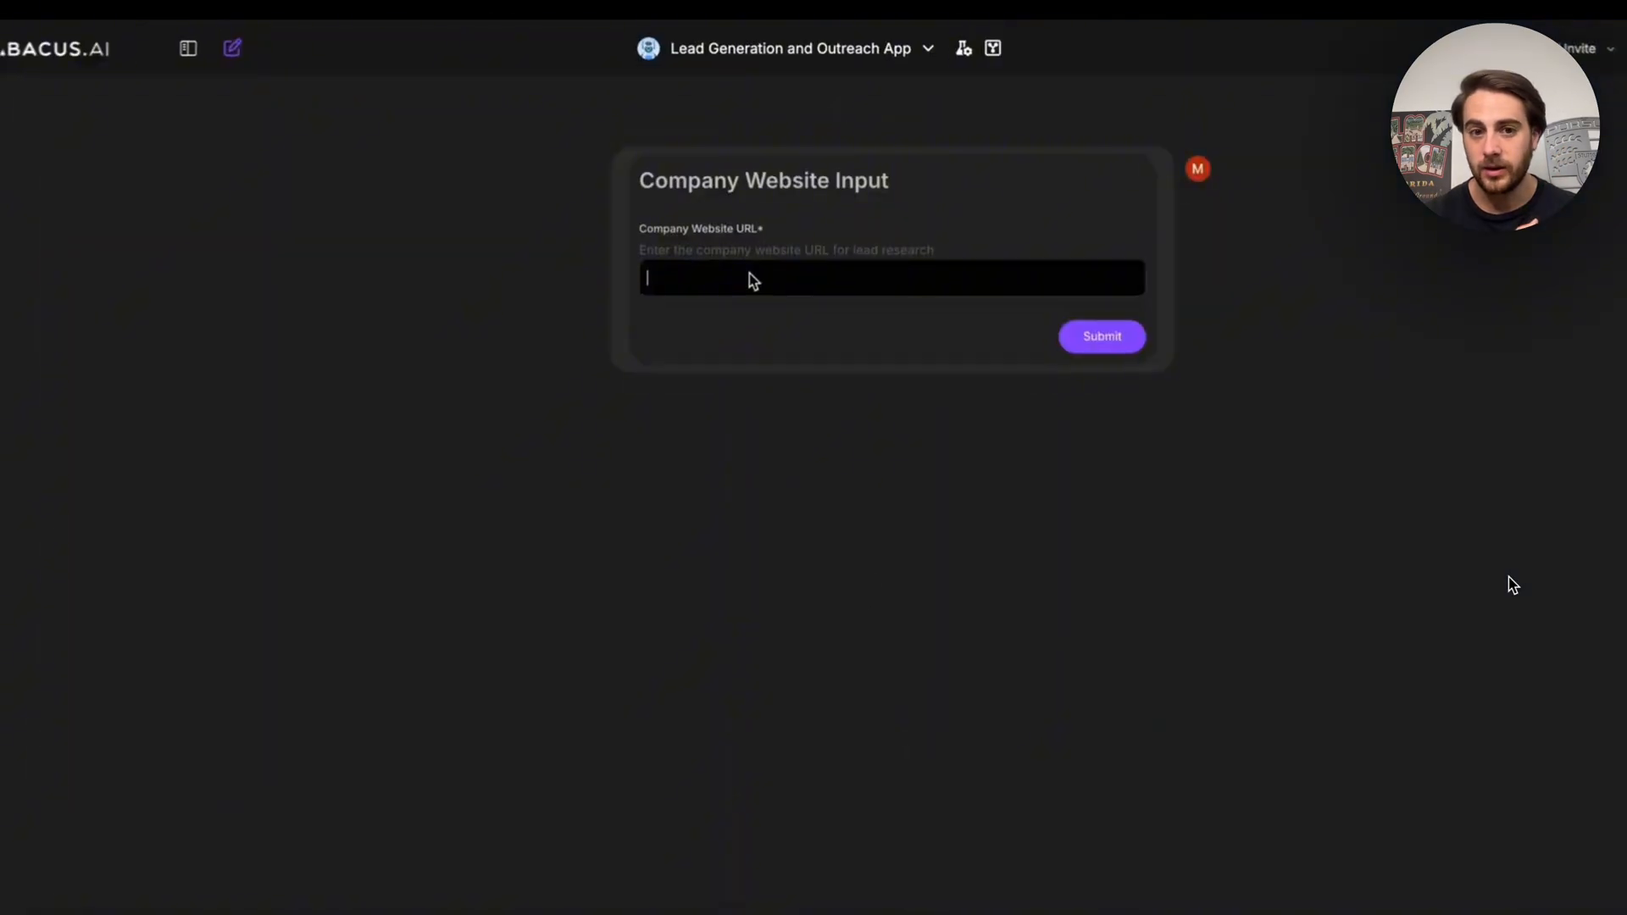
click(1104, 336)
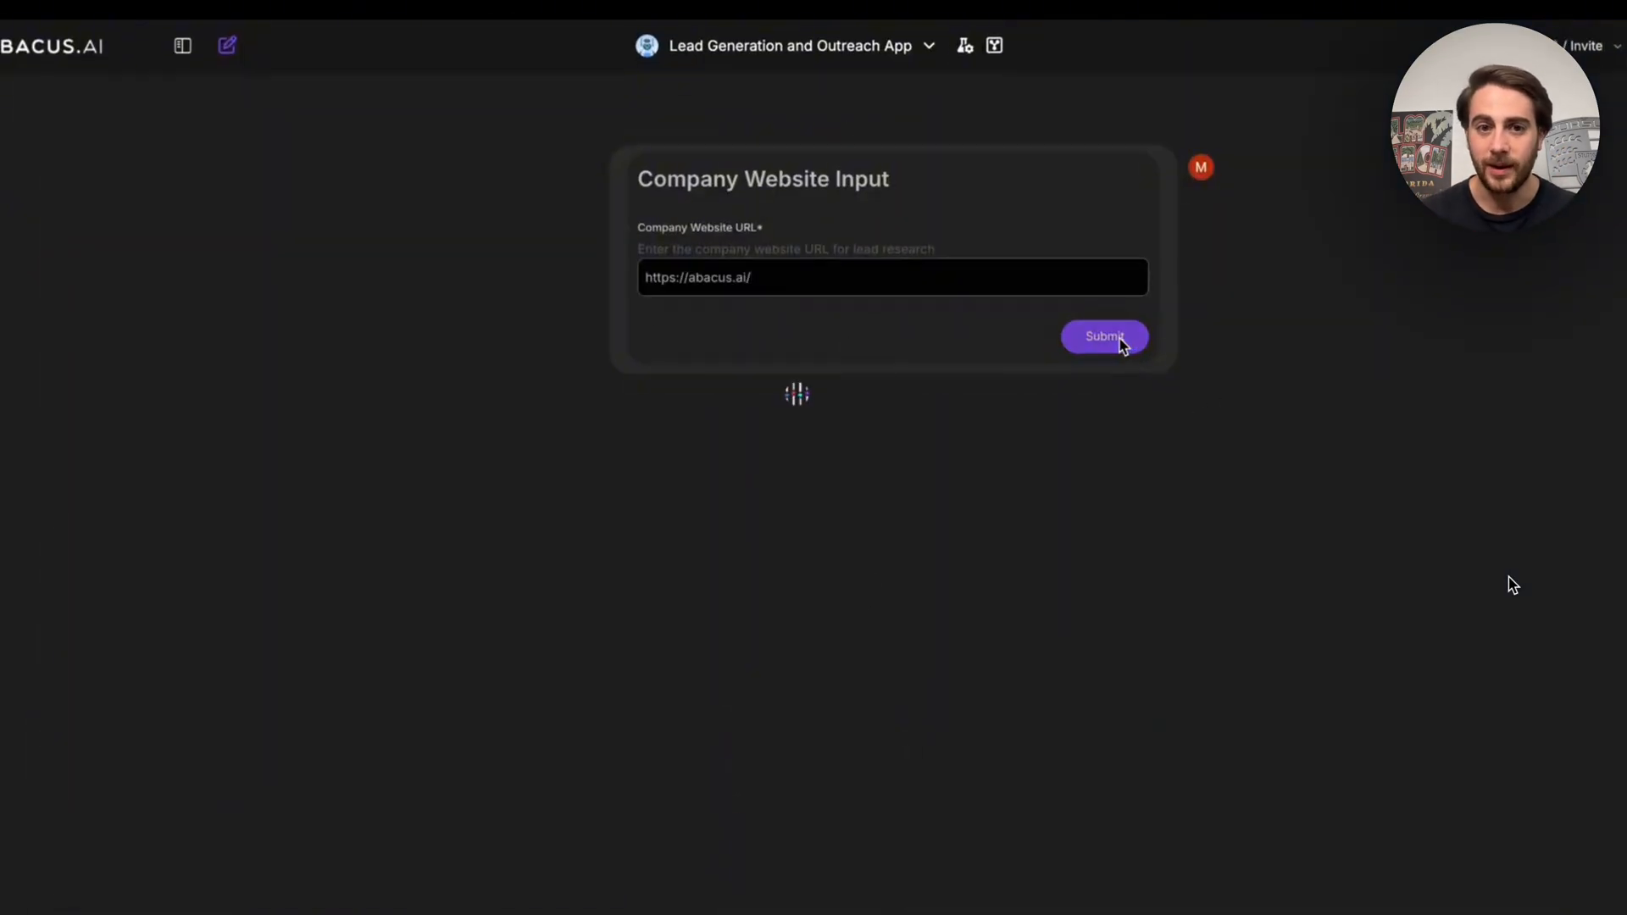
click(1104, 337)
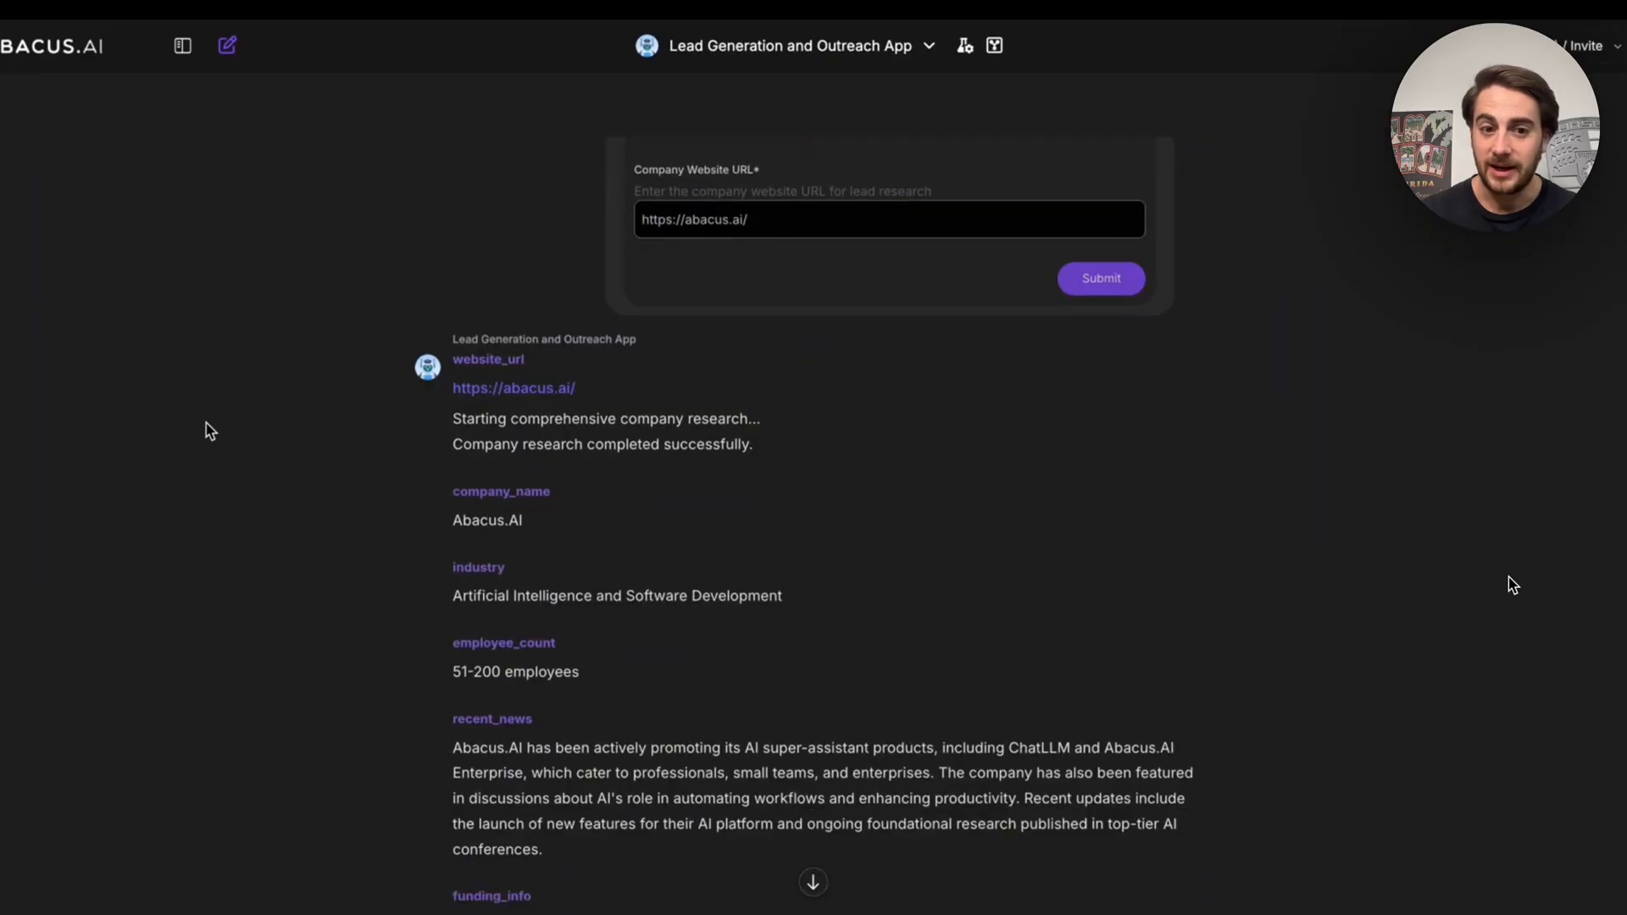
scroll(down, 3)
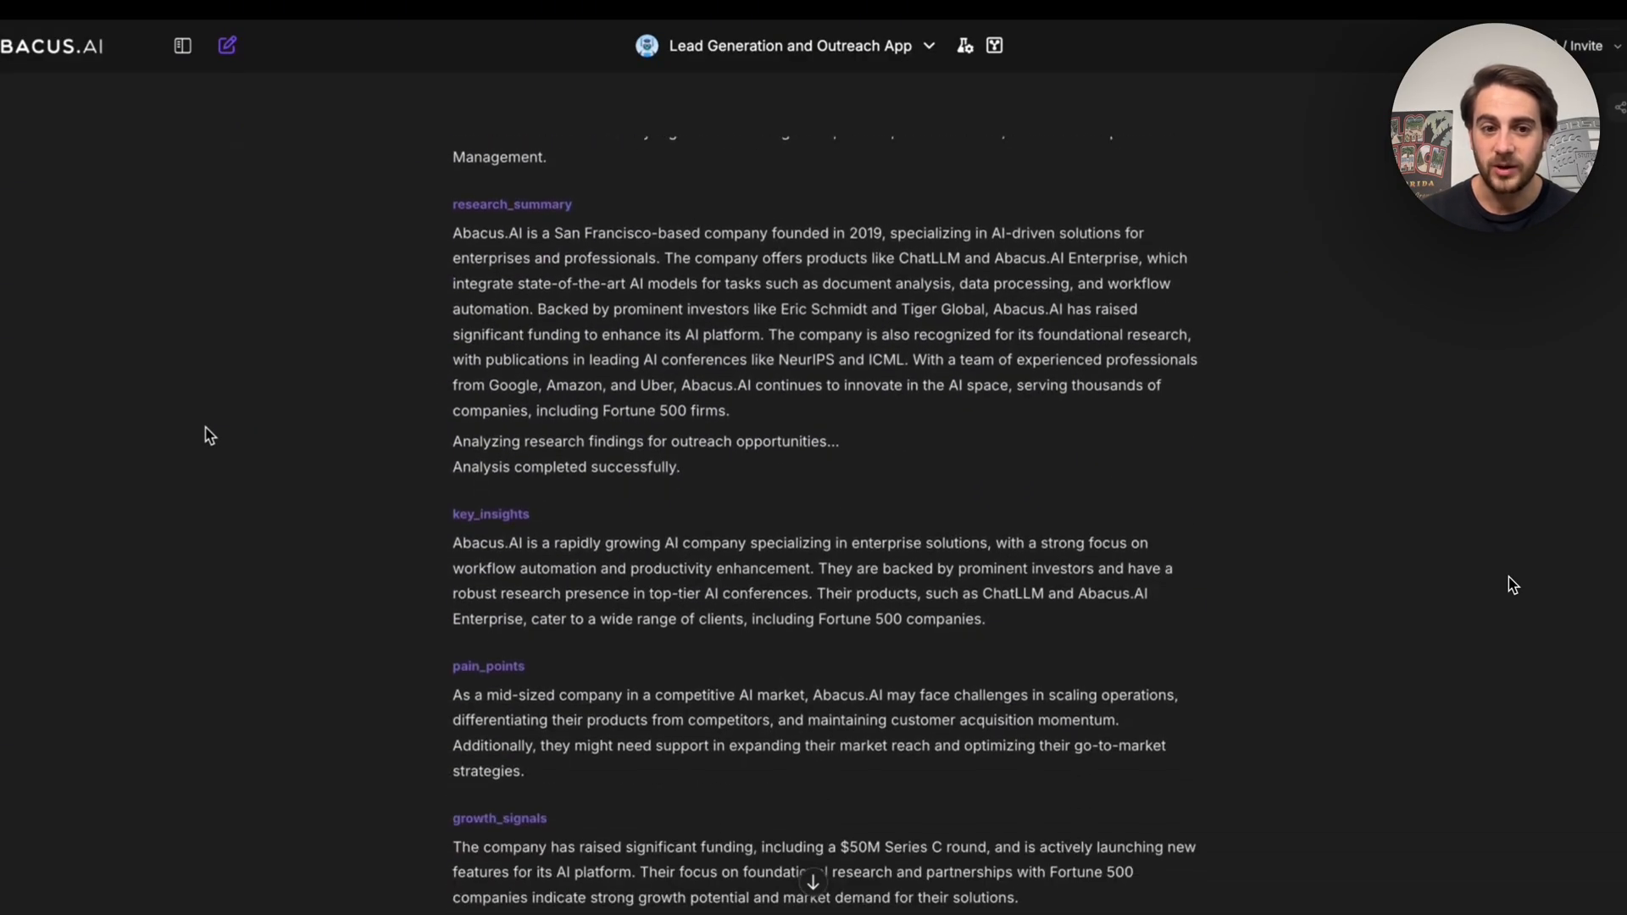
scroll(down, 3)
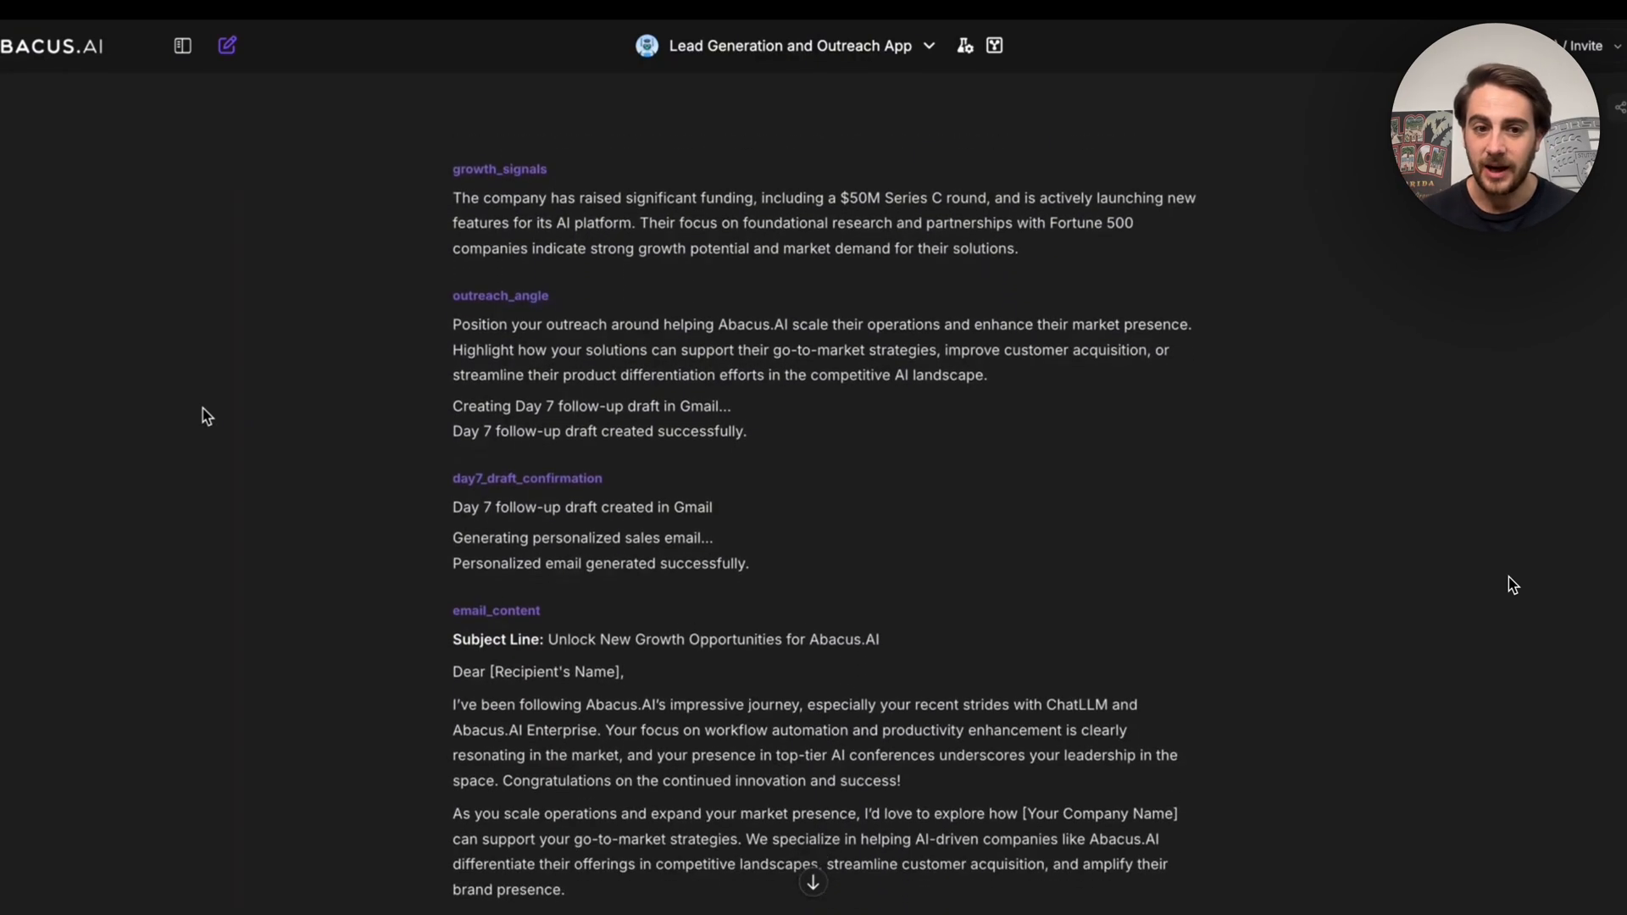
scroll(down, 3)
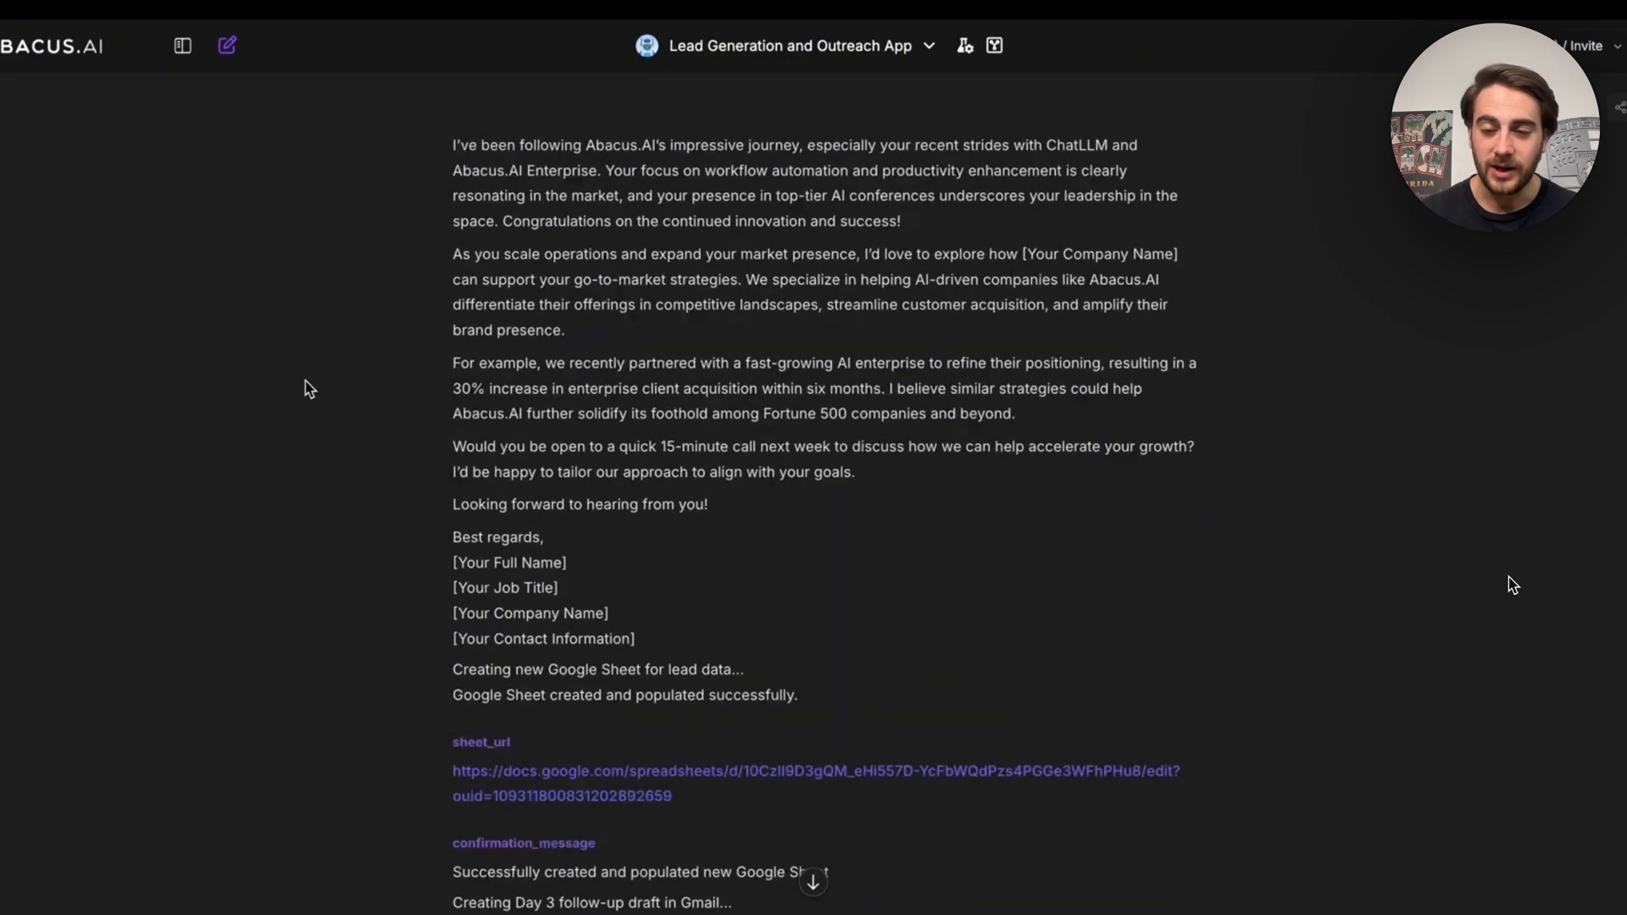
scroll(down, 3)
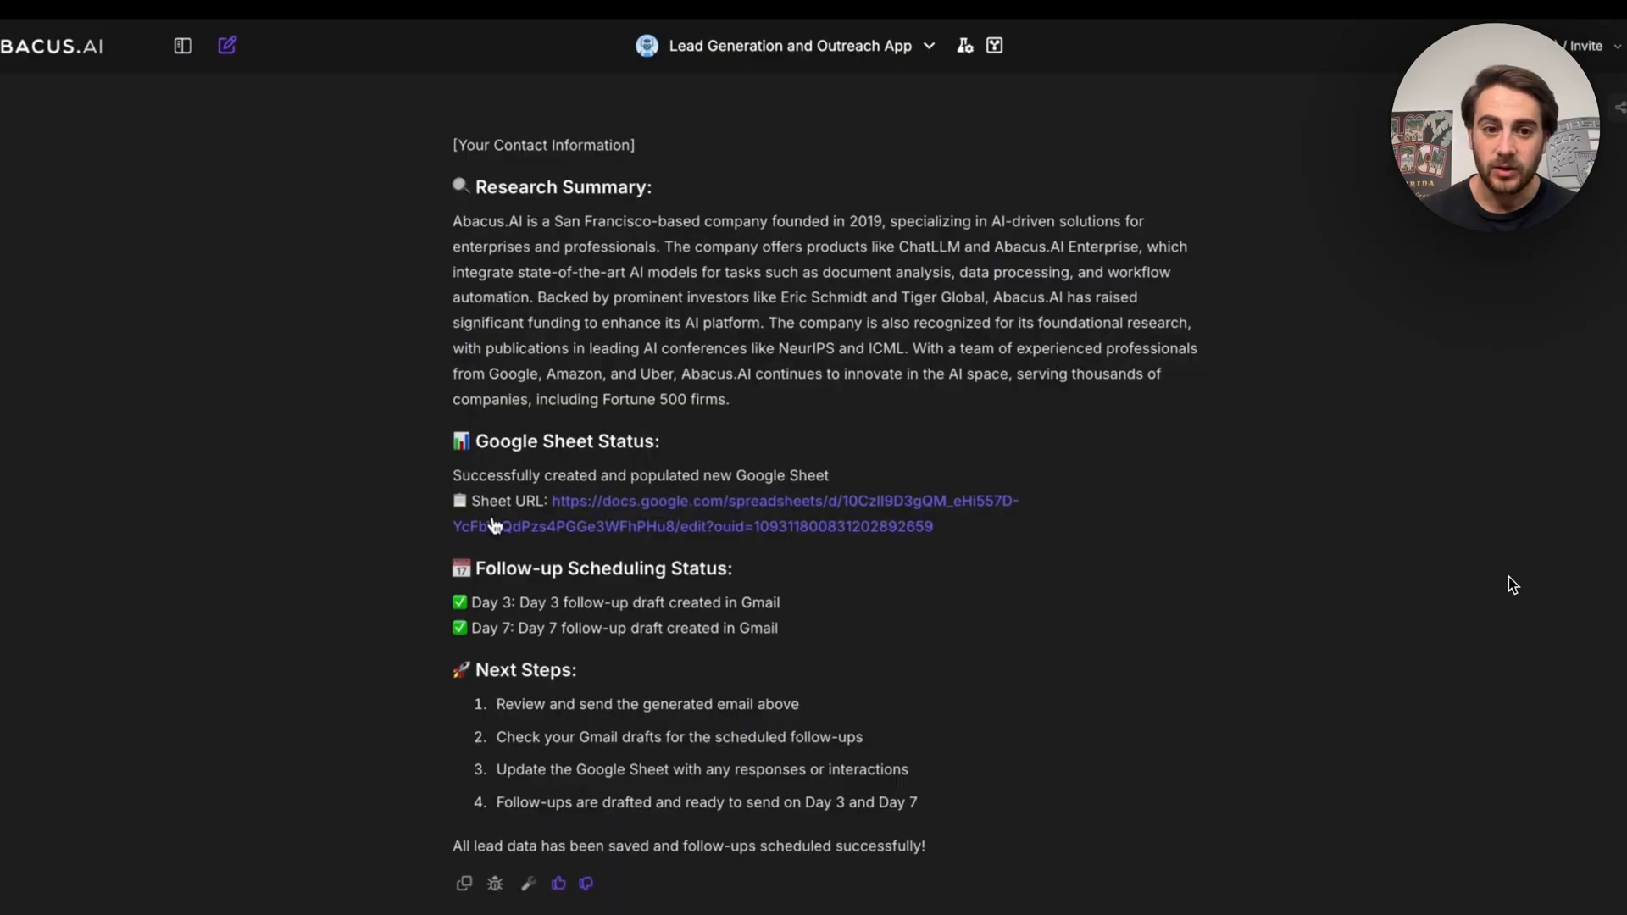
click(784, 501)
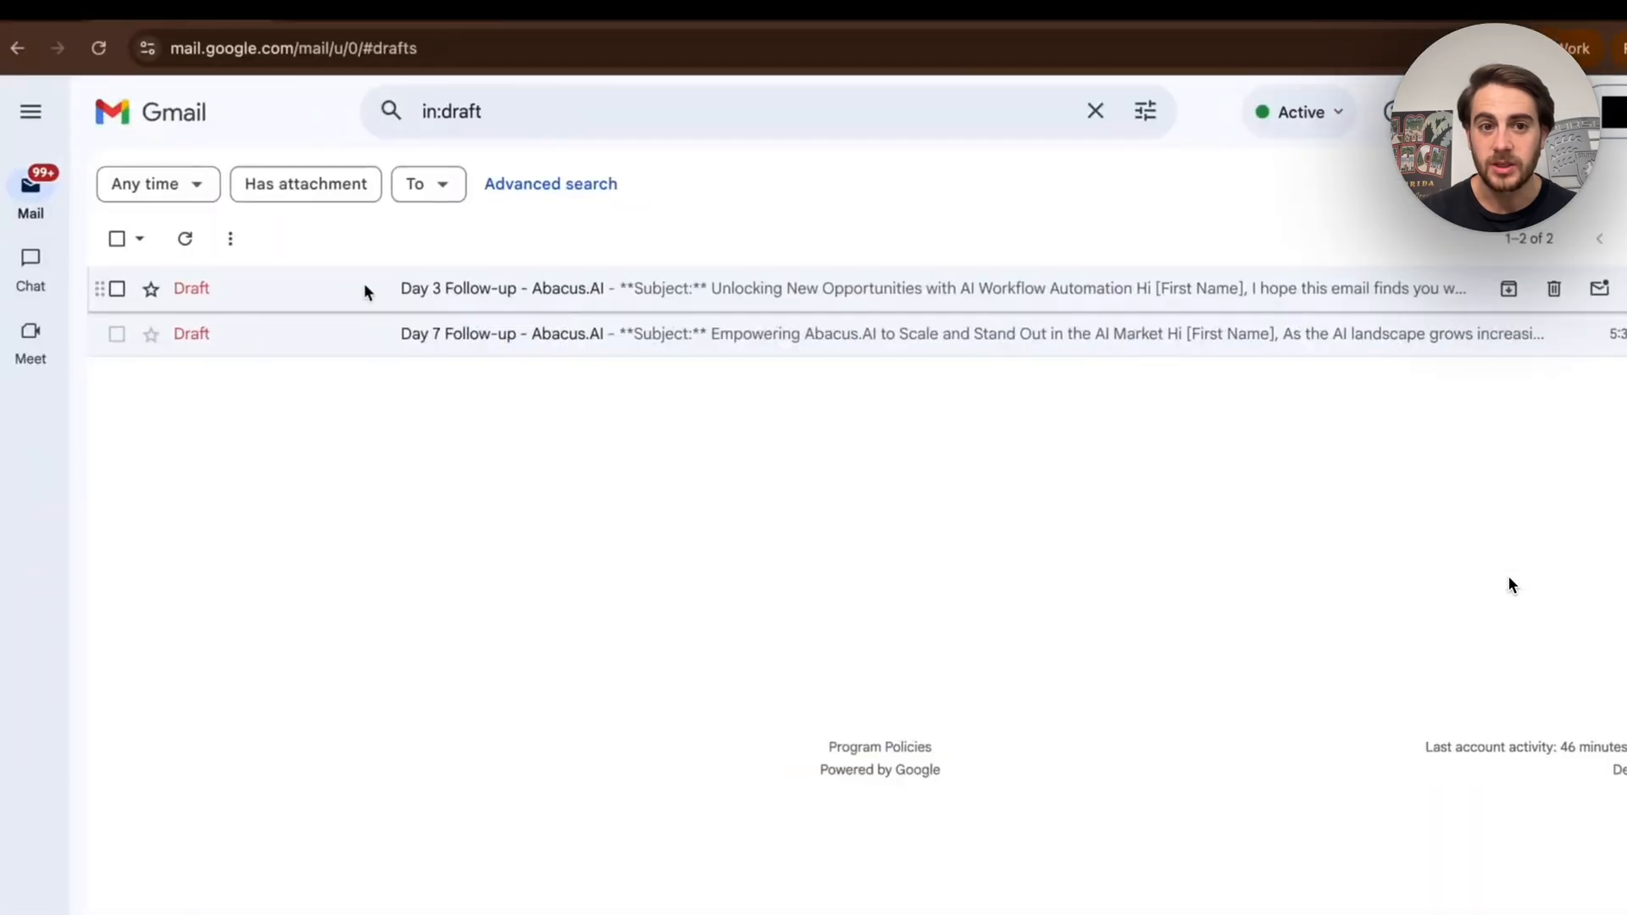
click(502, 288)
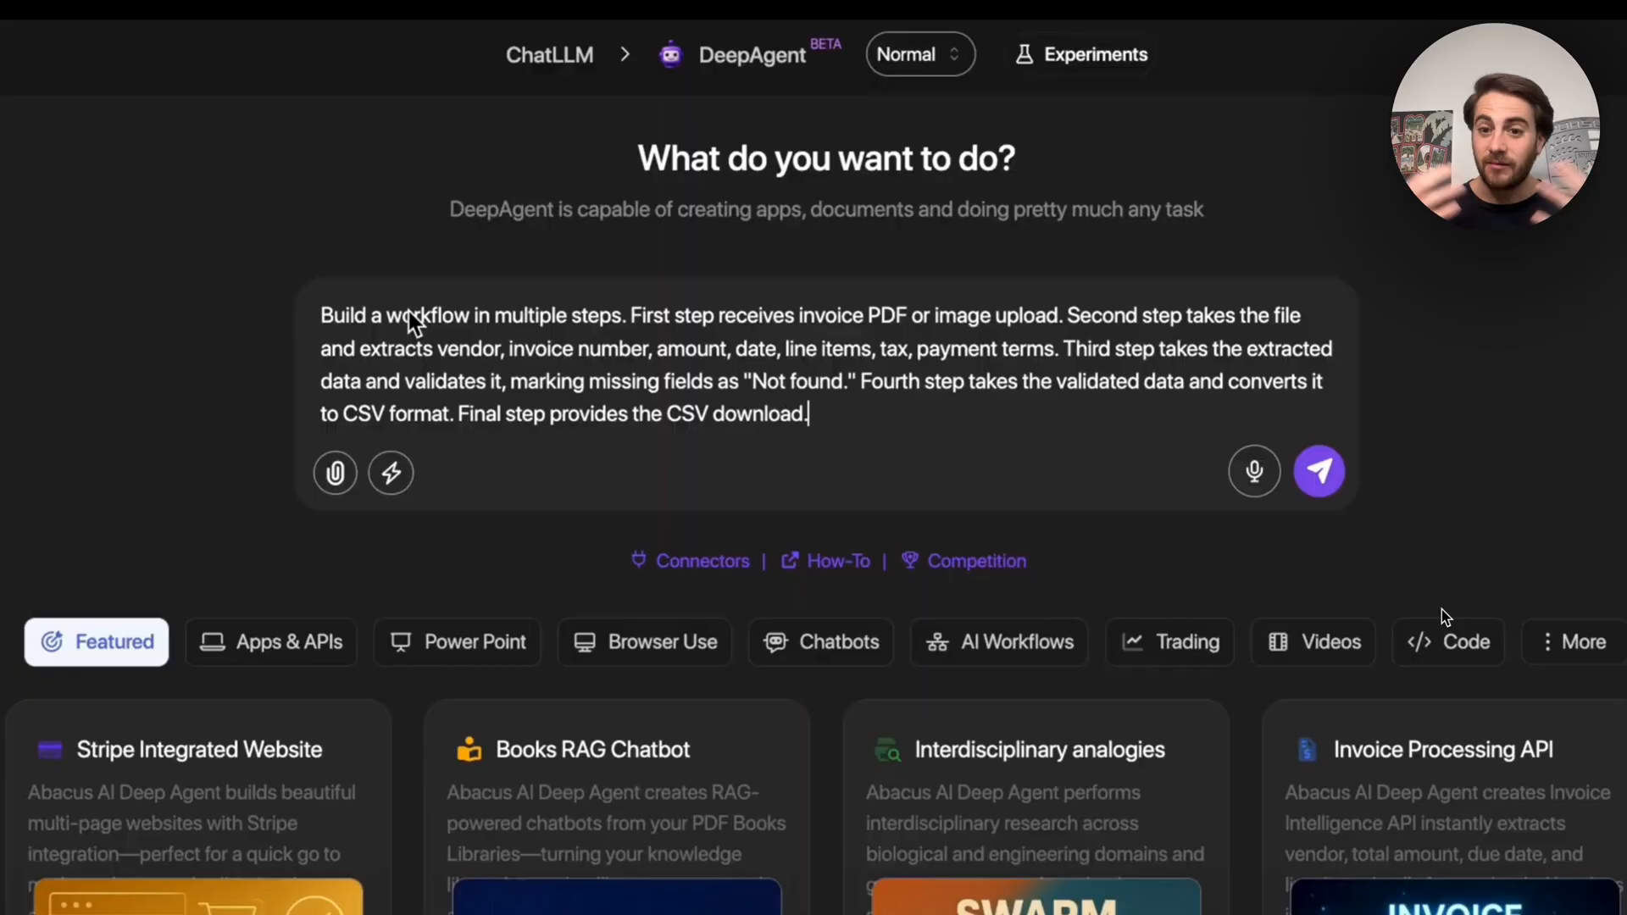
Step: Send the invoice extraction and CSV conversion request and scroll the build summary
click(1319, 471)
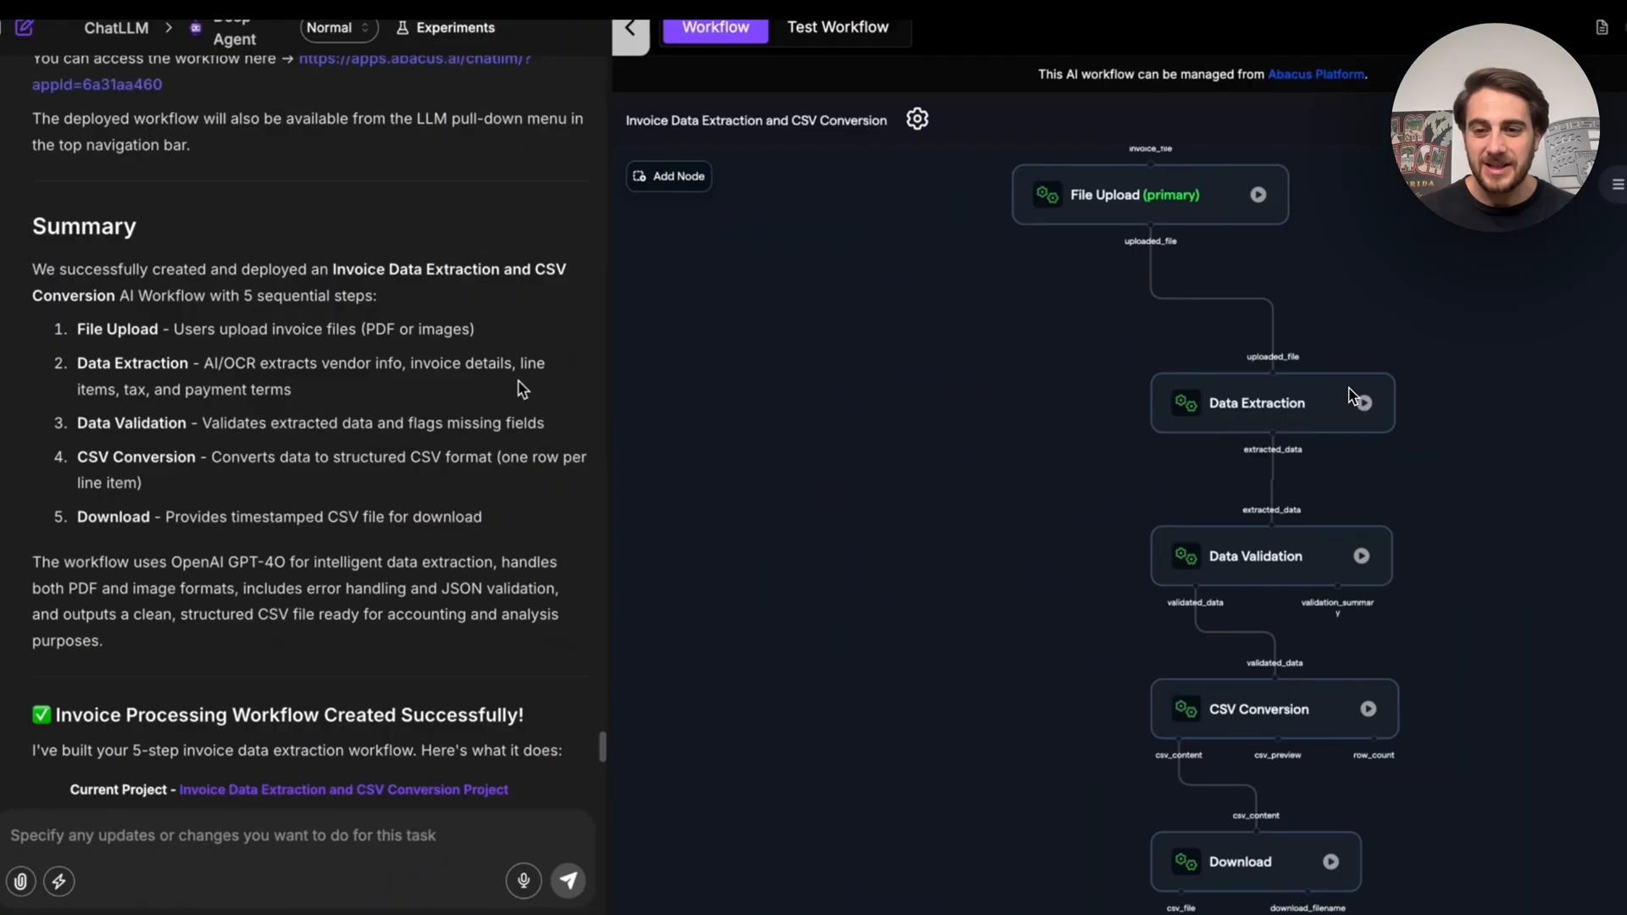
scroll(down, 3)
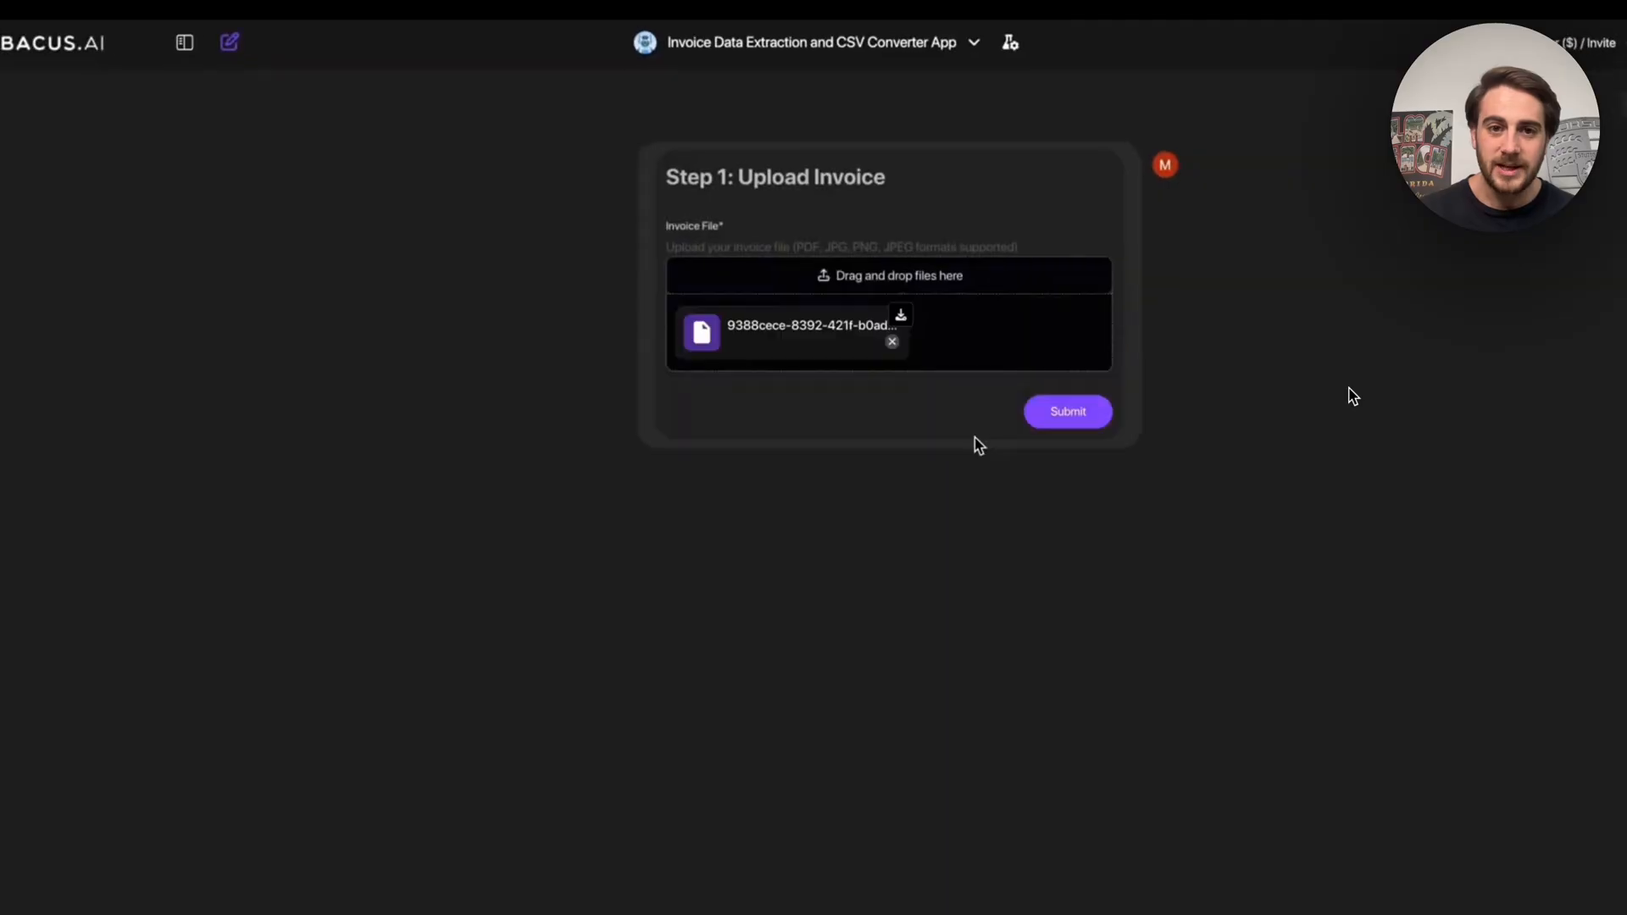
Step: Extract the TechCore Solutions invoice, confirm the reviewed fields, and view the generated CSV
click(1068, 411)
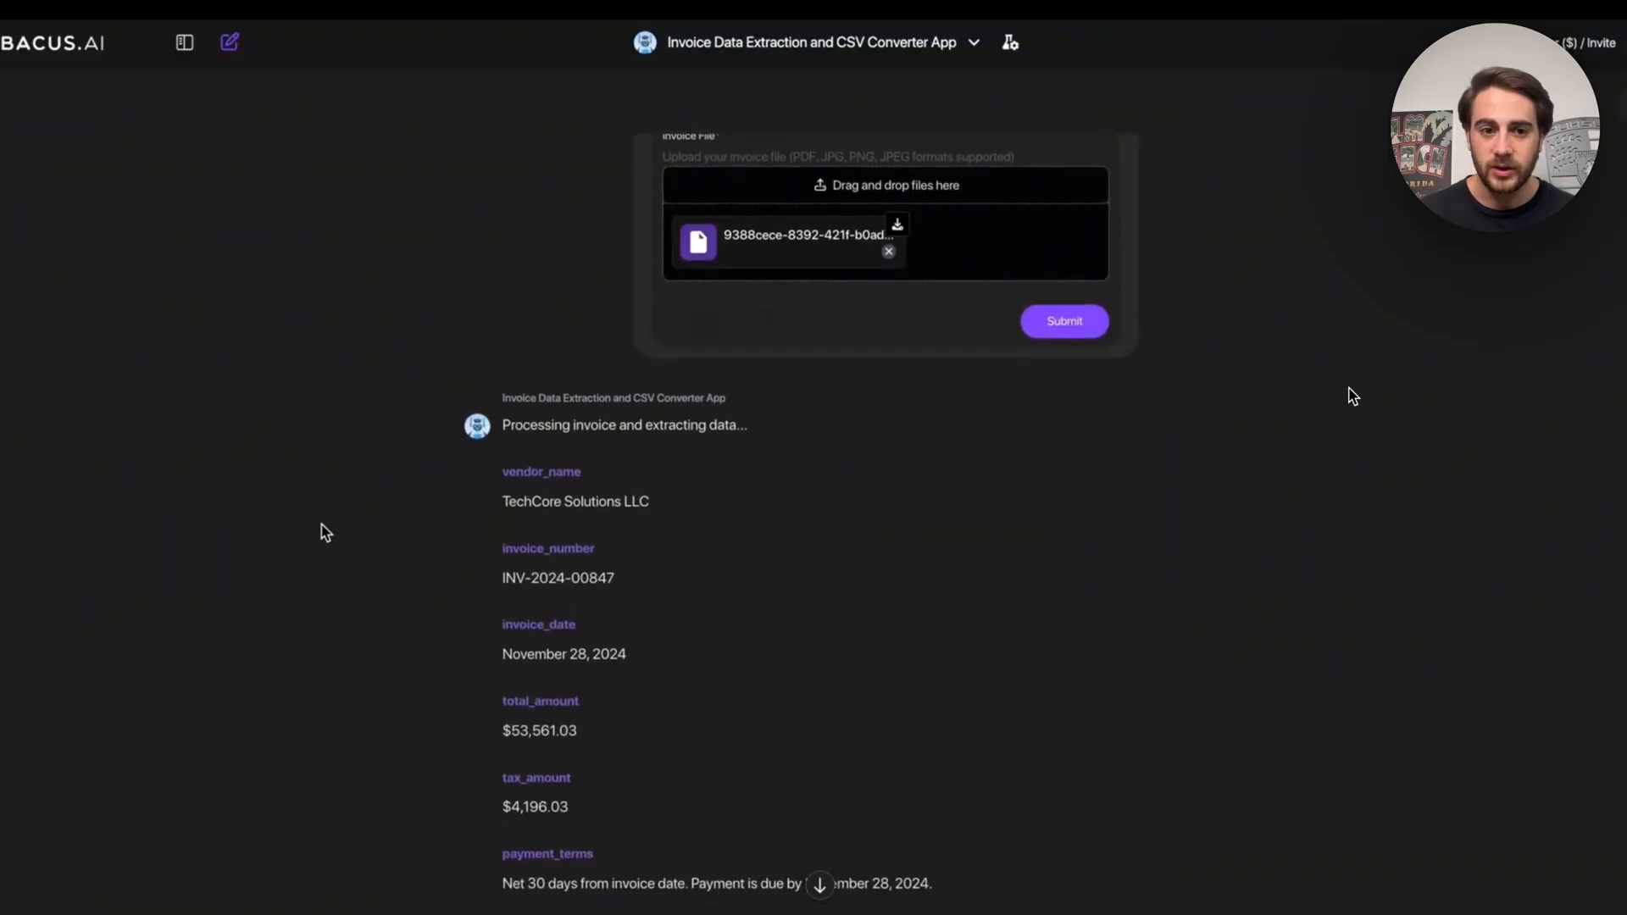
scroll(down, 3)
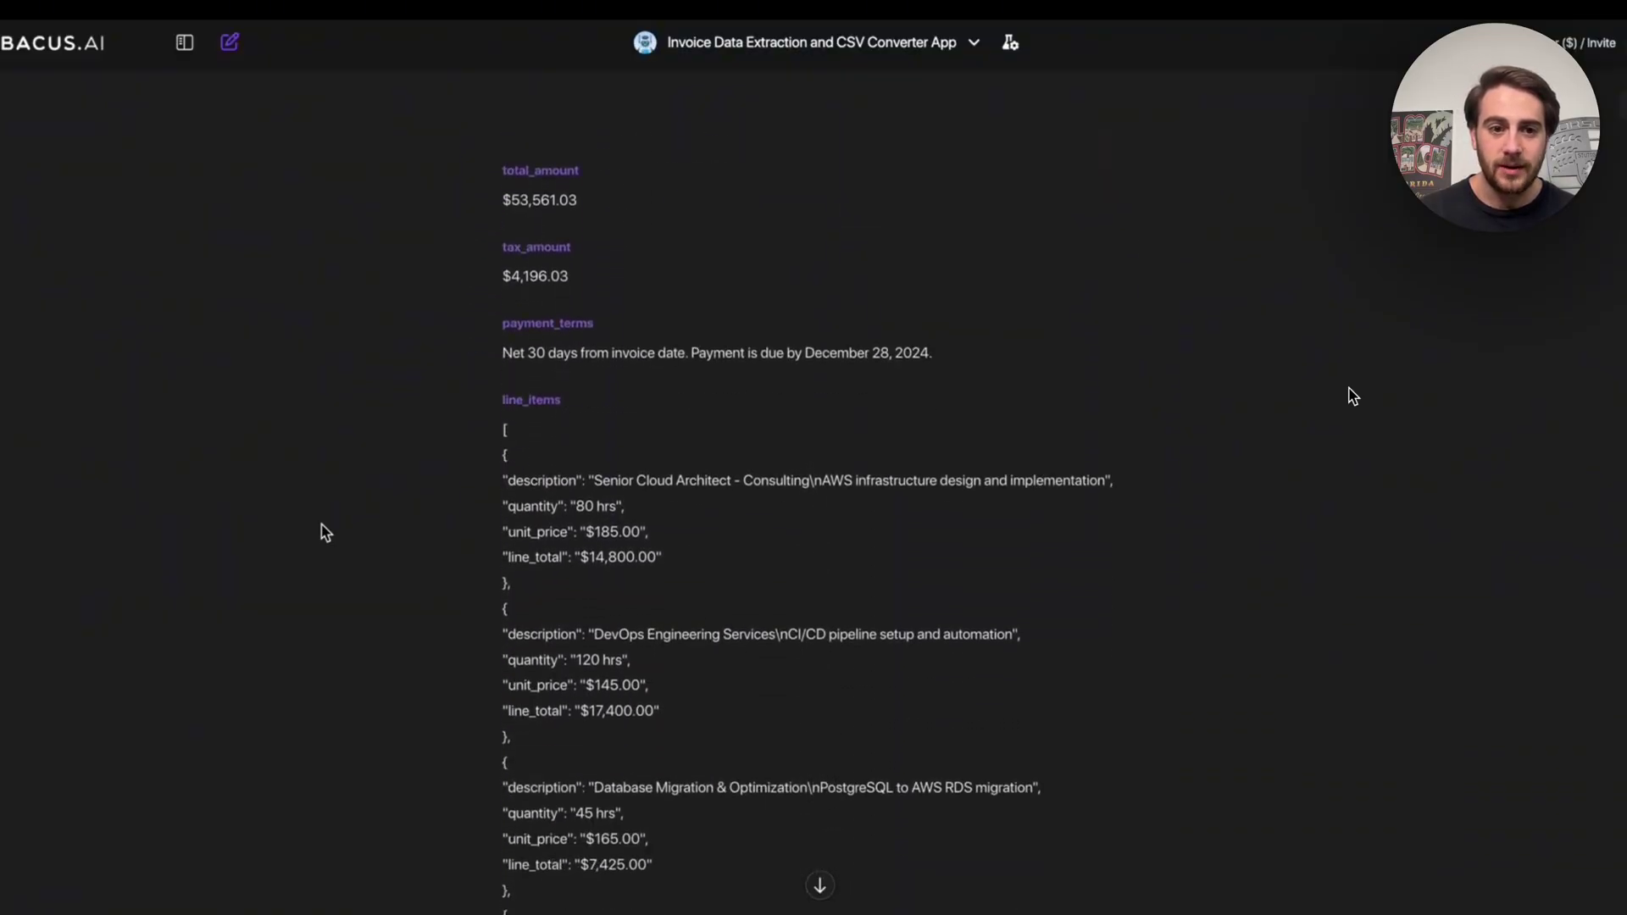
scroll(down, 3)
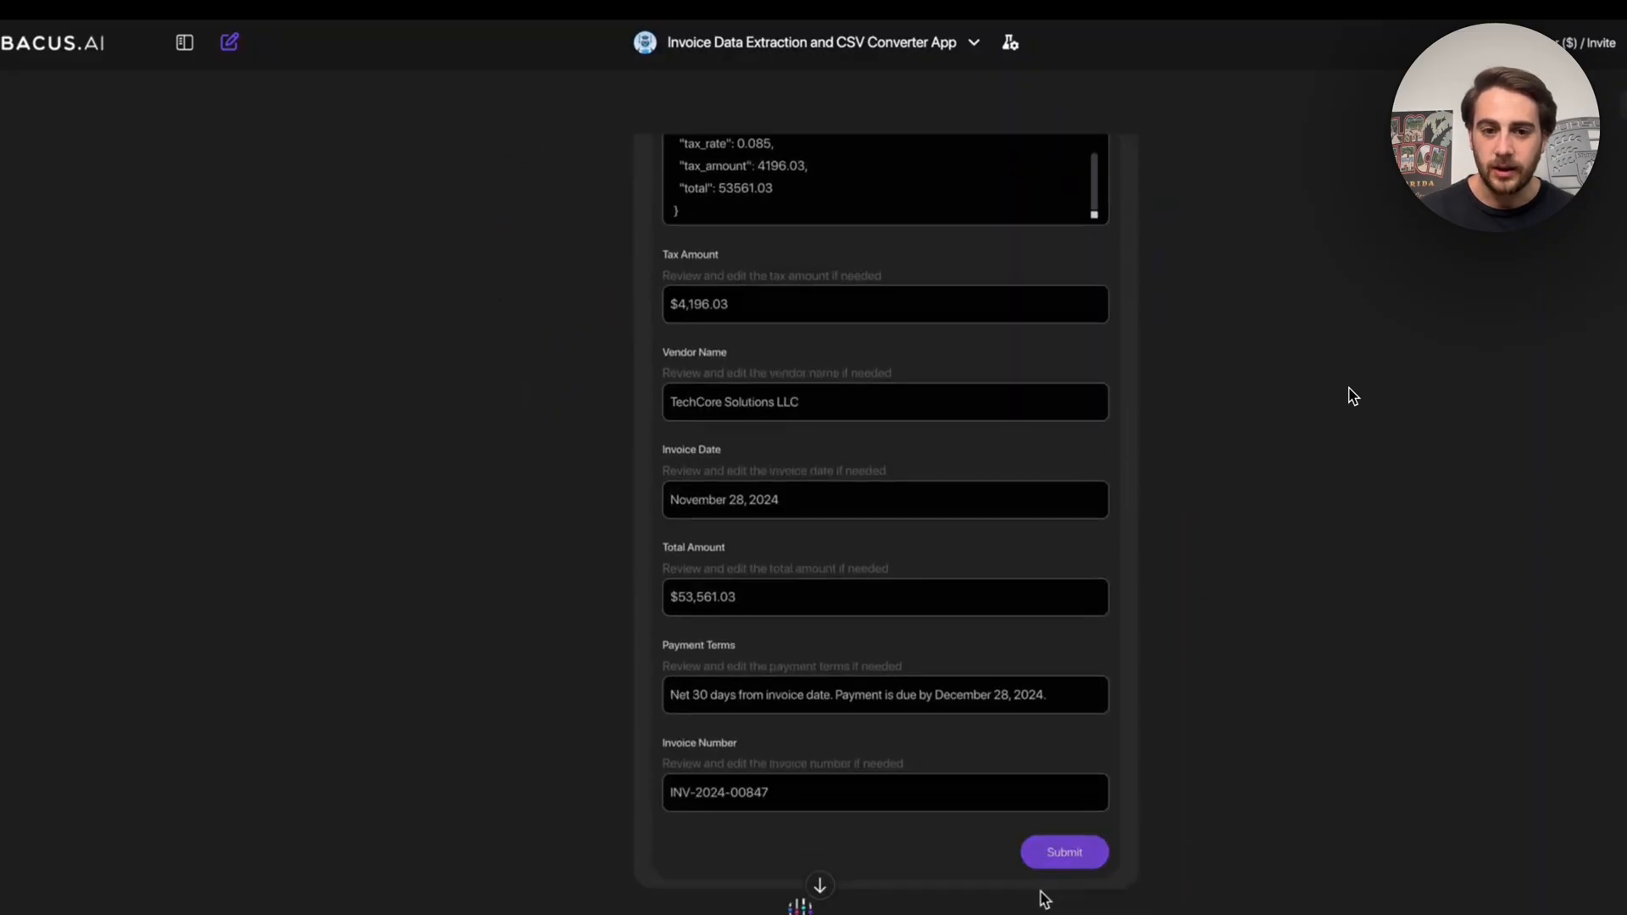
click(1063, 852)
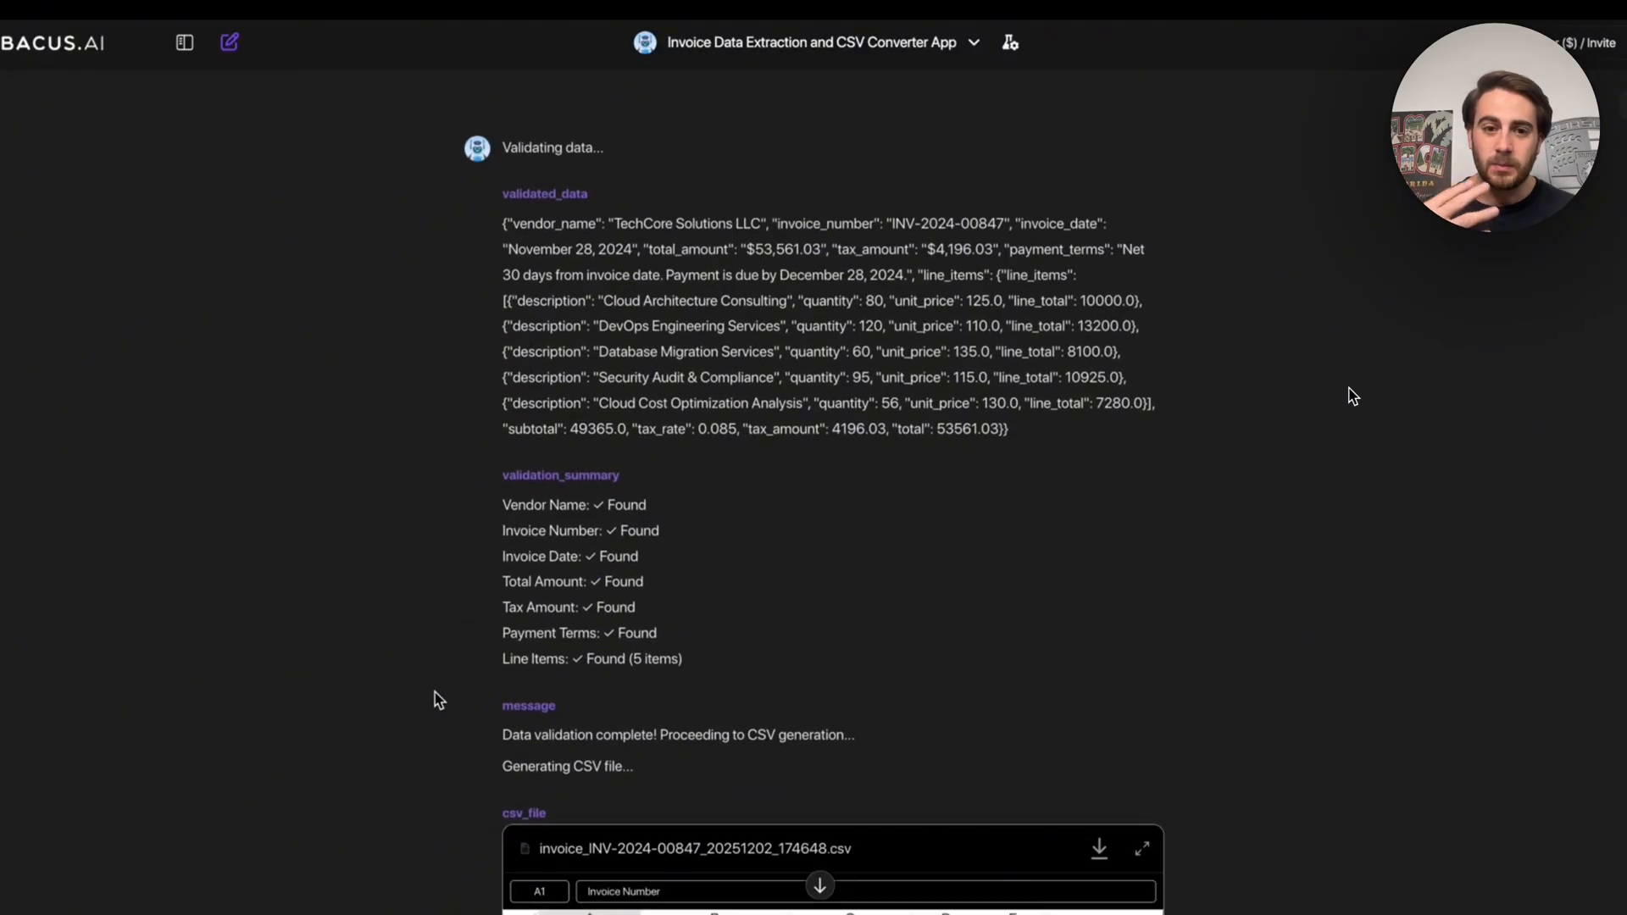
scroll(down, 3)
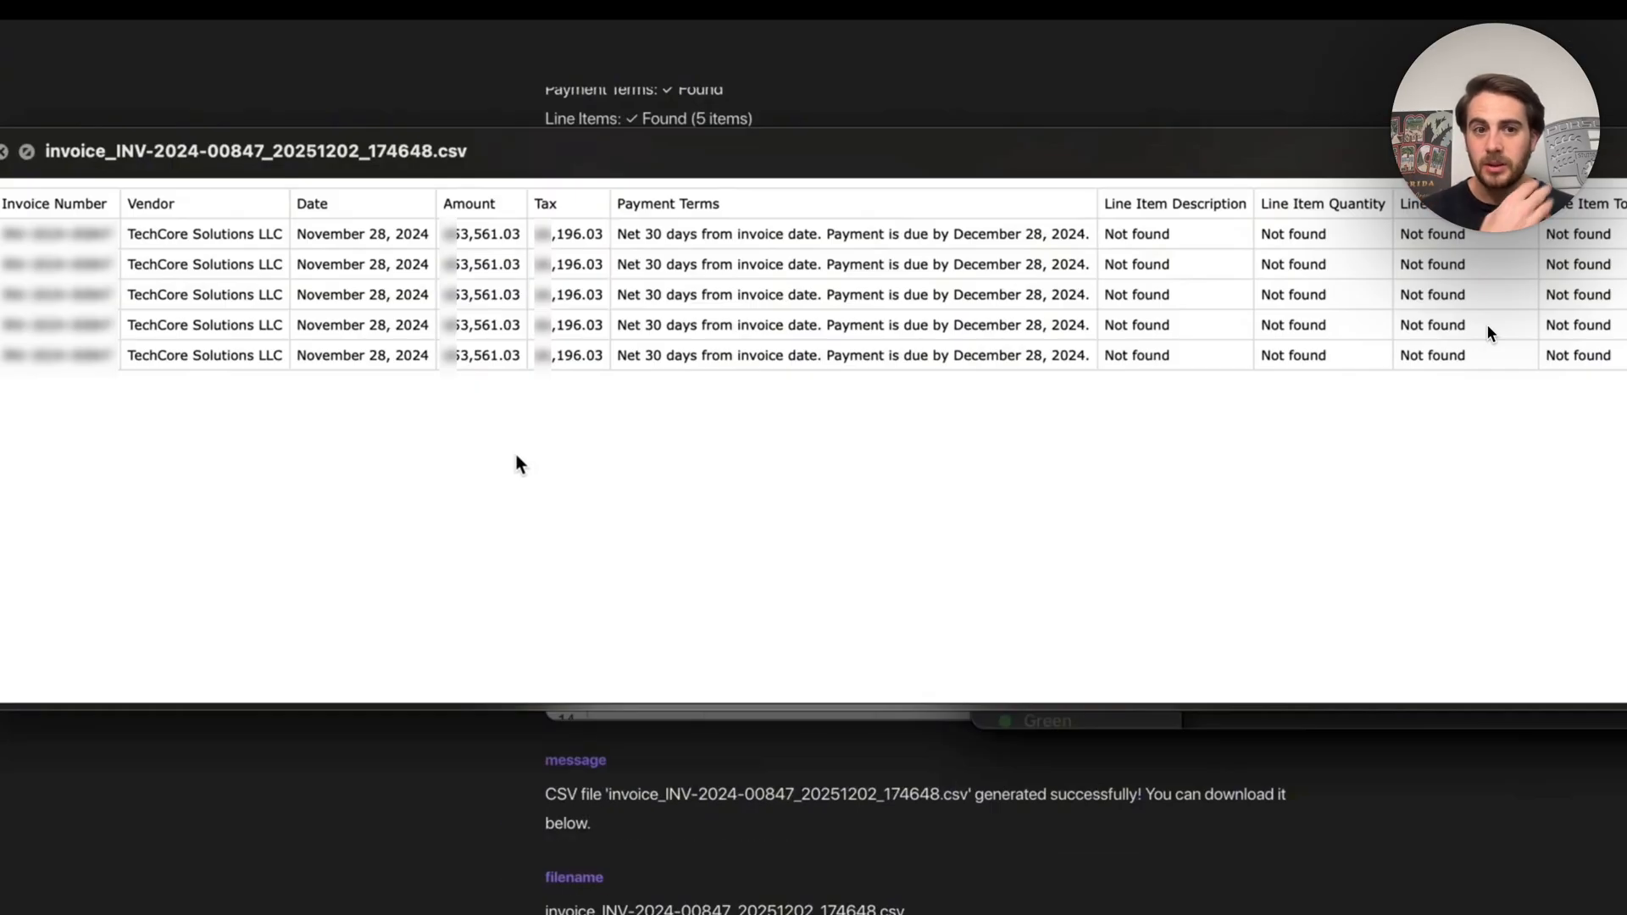
mouse_move(958, 620)
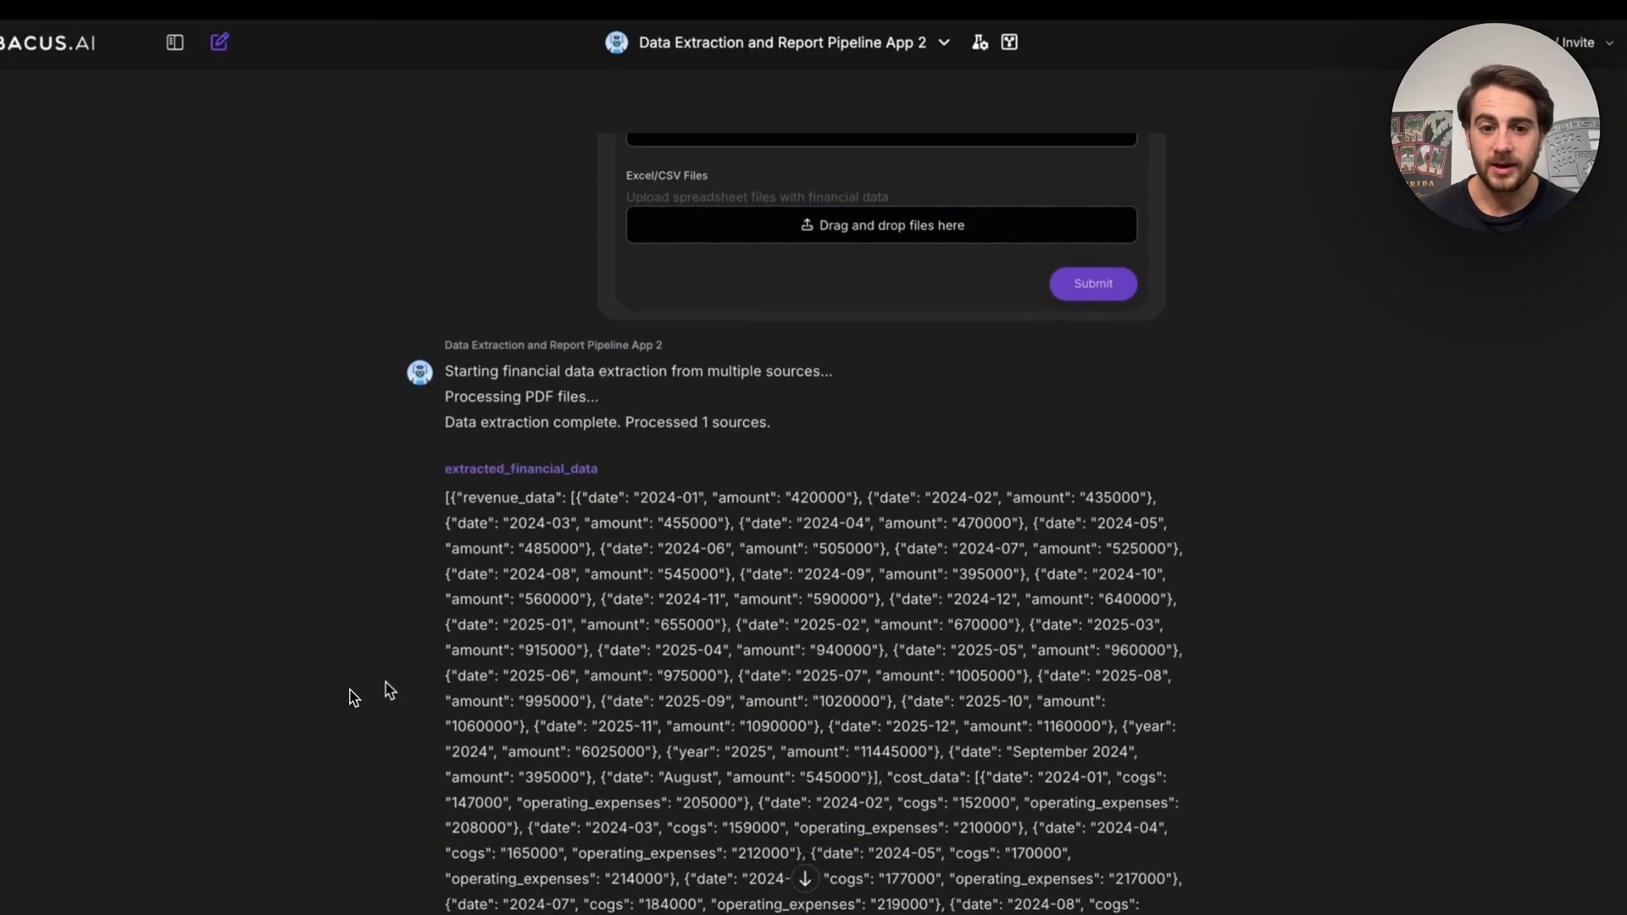
Step: Scroll through the report's Executive Summary, Critical Findings, Trends and Strategic Recommendations
scroll(down, 3)
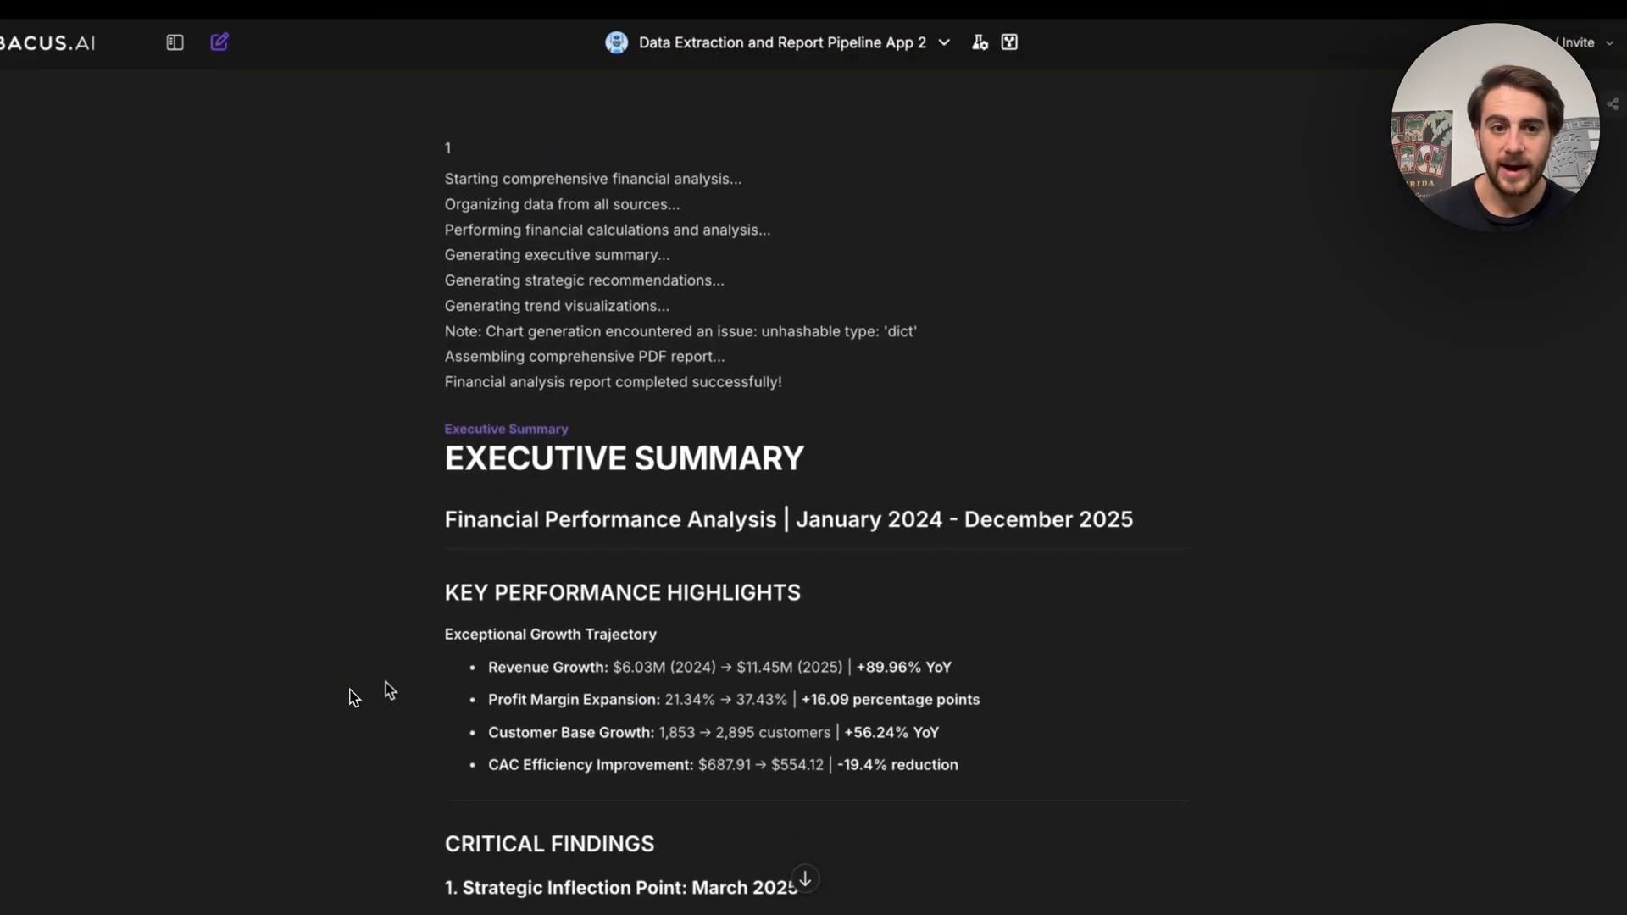
scroll(down, 3)
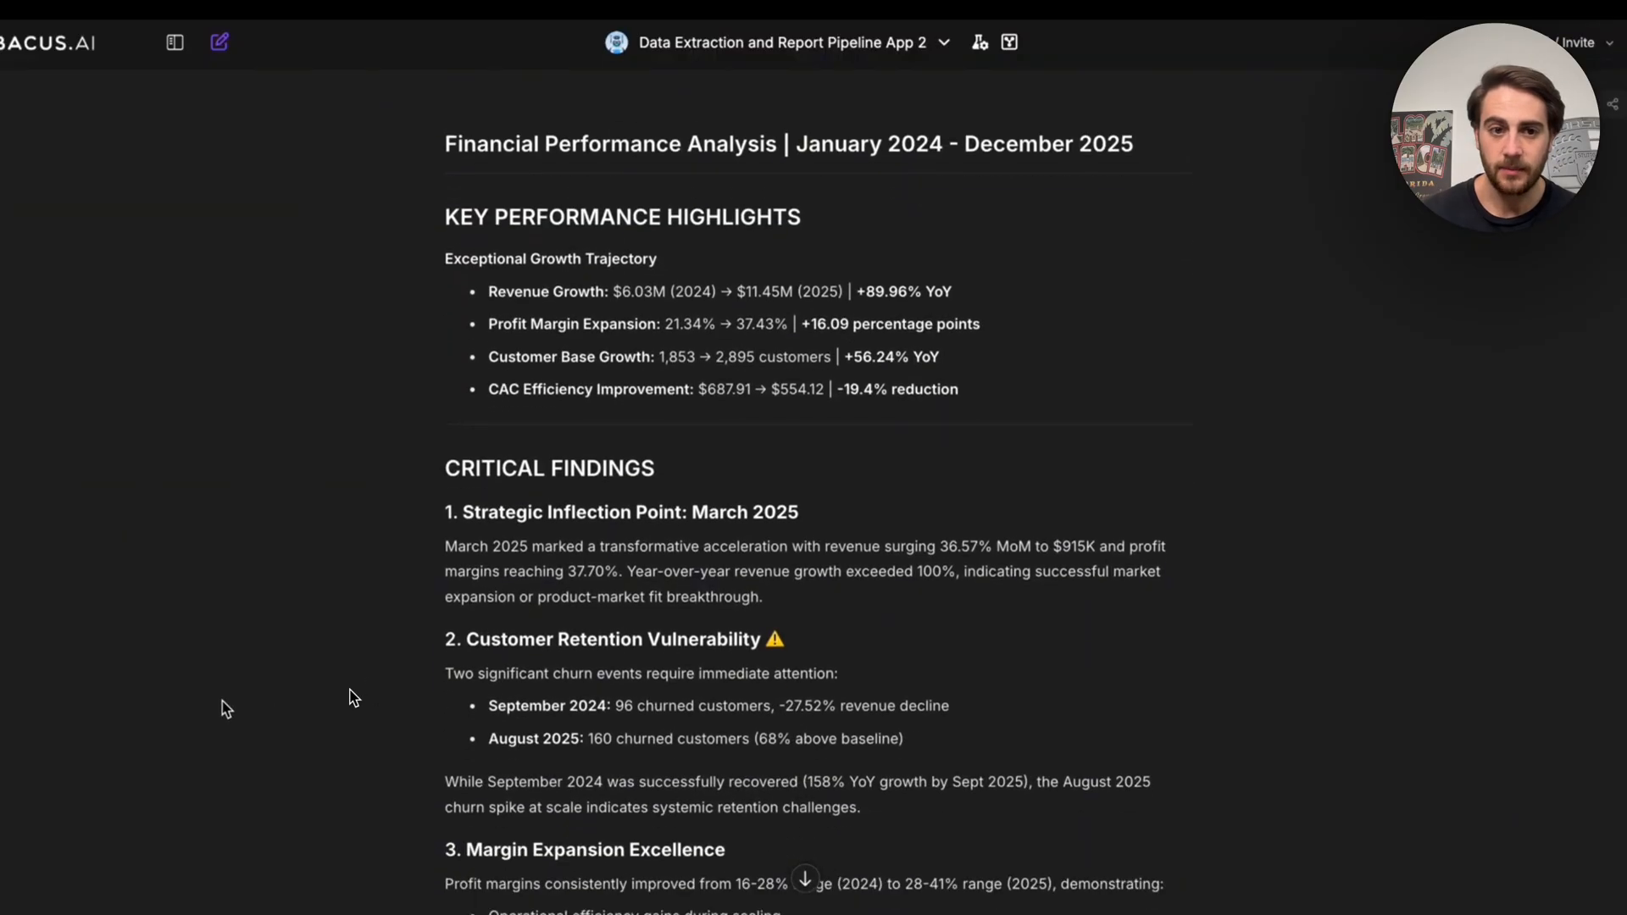
scroll(down, 3)
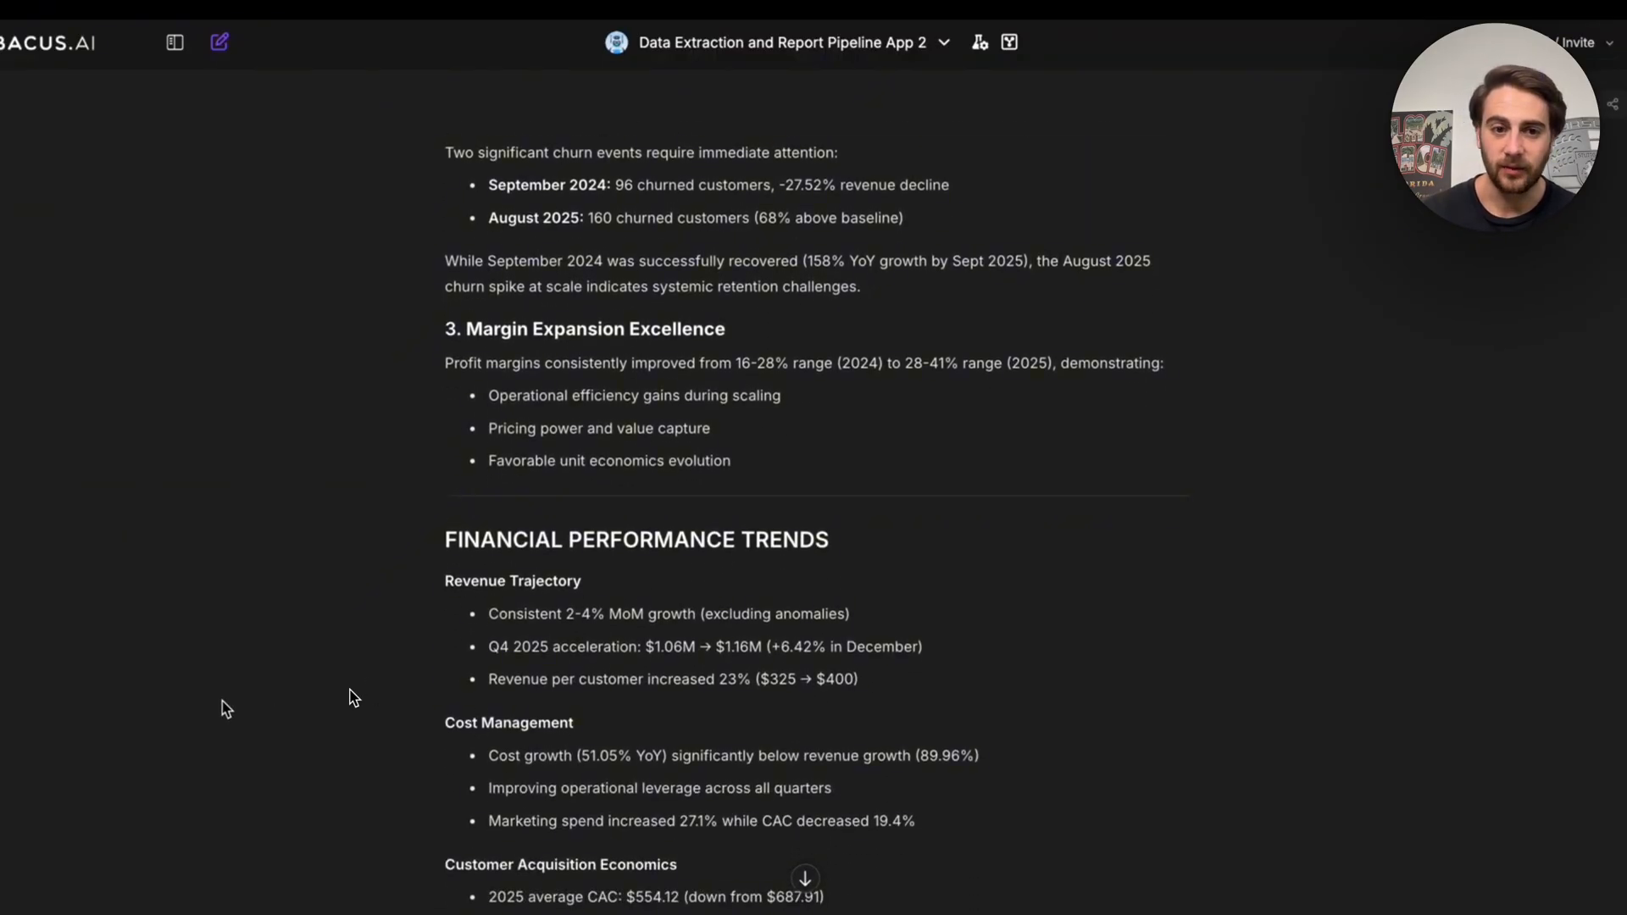
scroll(down, 3)
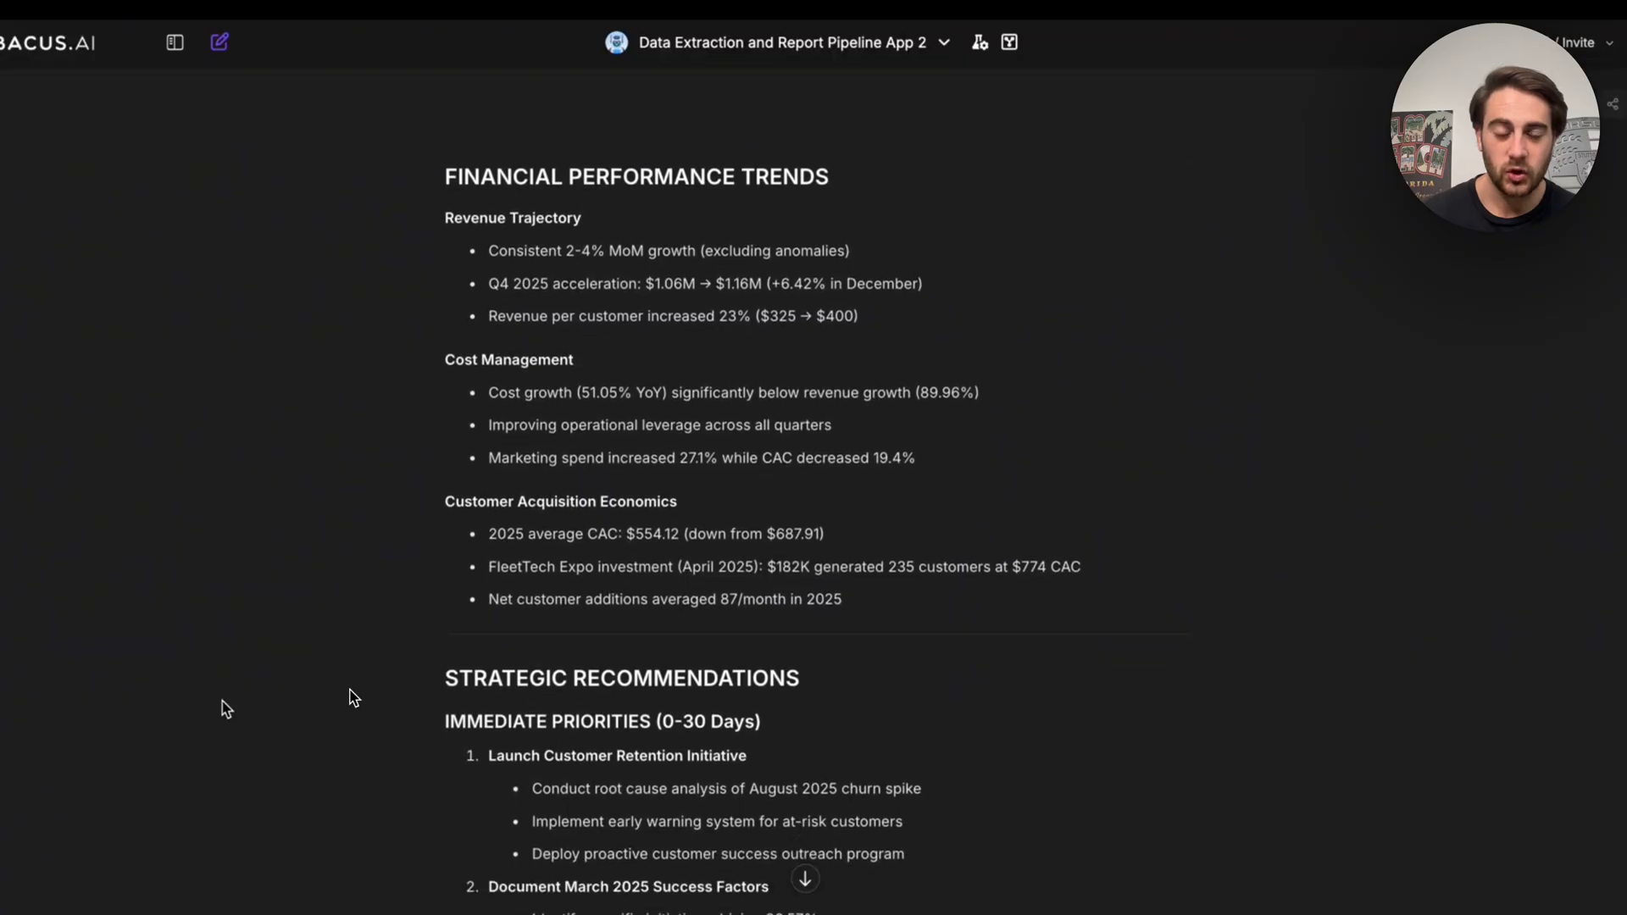